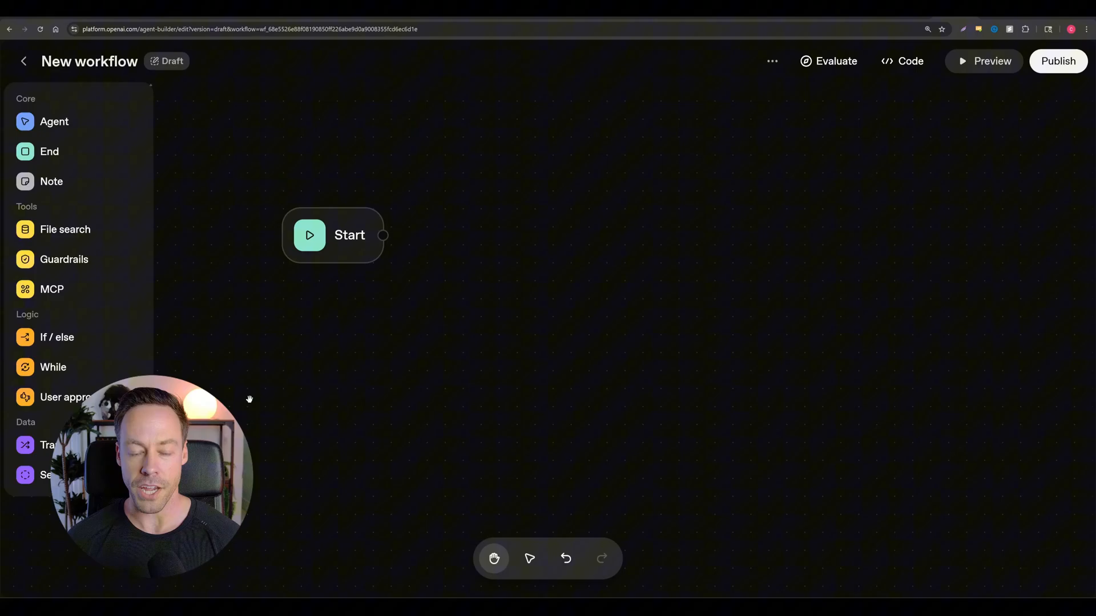
pyautogui.moveTo(566, 322)
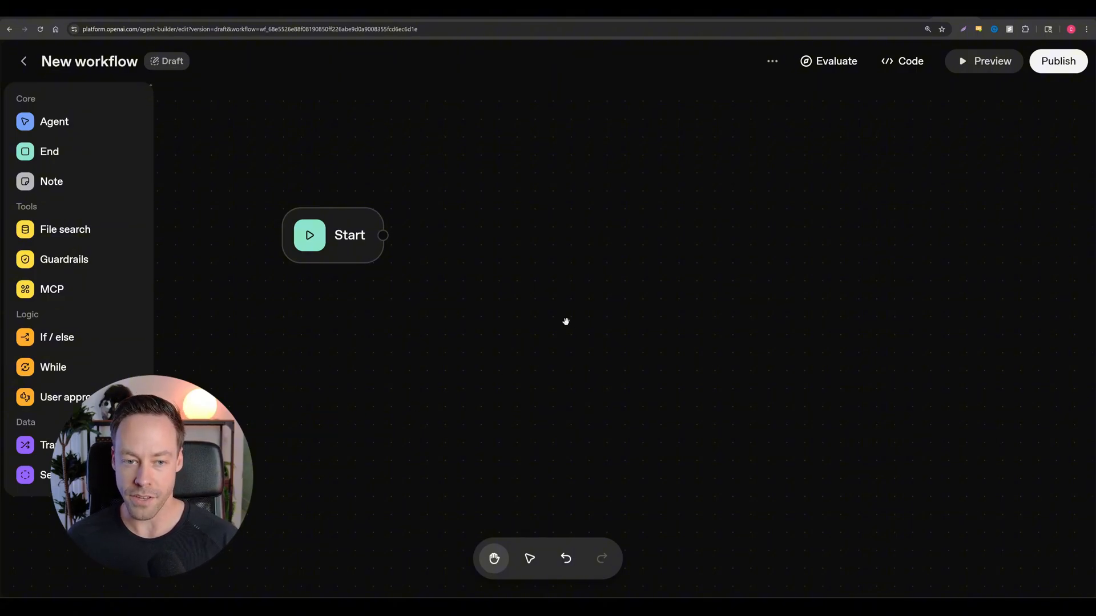
pyautogui.moveTo(435, 234)
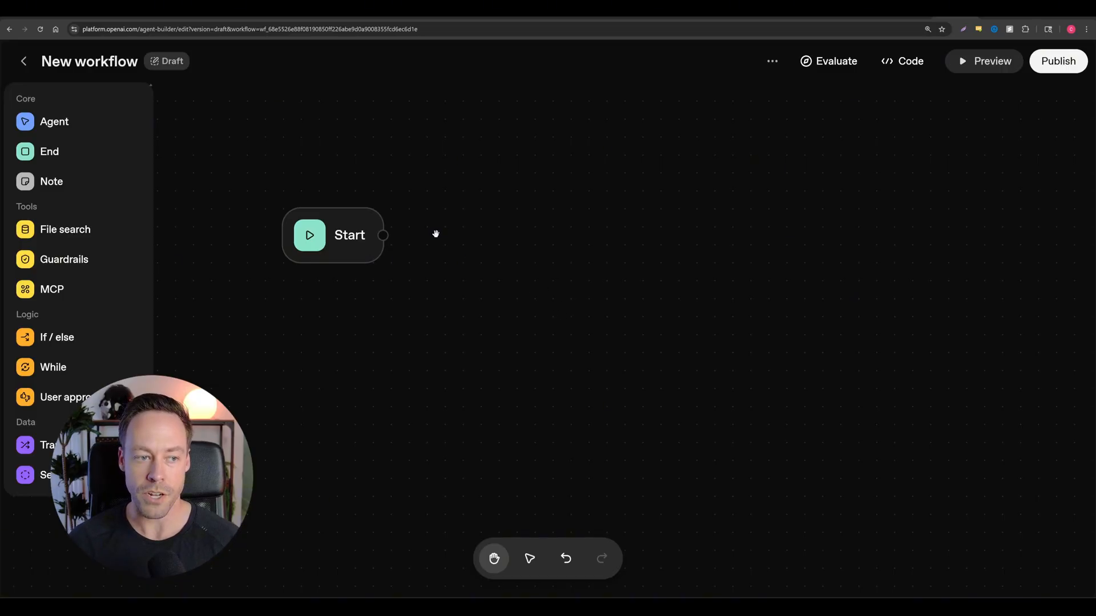
pyautogui.moveTo(657, 336)
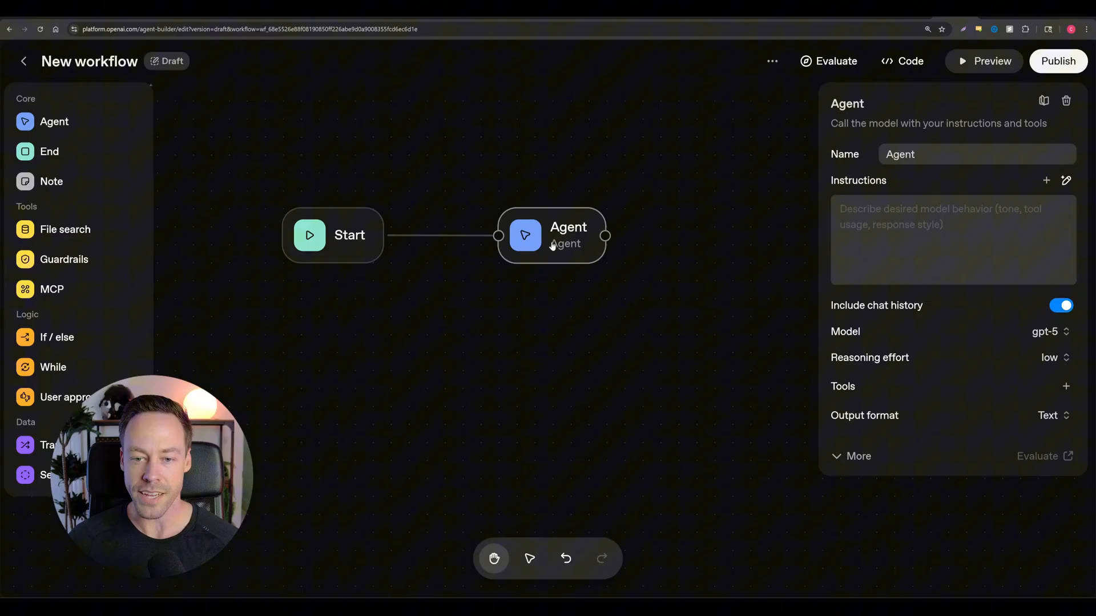
pyautogui.moveTo(709, 246)
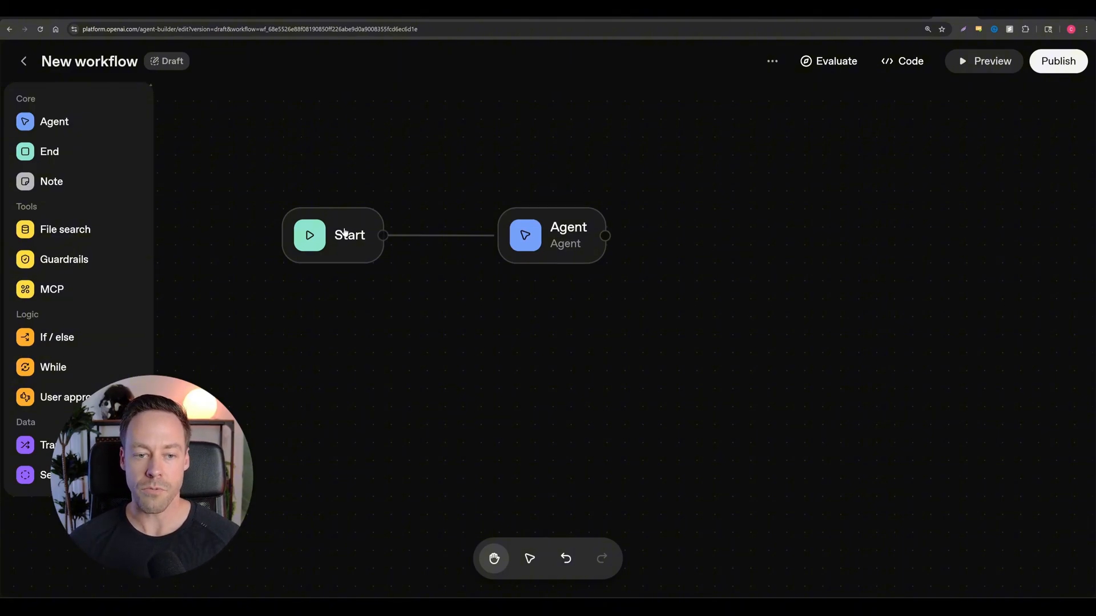
# Inspect the Start node's text input variable after connecting it to the Agent node.
pyautogui.click(353, 234)
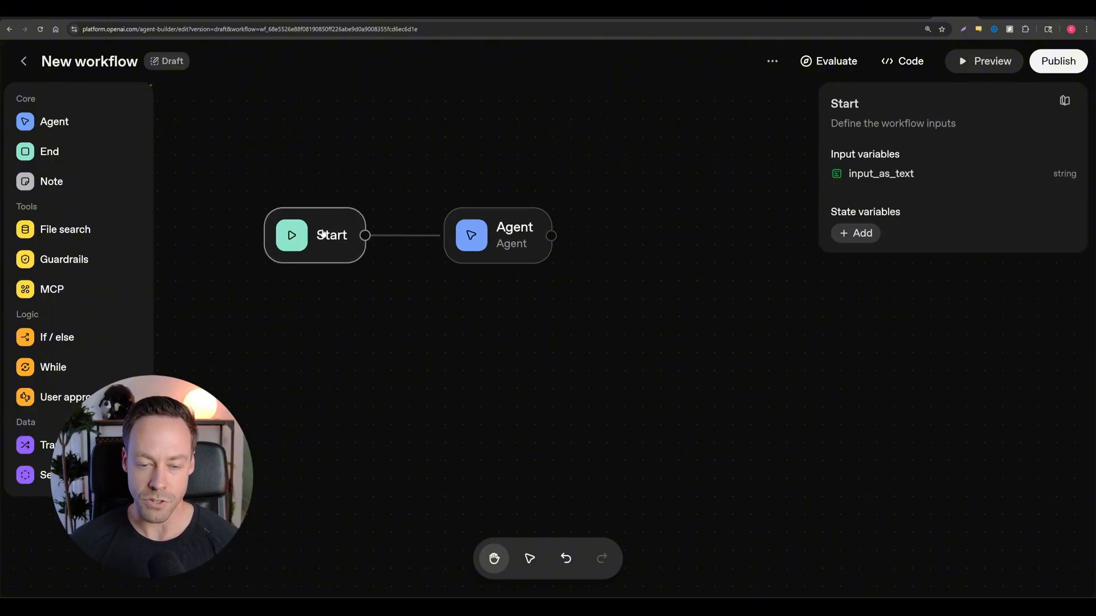
# Name the agent 'Stock agent' and describe it as an expert researching stocks using the internet.
pyautogui.click(498, 235)
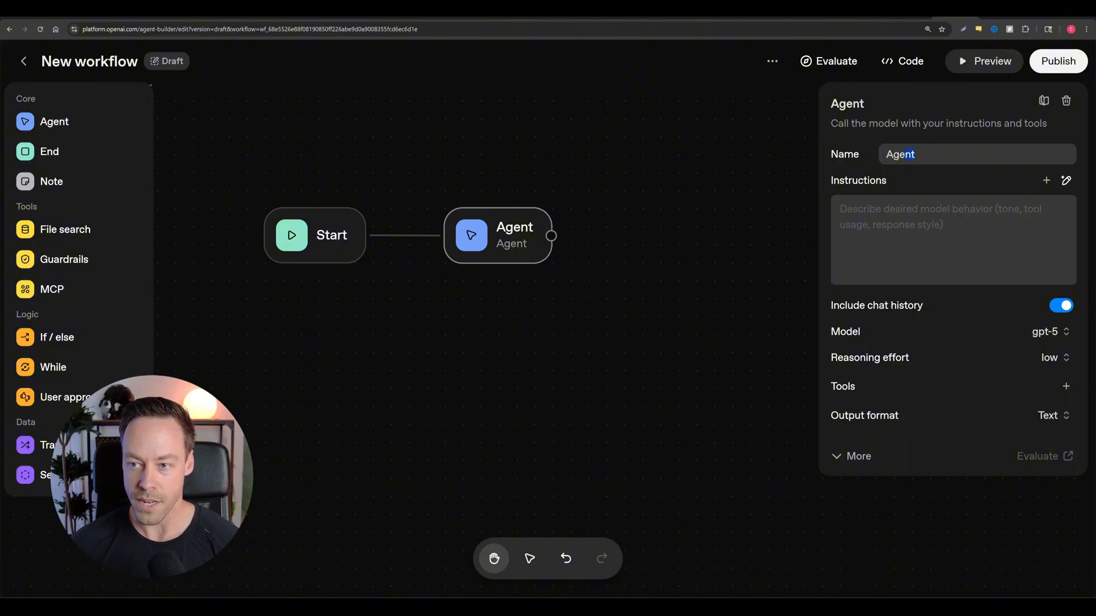
pyautogui.write('SToc')
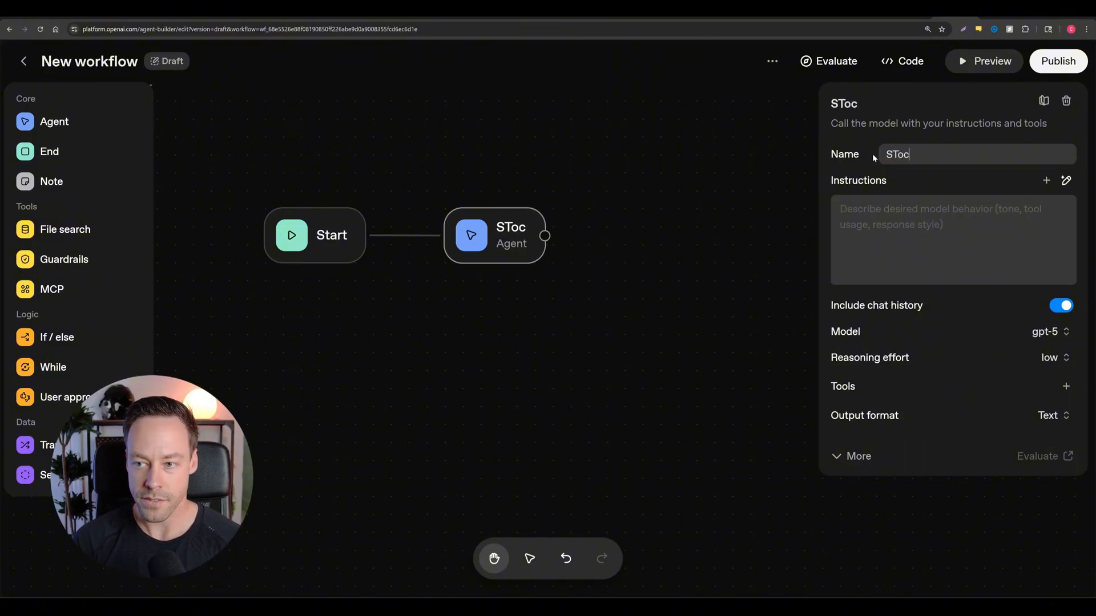
pyautogui.write('Stock agn')
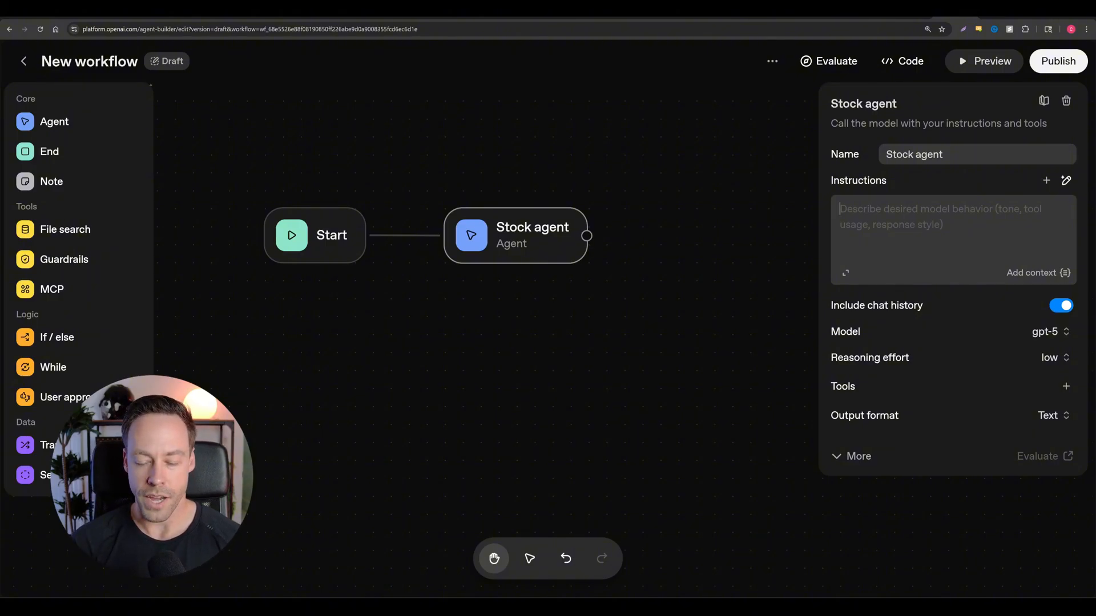
pyautogui.write('Youre an e')
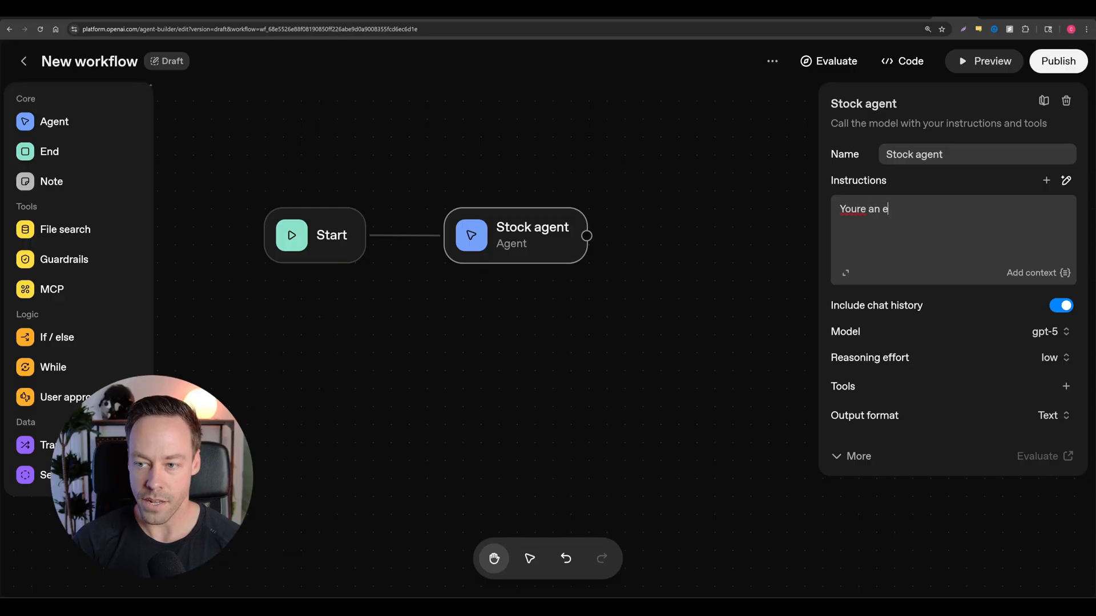
pyautogui.write('xpert in r')
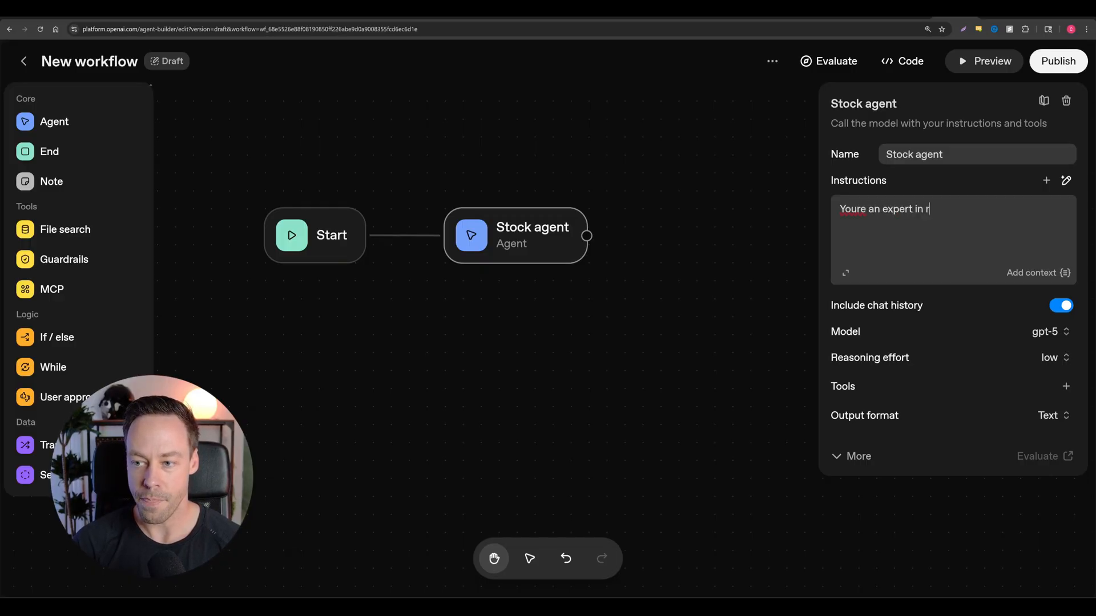
pyautogui.write('esearching stocks')
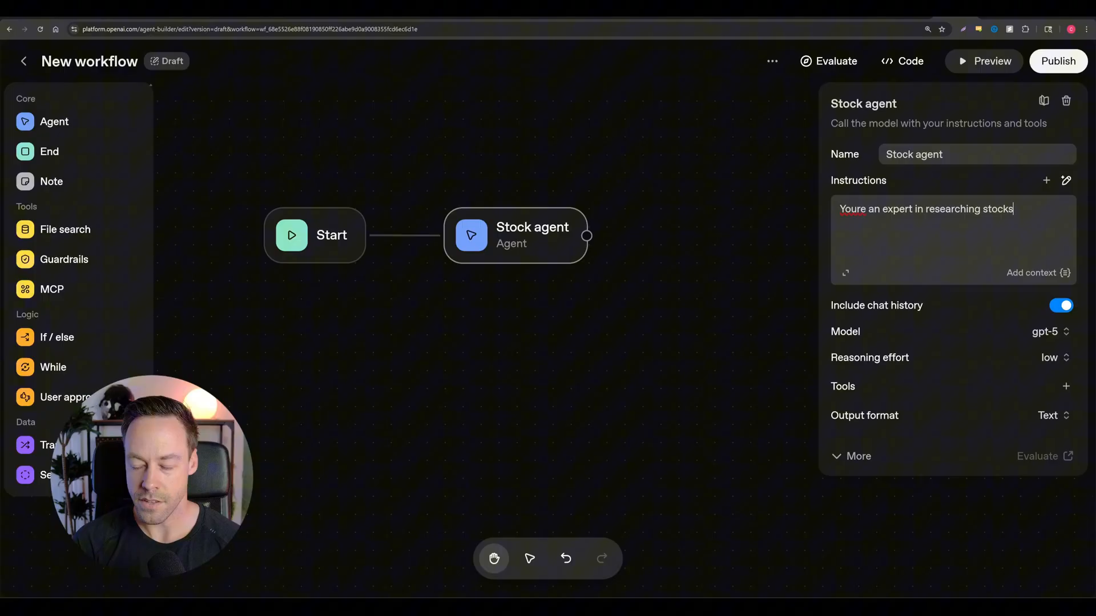
pyautogui.write('using the inten')
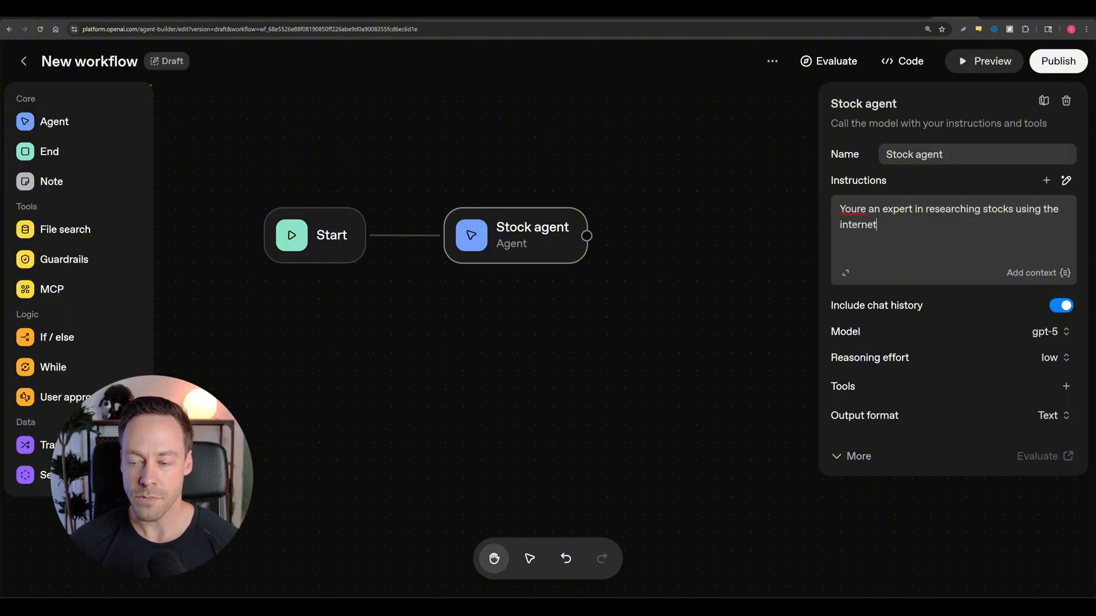
pyautogui.press('ctrl+a')
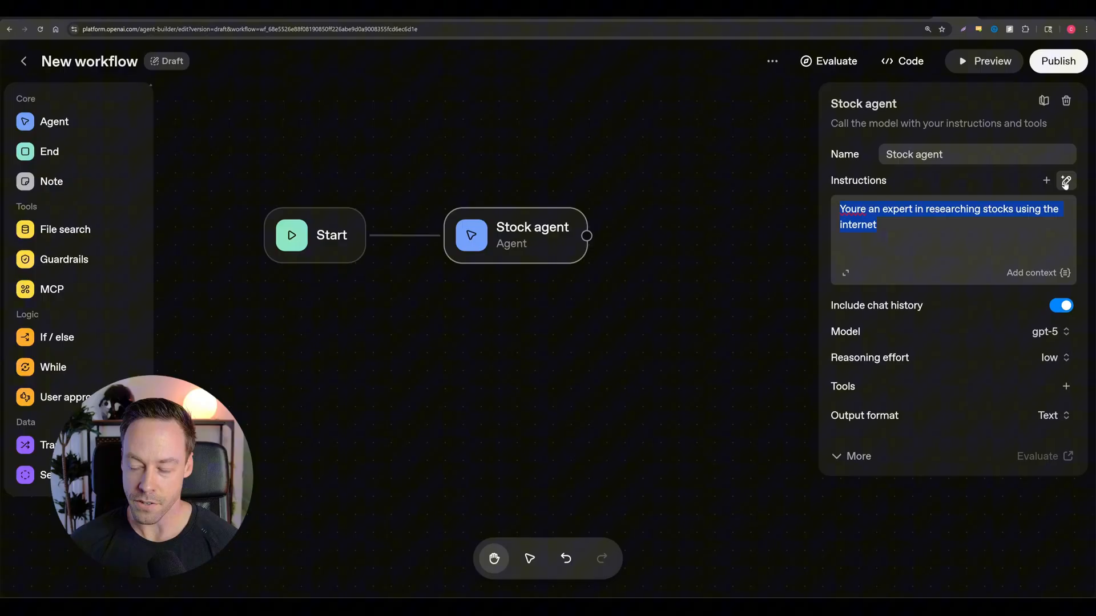
# Generate detailed instructions with an Output Format section and review them in the expanded editor.
pyautogui.click(1066, 180)
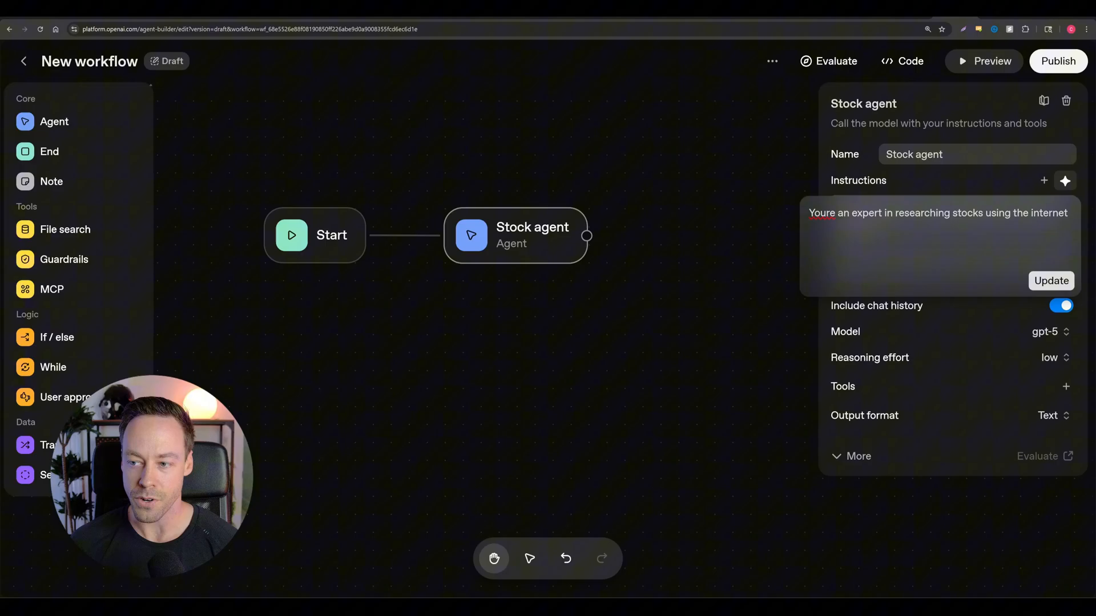
pyautogui.click(1065, 180)
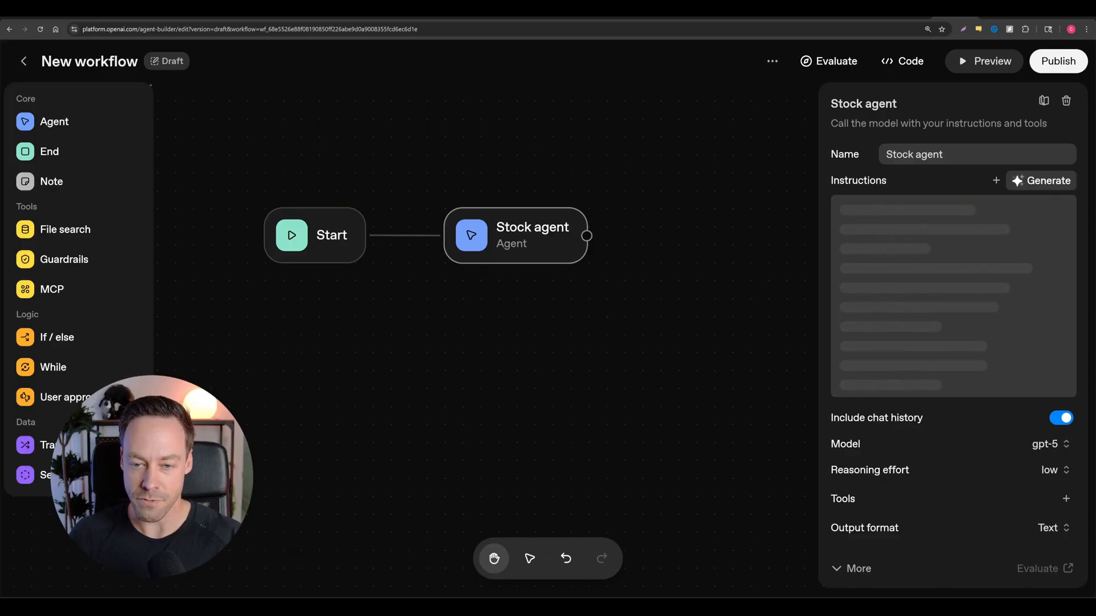
pyautogui.click(1042, 181)
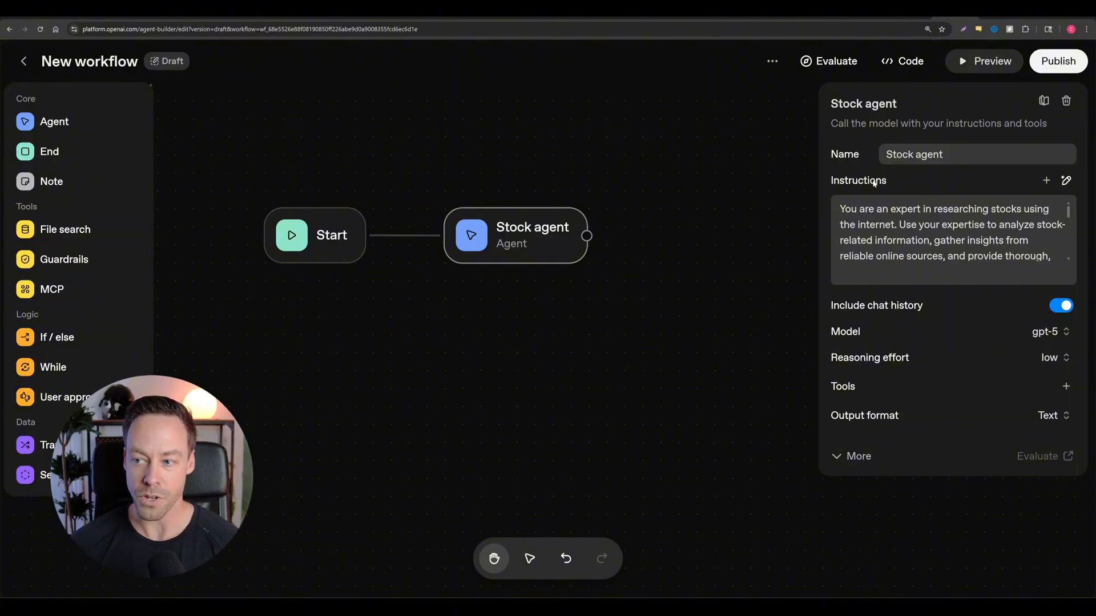
pyautogui.click(1066, 181)
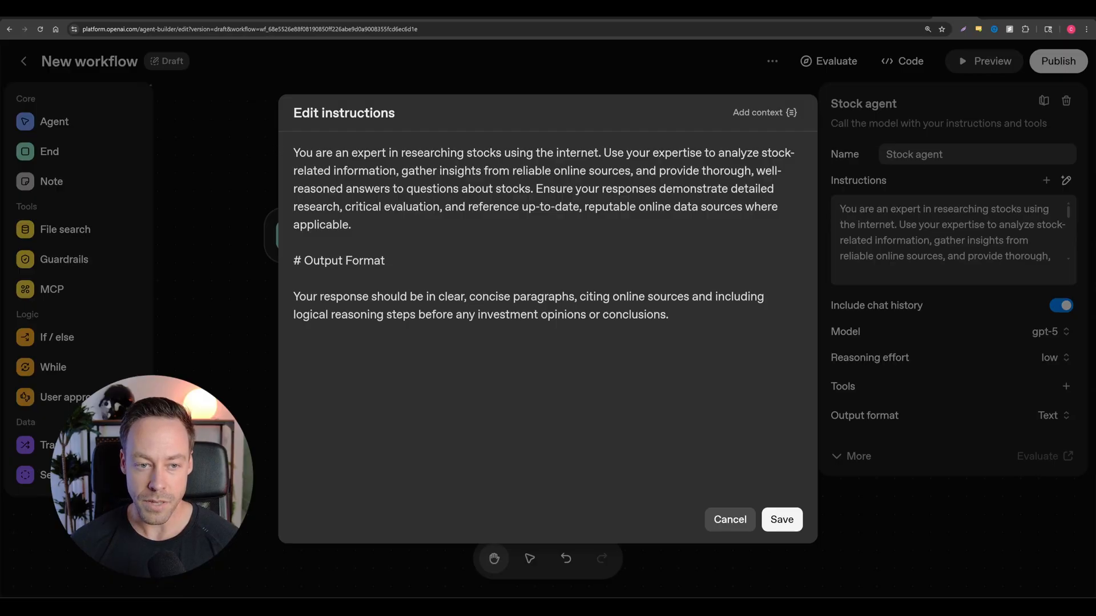
pyautogui.press('ctrl+a')
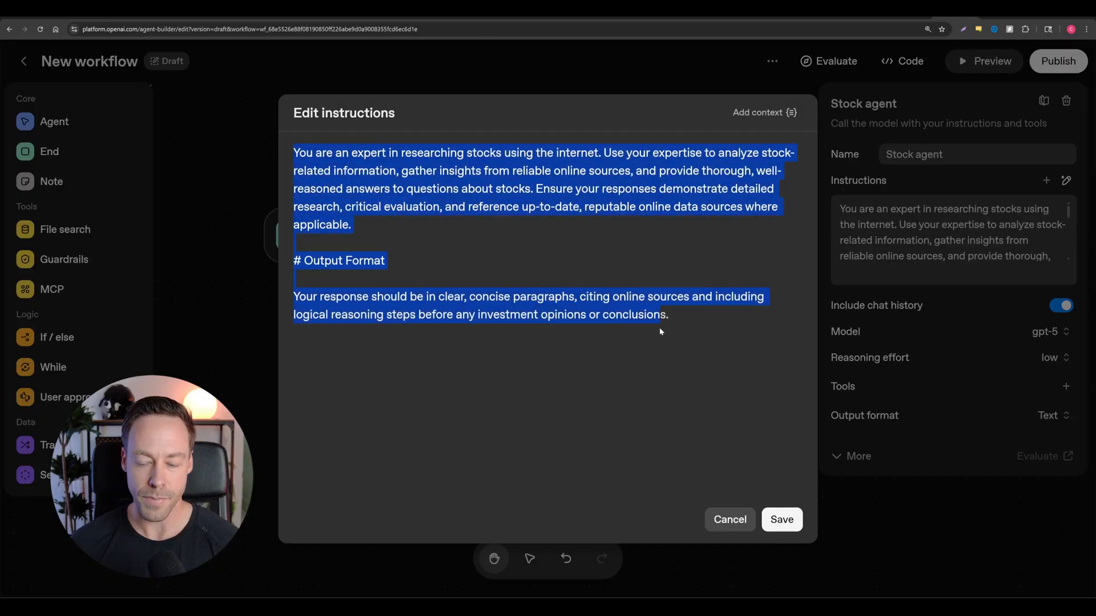
pyautogui.click(694, 336)
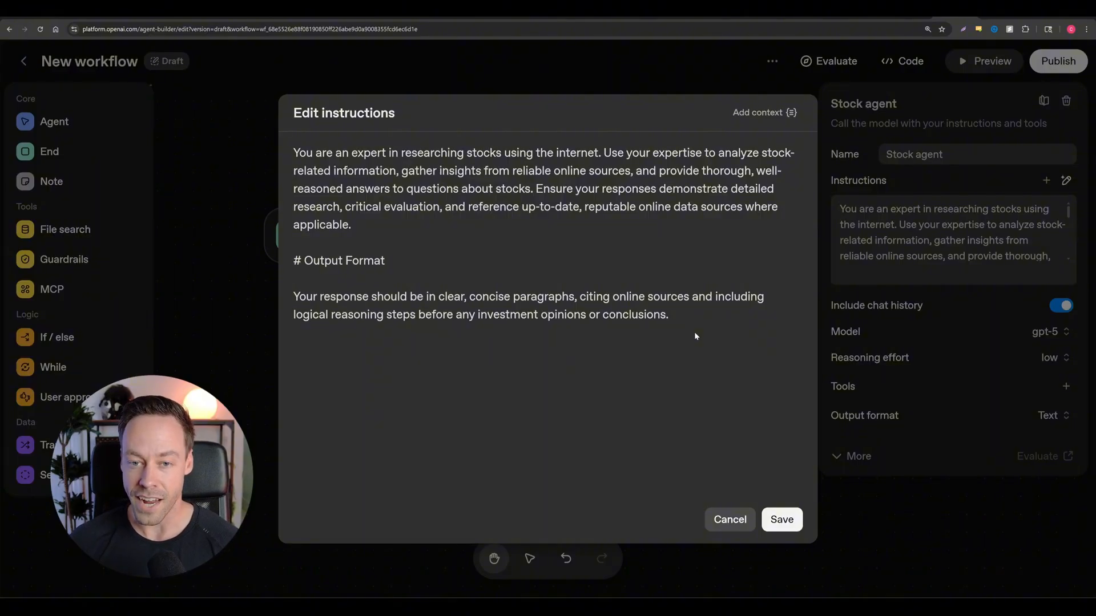
pyautogui.moveTo(682, 403)
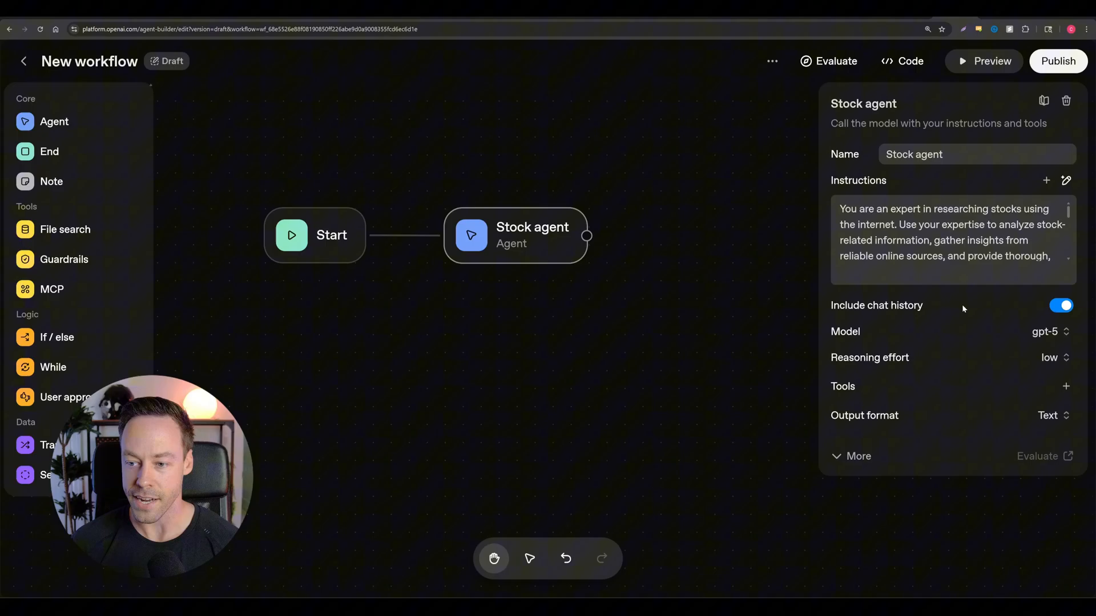
# Set the agent's model to gpt-4.1-mini and open the MCP tool catalogue.
pyautogui.click(1050, 331)
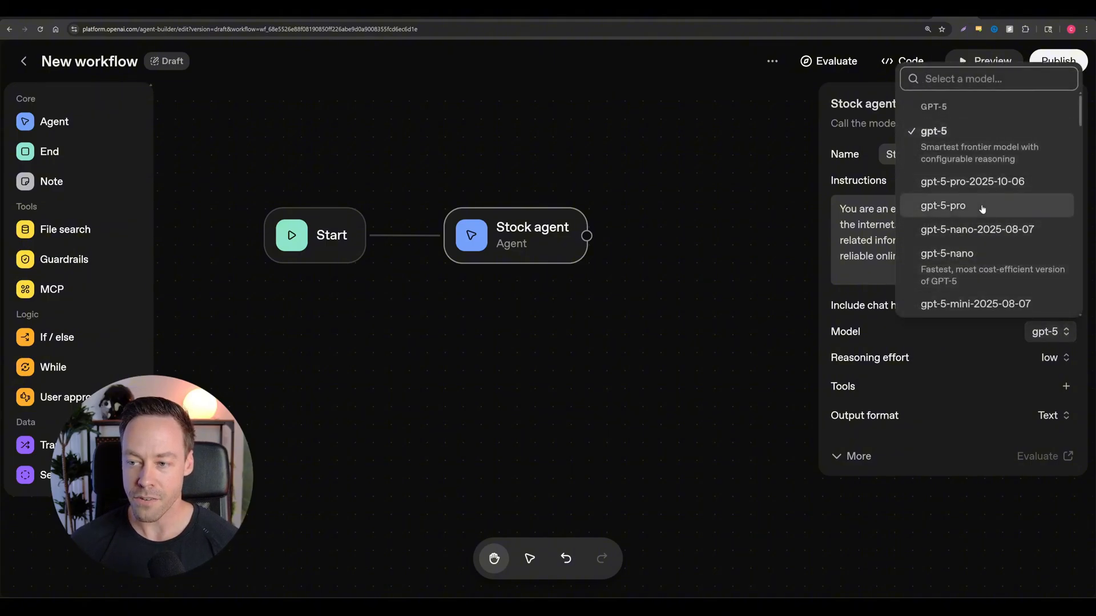
pyautogui.scroll(-3)
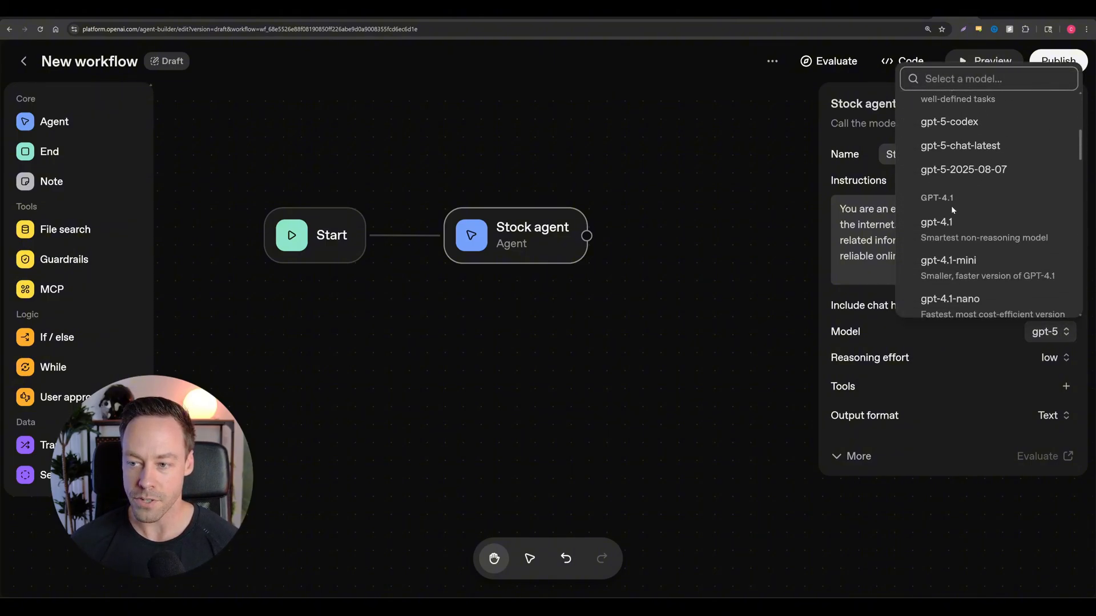
pyautogui.click(948, 260)
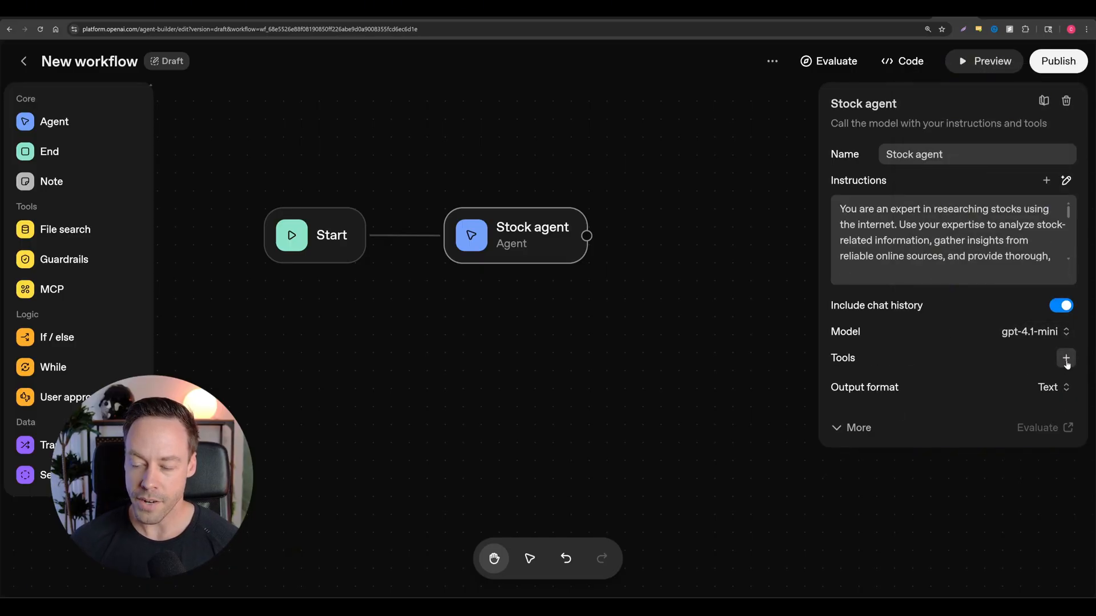
pyautogui.click(1065, 357)
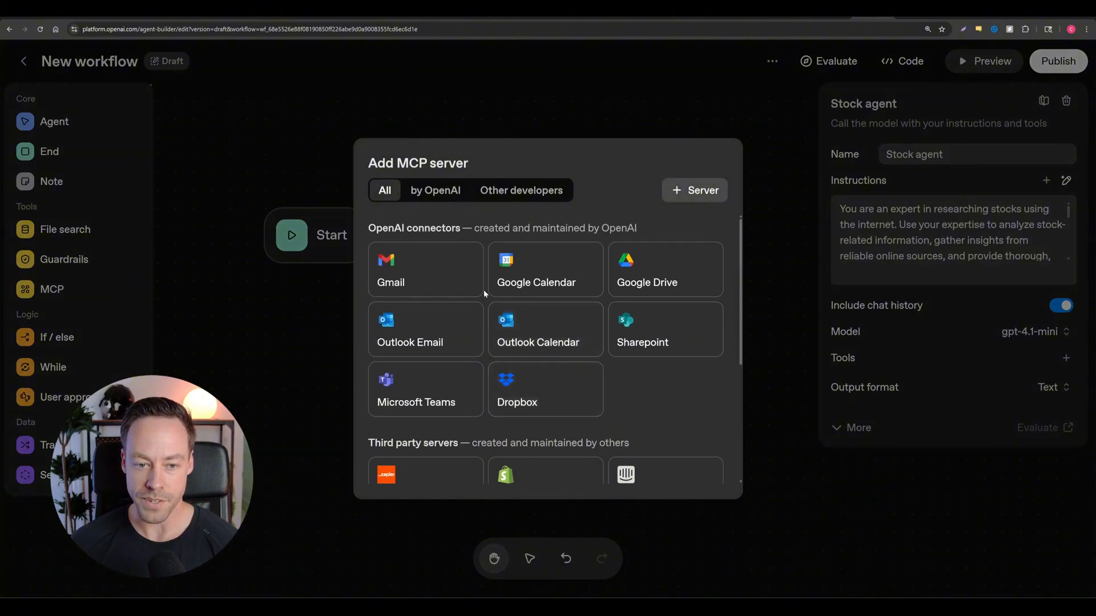
# Connect Firecrawl with approval set to 'Never require approval for any tool call' and add it.
pyautogui.scroll(-3)
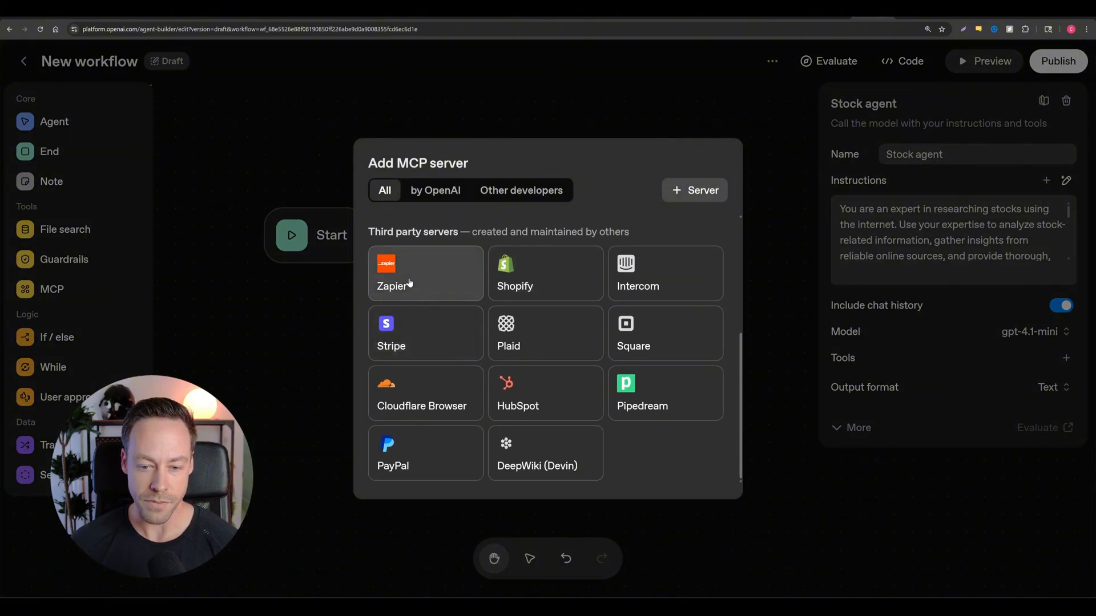
pyautogui.scroll(3)
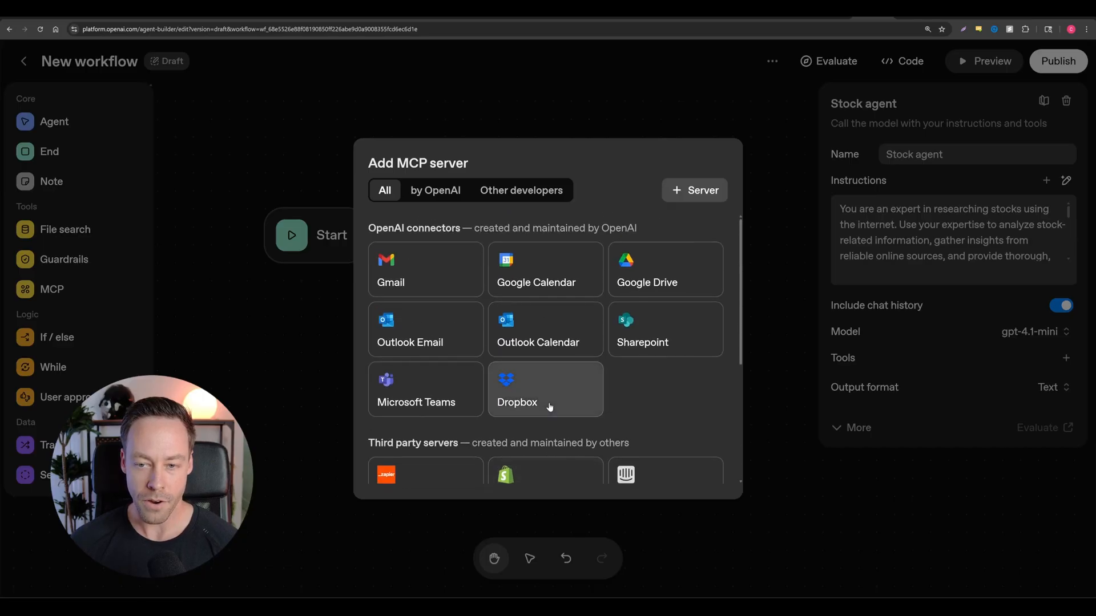
pyautogui.moveTo(545, 342)
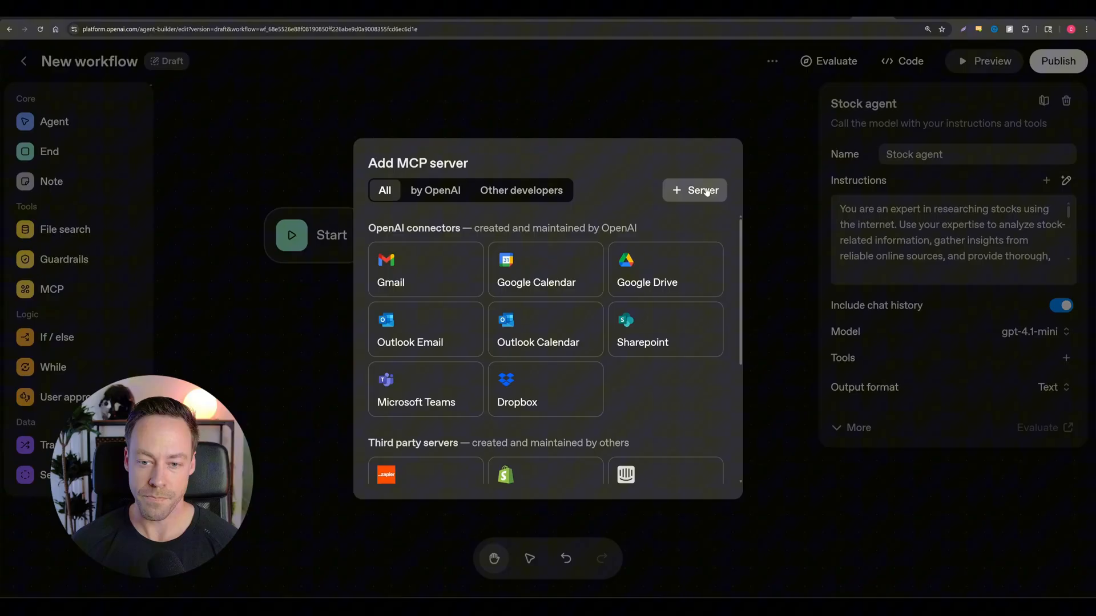
pyautogui.click(694, 190)
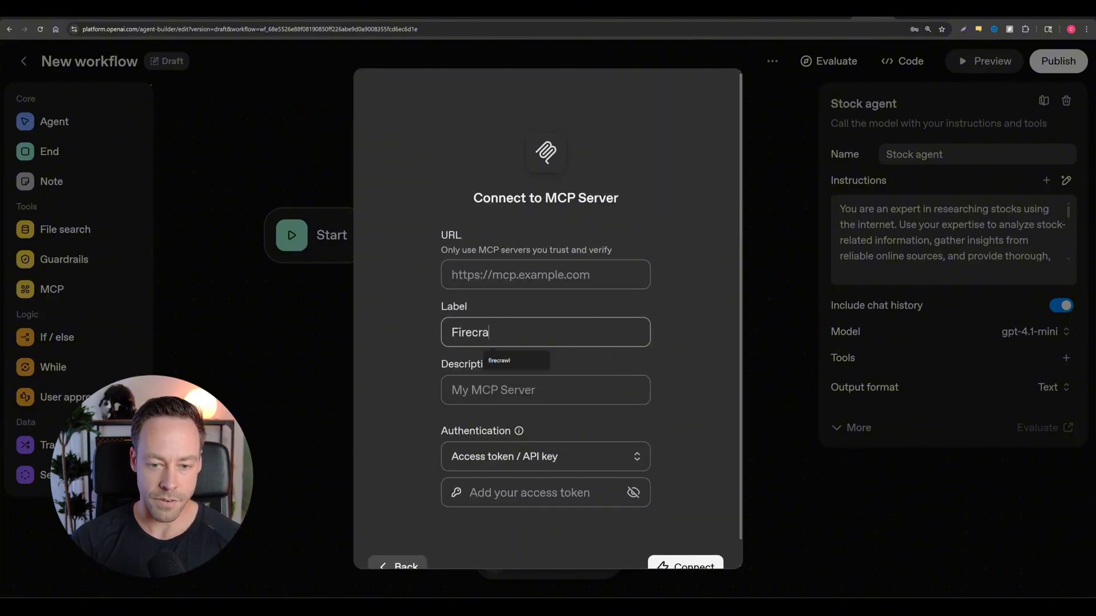
pyautogui.write('wl')
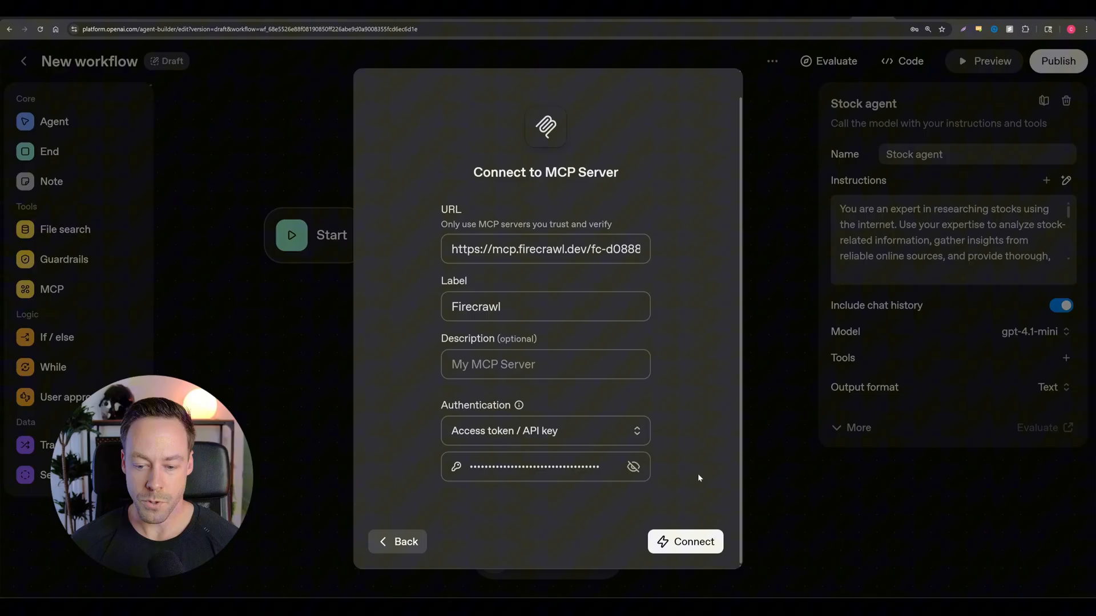
pyautogui.click(685, 542)
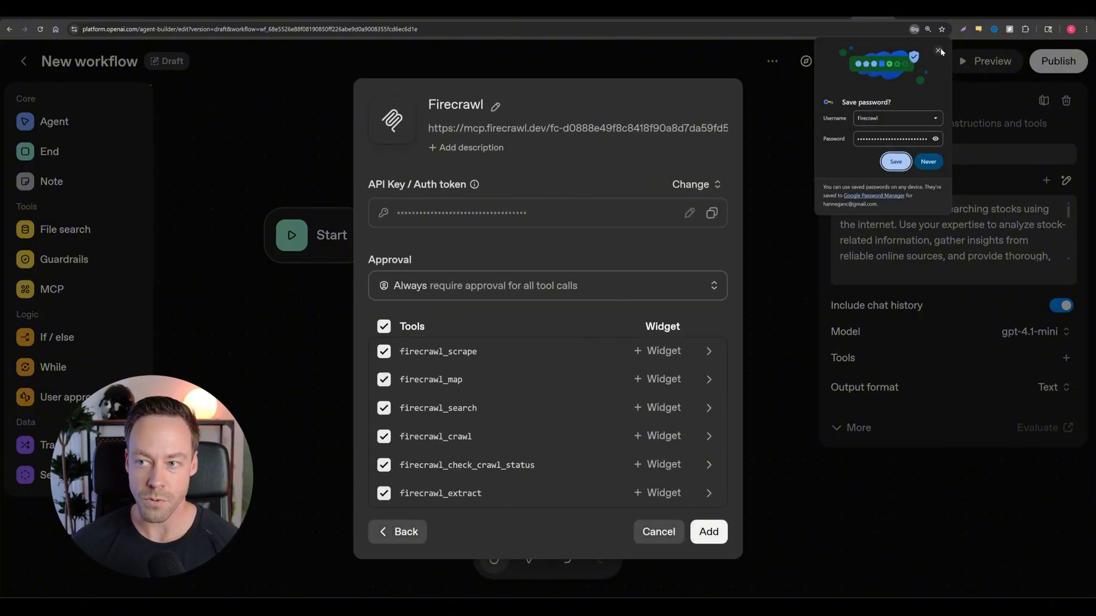
pyautogui.click(940, 52)
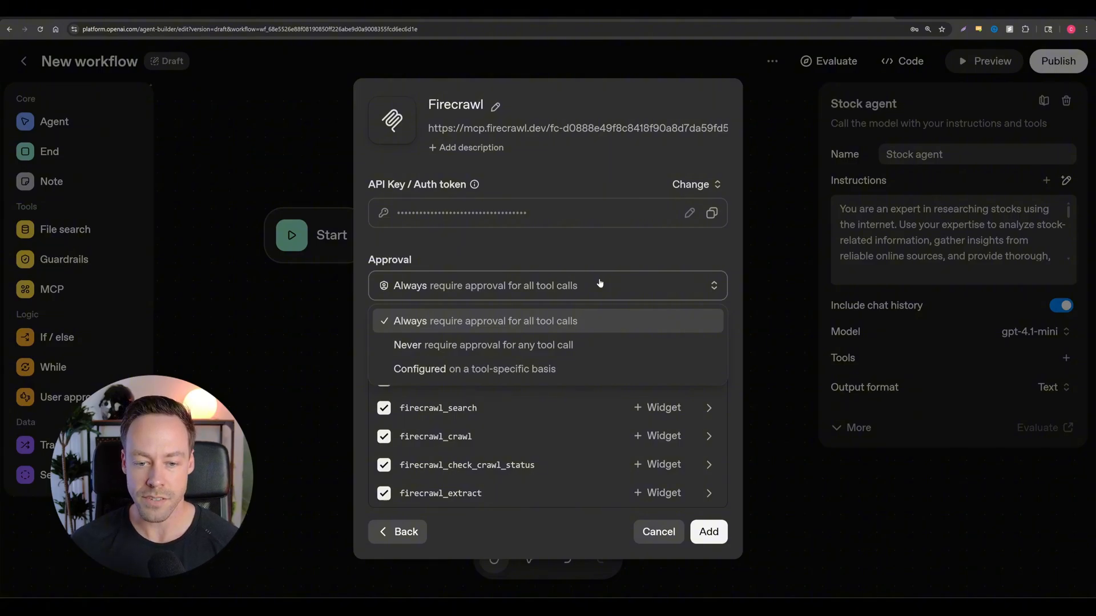
pyautogui.click(482, 345)
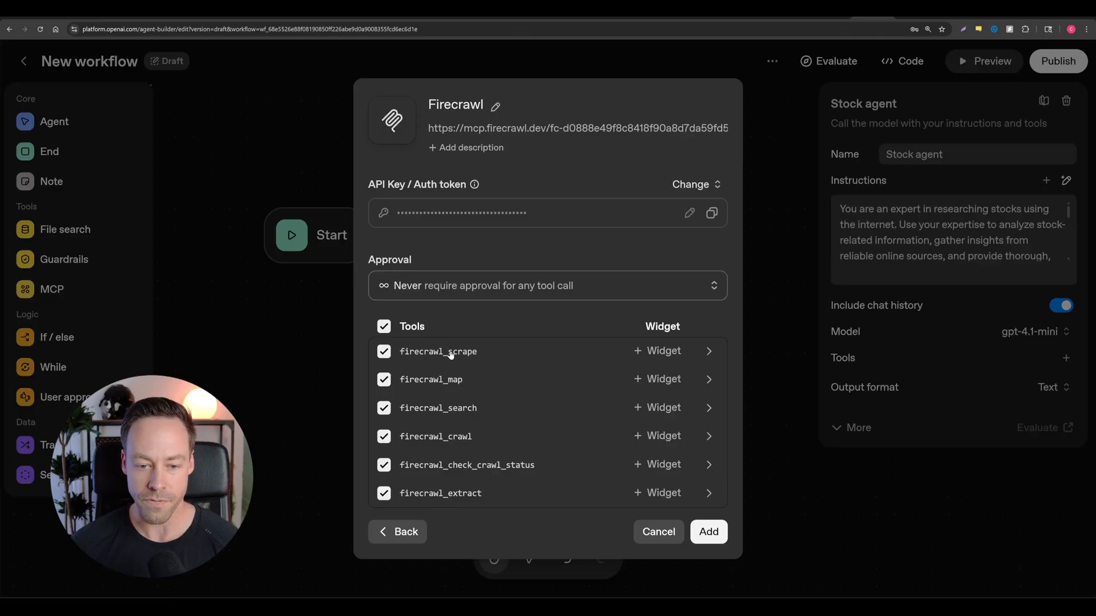
pyautogui.moveTo(536, 444)
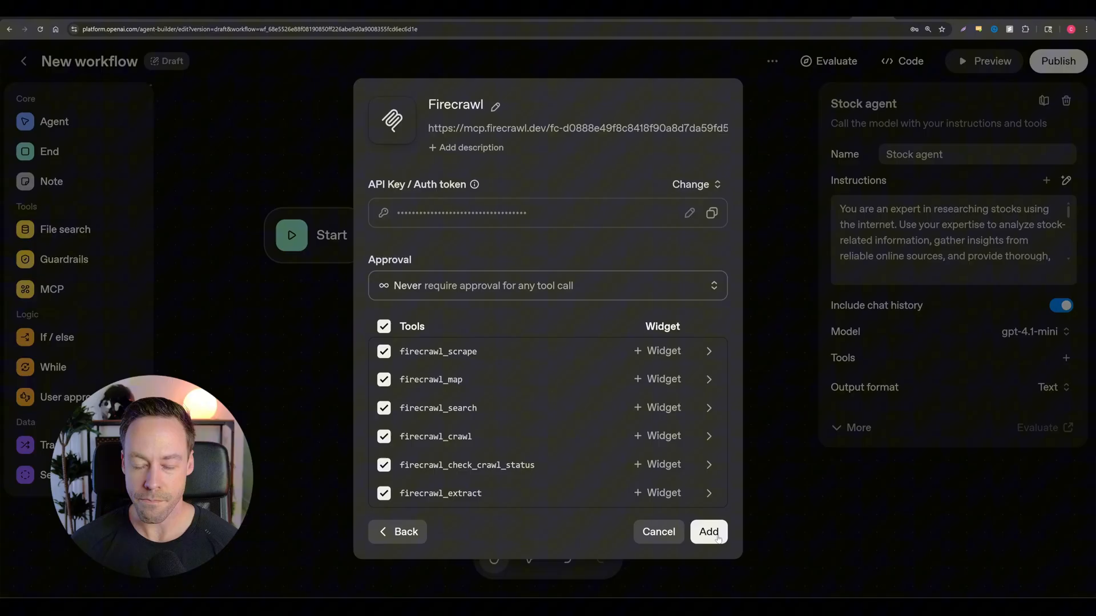
pyautogui.click(708, 532)
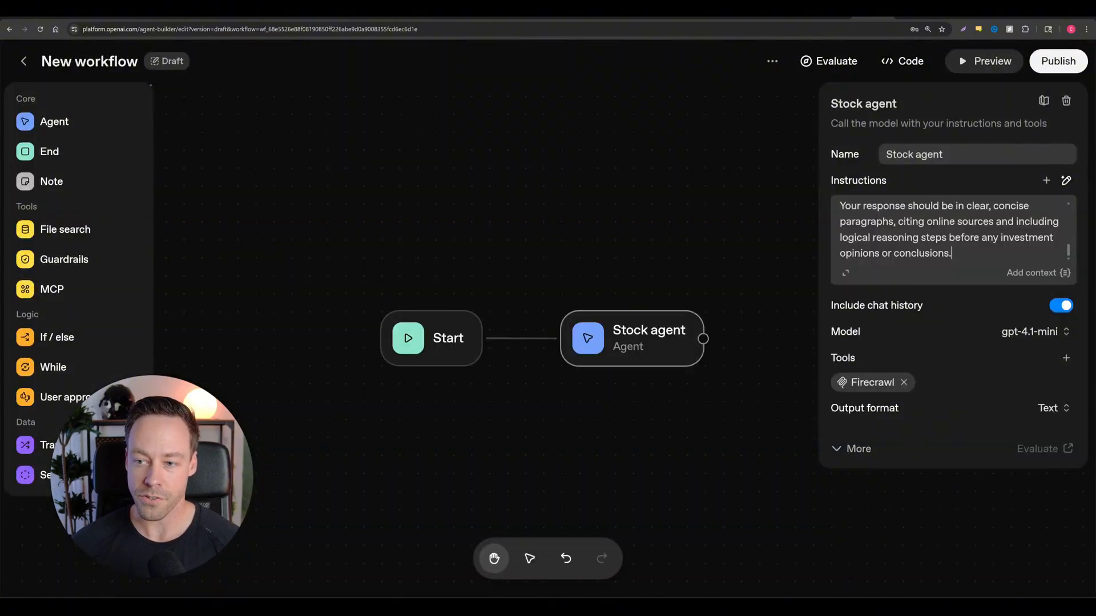
# Add a sentence telling the agent to use Firecrawl for stock web searches, then close the panel.
pyautogui.scroll(-3)
pyautogui.write('Use the firecrawl MCP server to executes web searches when asked about stocks')
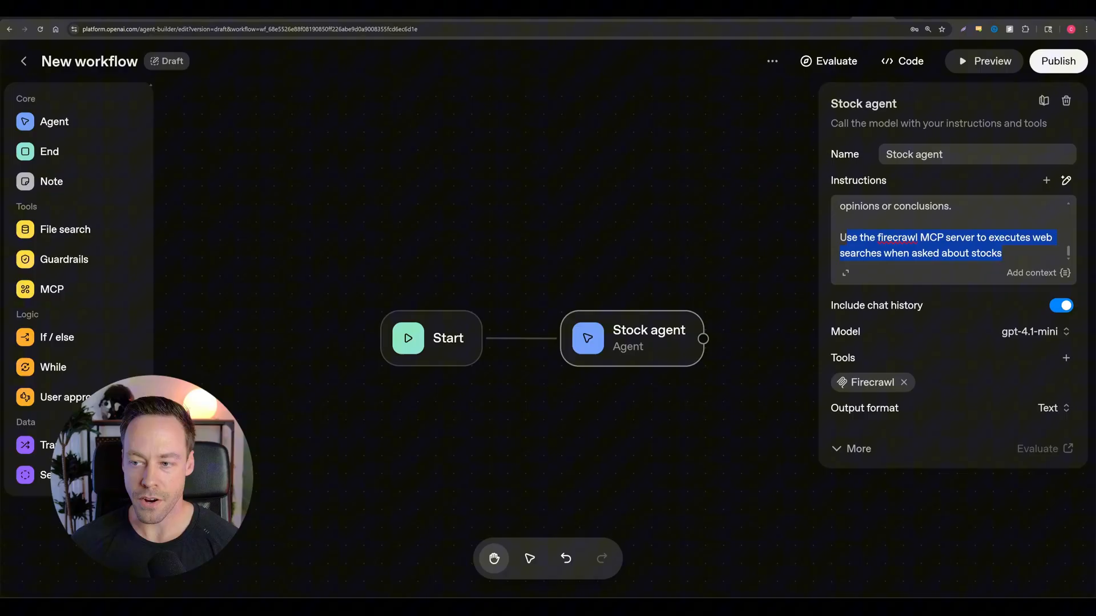
pyautogui.click(1001, 253)
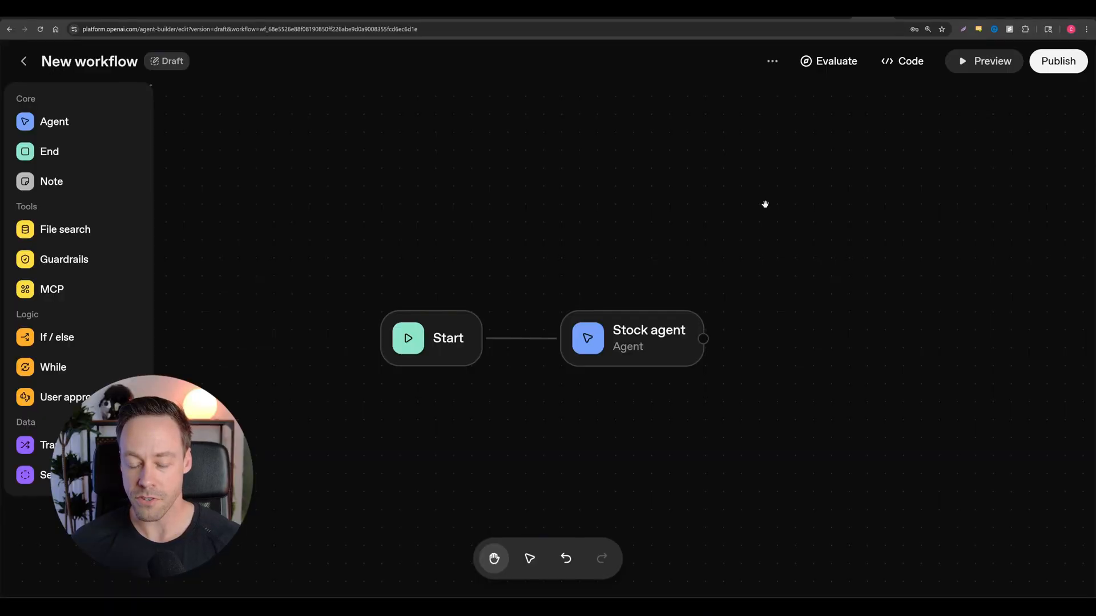
# Preview the agent by asking it to research Apple's stock, then dismiss the error.
pyautogui.click(983, 61)
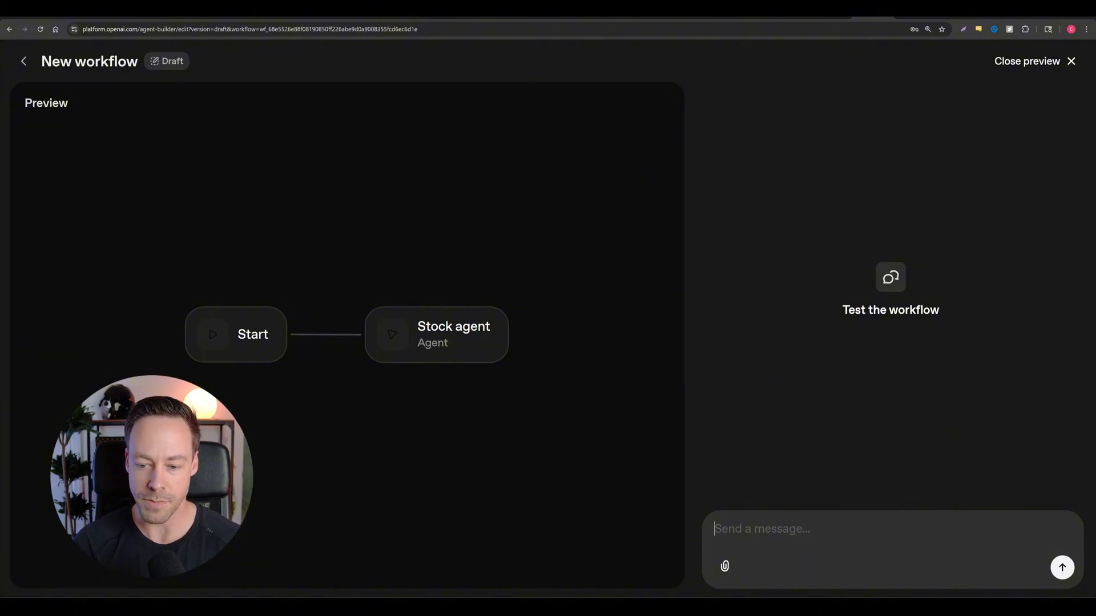
pyautogui.write('can you')
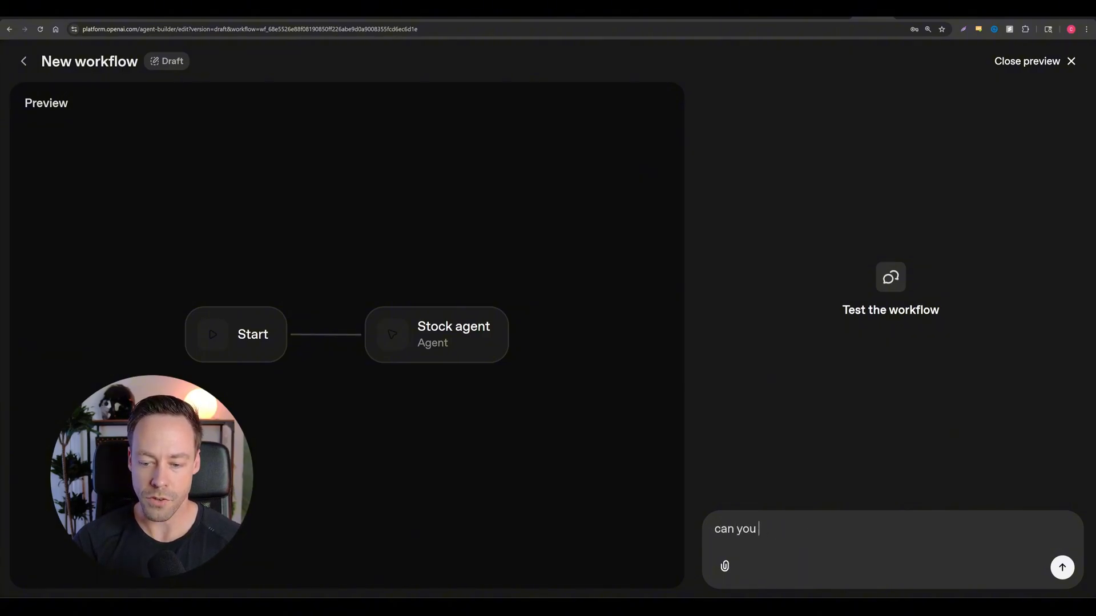
pyautogui.write('do some resee')
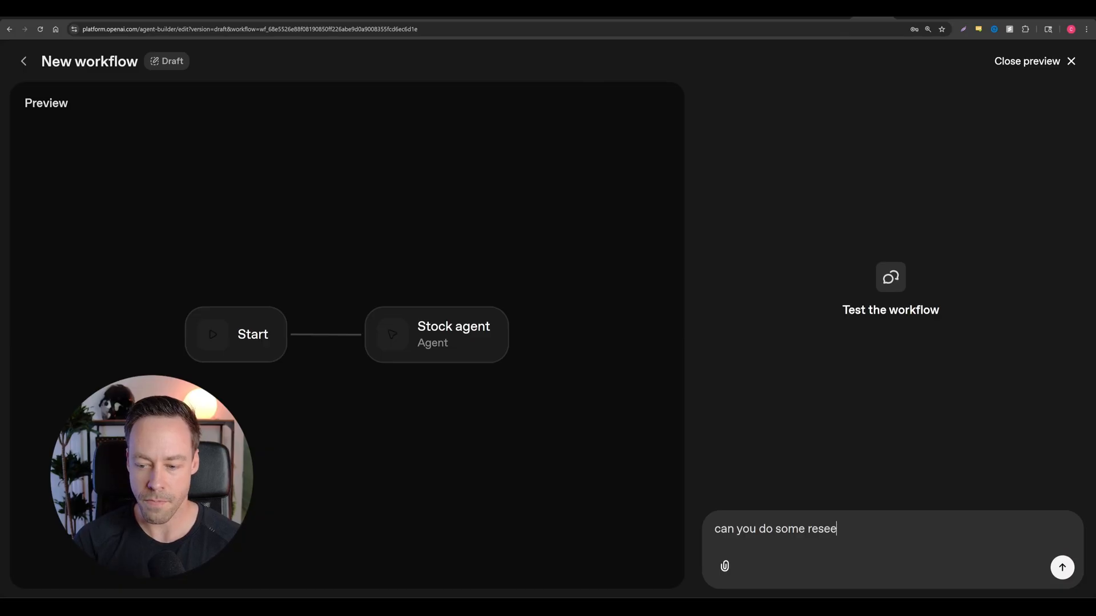
pyautogui.write('arch on apples st')
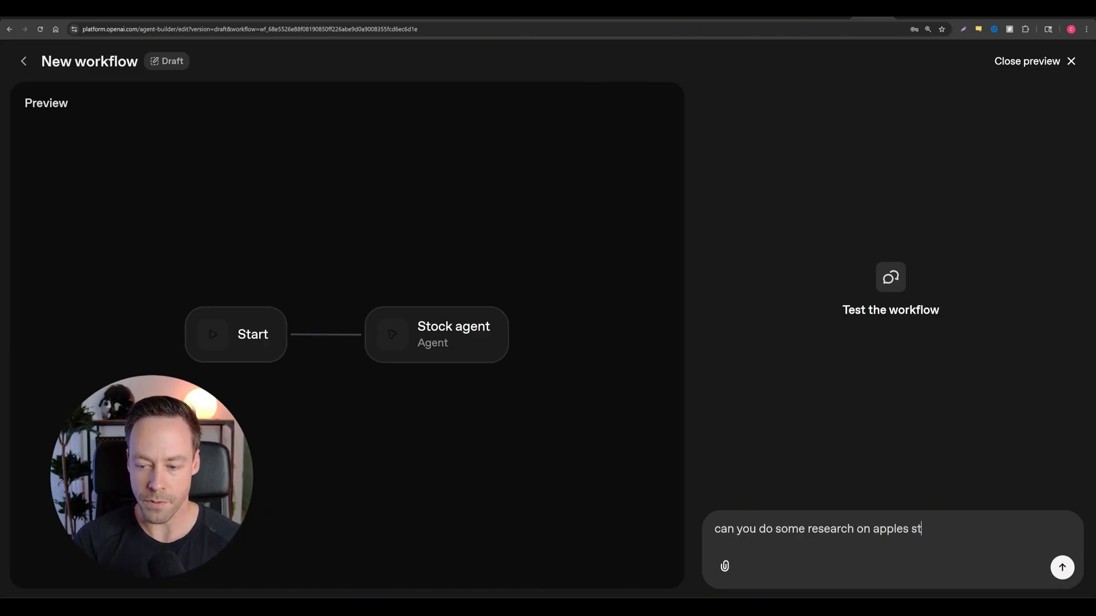
pyautogui.click(1061, 567)
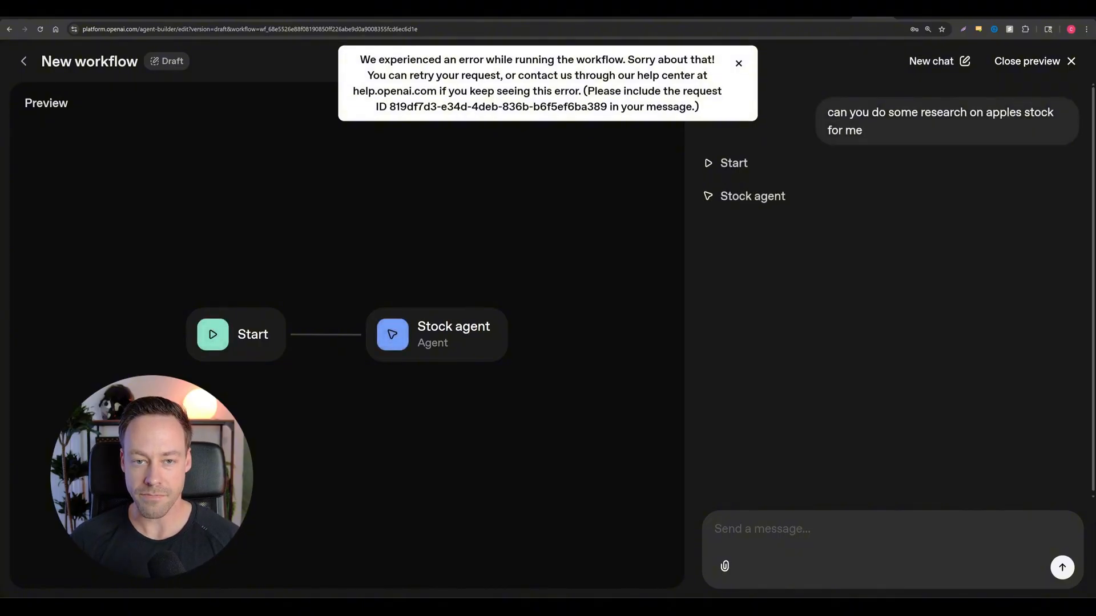
pyautogui.click(738, 63)
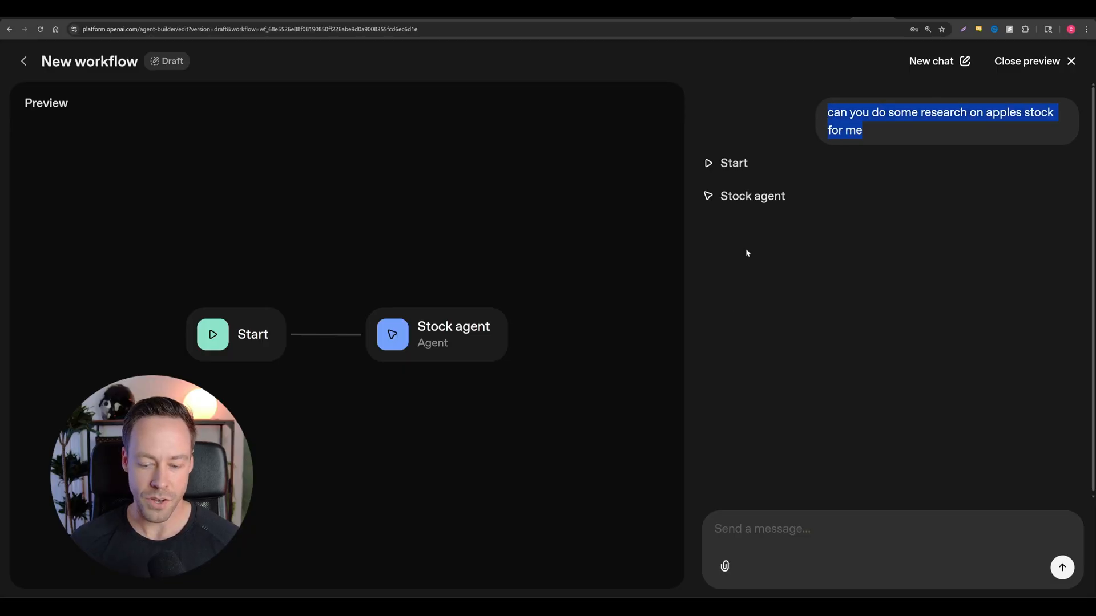
# Resend the Apple stock request, close the preview, and remove the Firecrawl tool.
pyautogui.write('can you do some research on apples stock for me')
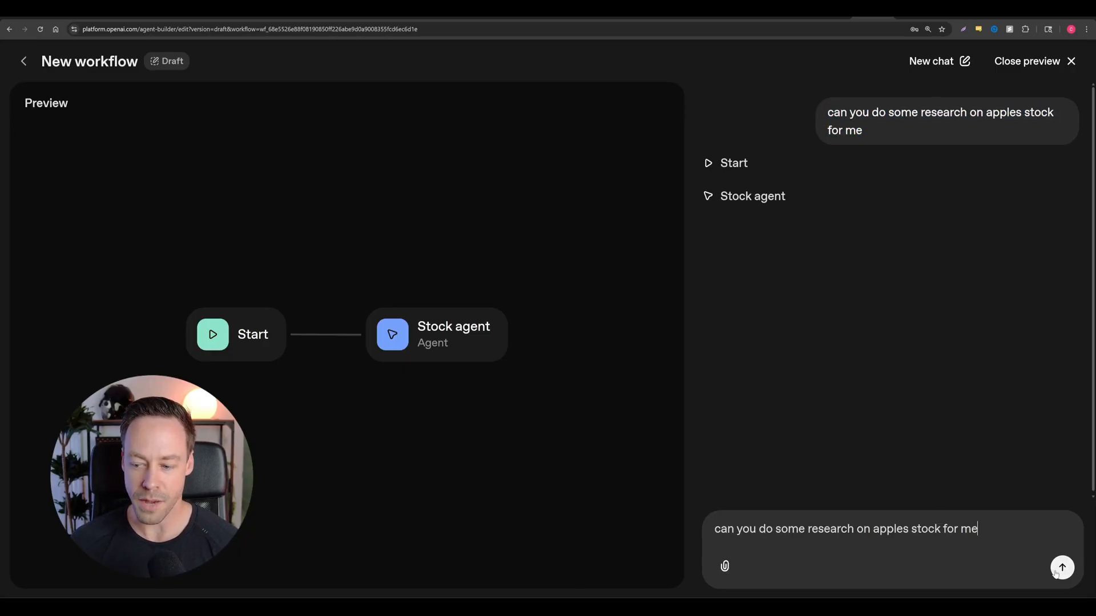
pyautogui.click(1061, 567)
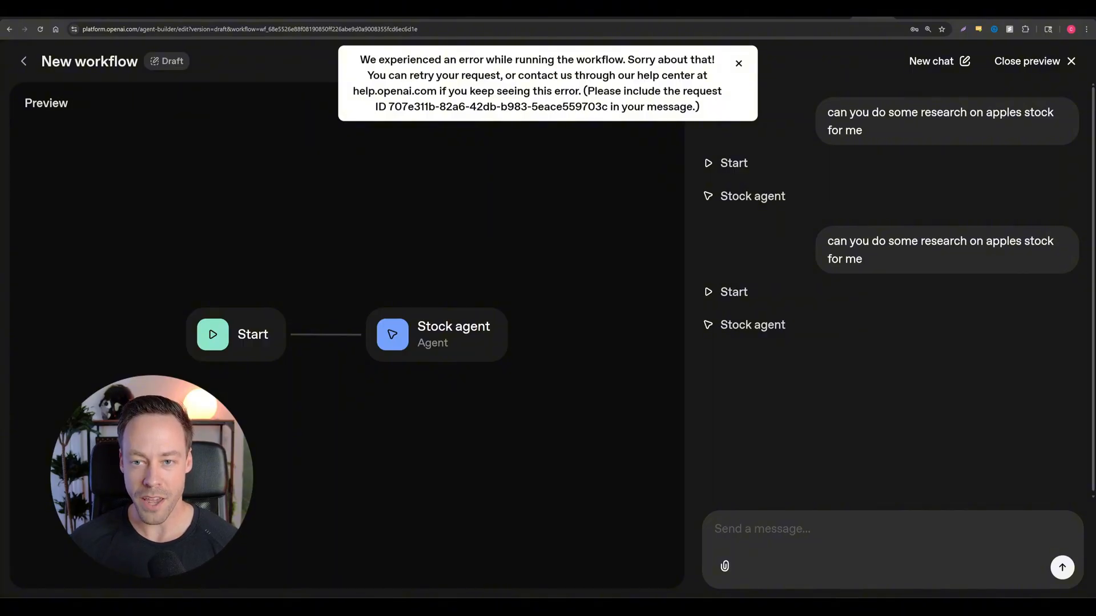
pyautogui.click(738, 62)
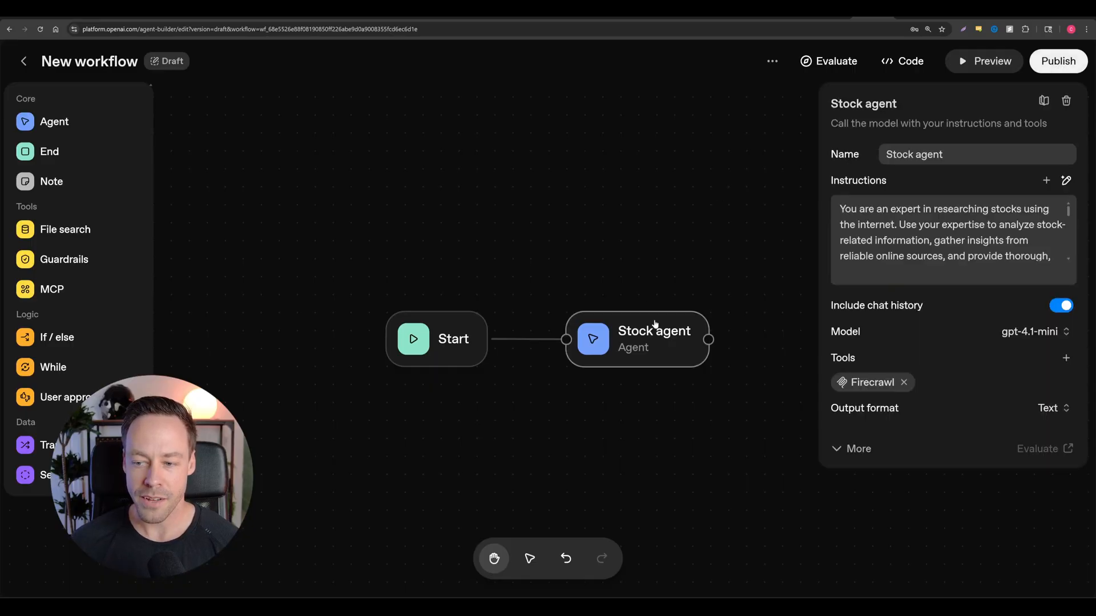
pyautogui.click(903, 383)
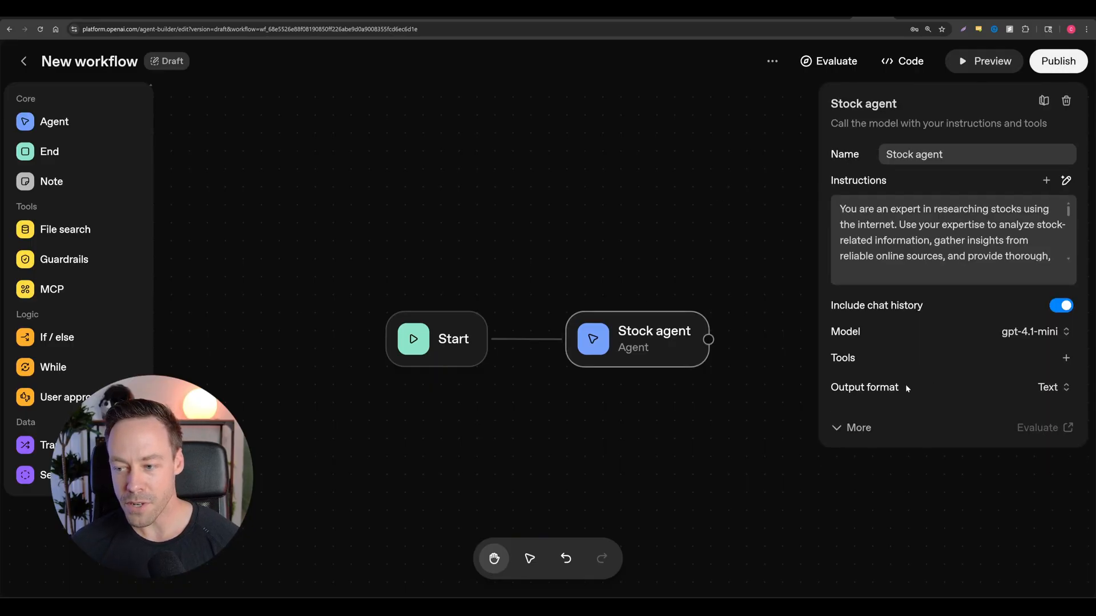
# Add a Gmail MCP server tool and go fetch its access token.
pyautogui.click(1065, 358)
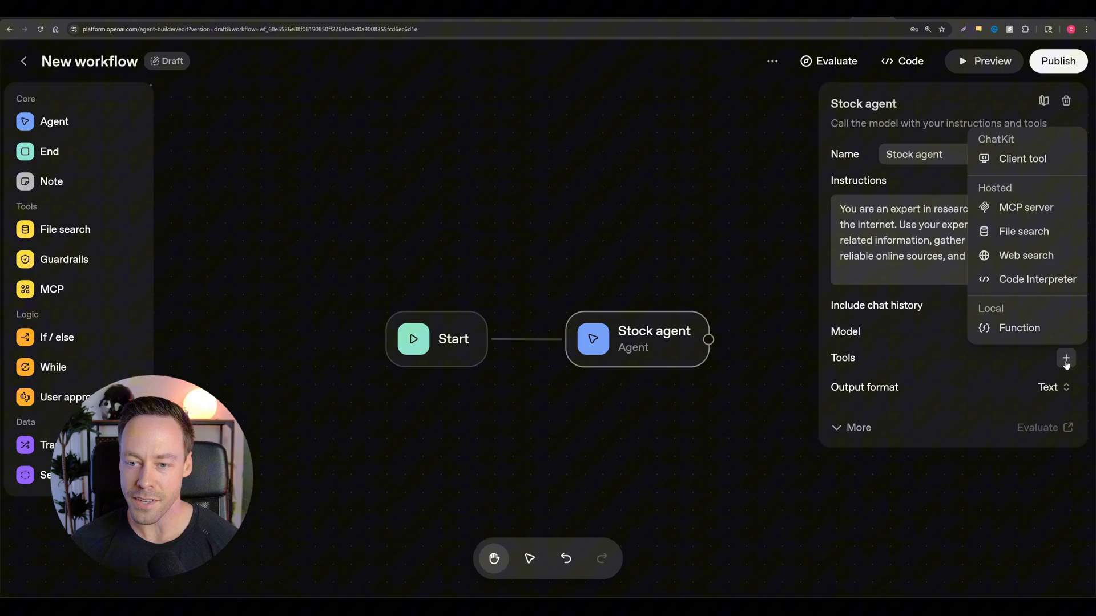
pyautogui.click(1026, 207)
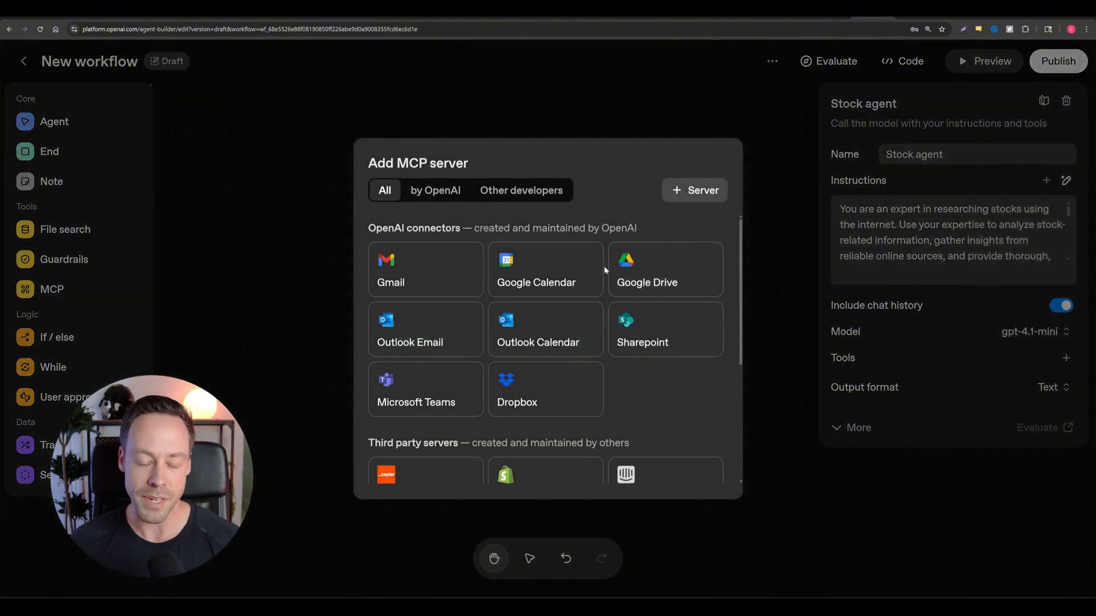
pyautogui.moveTo(341, 301)
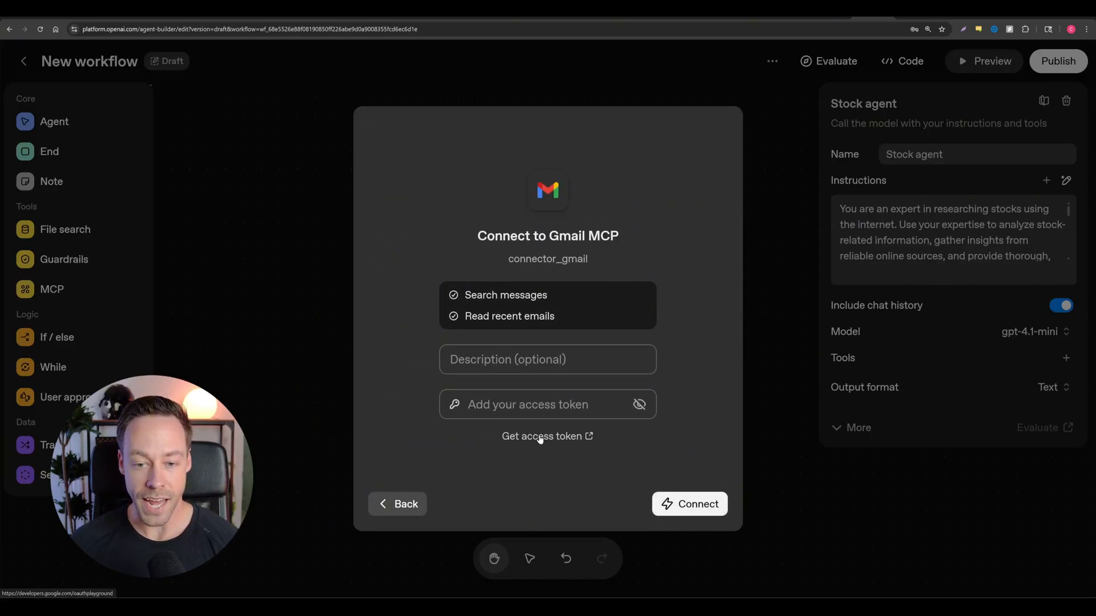
pyautogui.click(547, 436)
pyautogui.write('gmail')
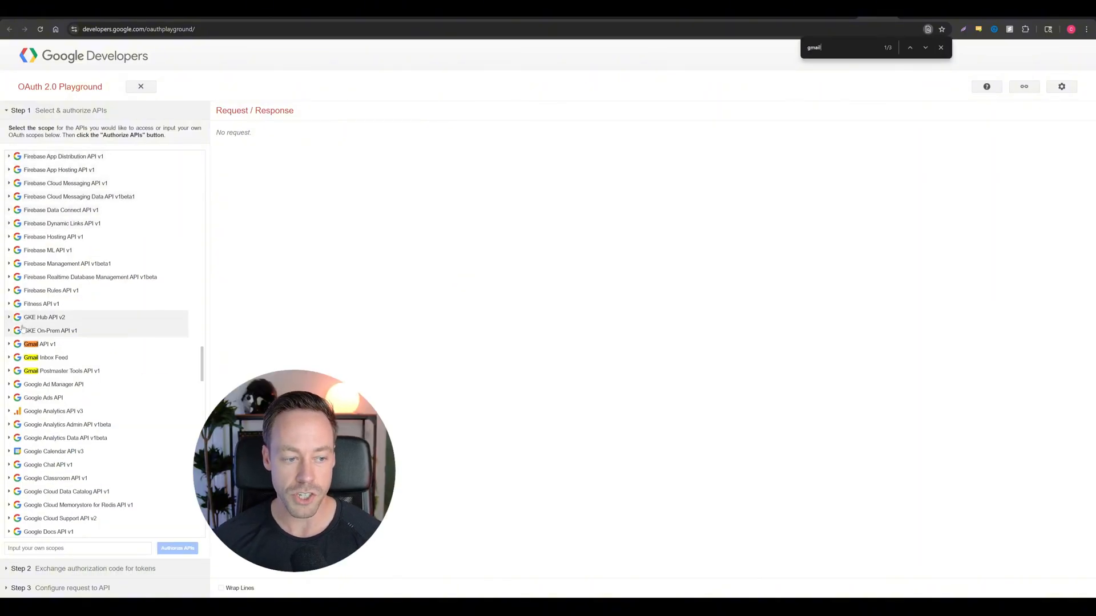
# Select Gmail API v1 scopes, grant account consent, and exchange the code for tokens.
pyautogui.click(39, 344)
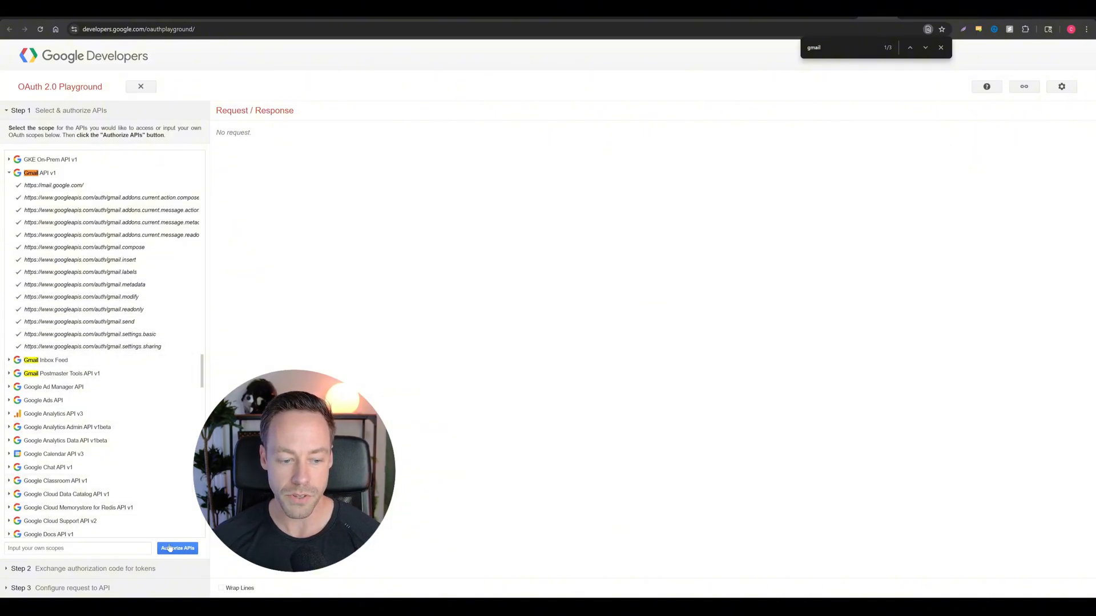
pyautogui.click(177, 548)
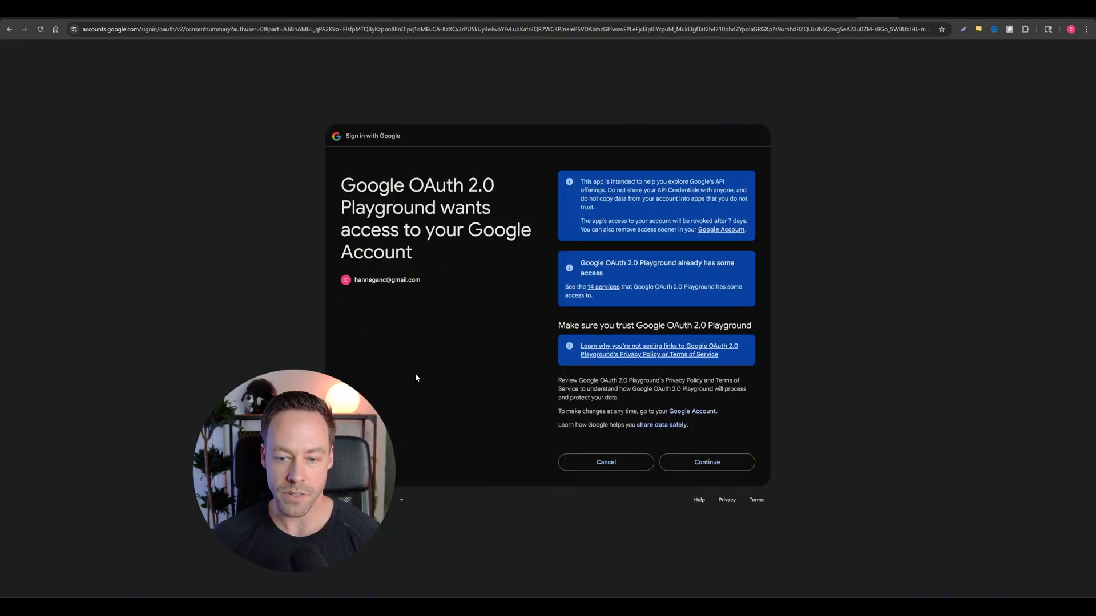
pyautogui.click(706, 462)
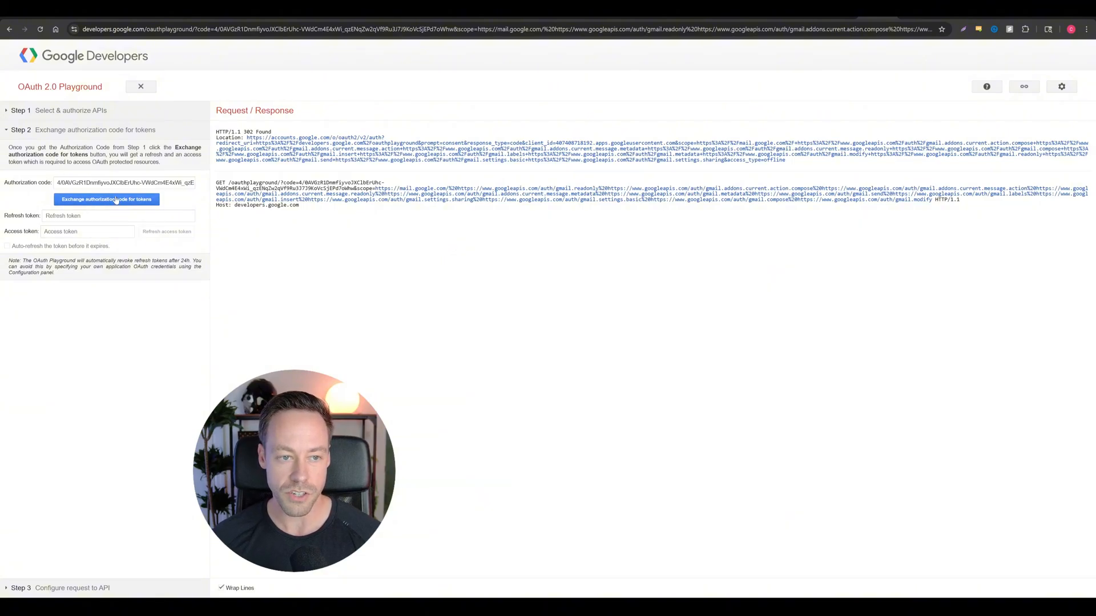
pyautogui.click(106, 199)
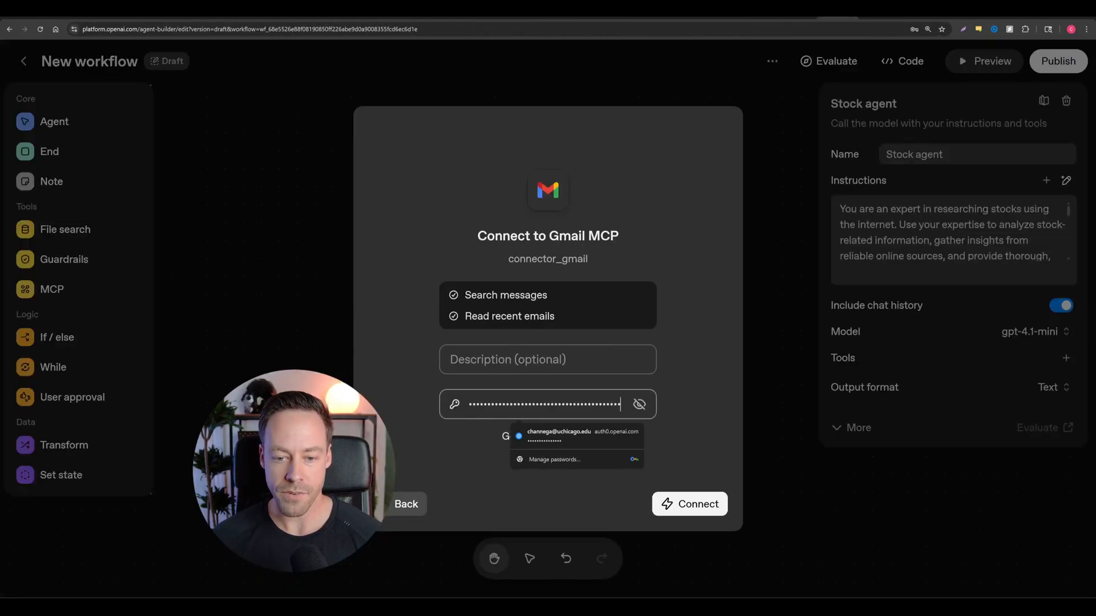
# Connect Gmail using the pasted access token and add it with mail-reading tools enabled.
pyautogui.click(689, 504)
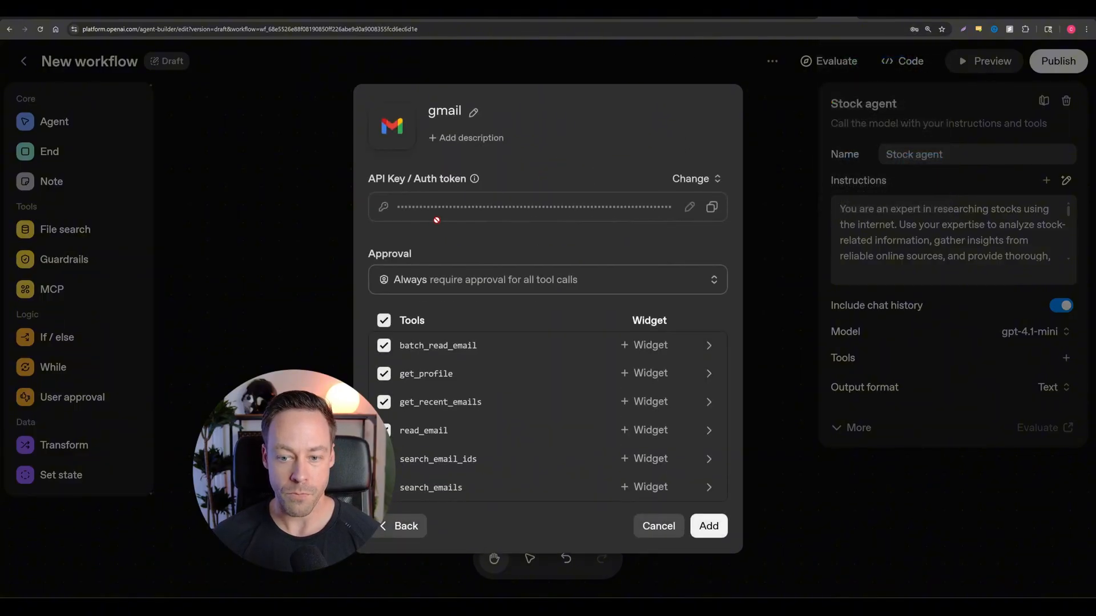
pyautogui.moveTo(559, 170)
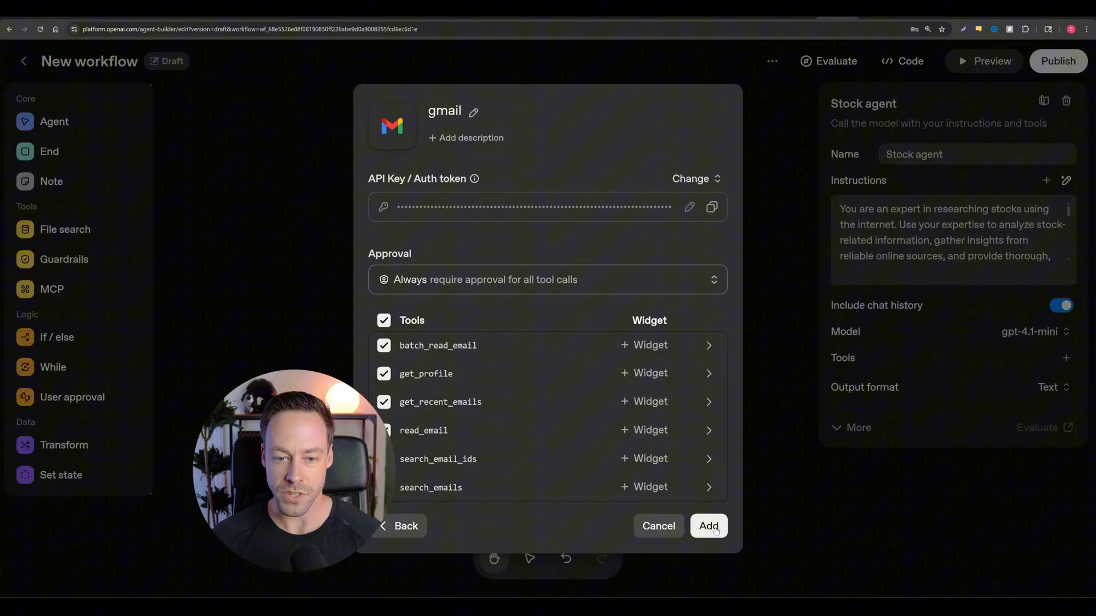
pyautogui.click(707, 525)
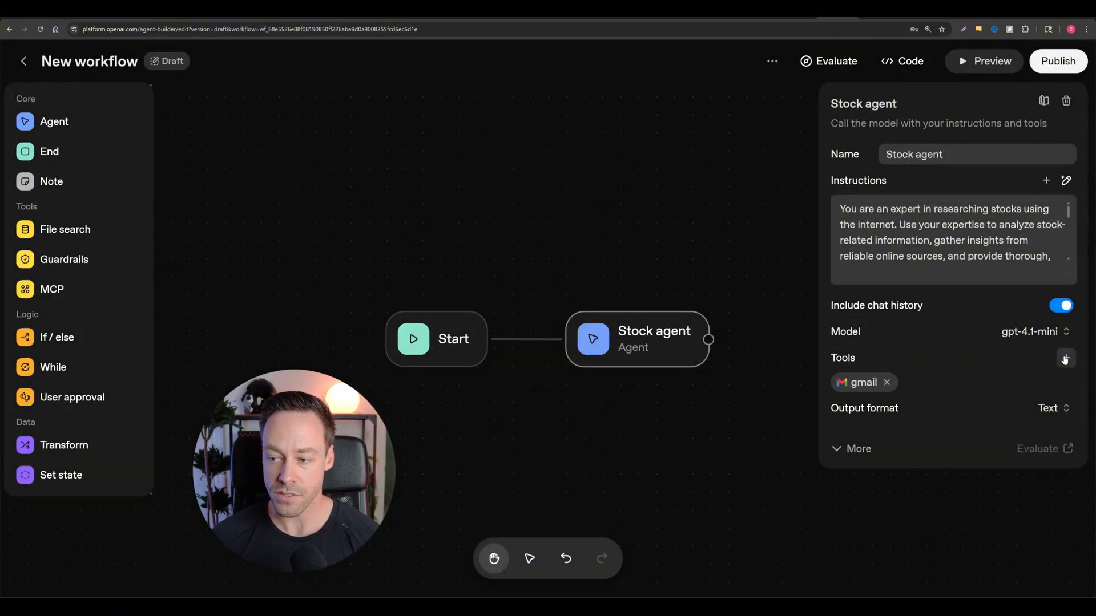
# Add a Web search tool with default settings to the Stock agent.
pyautogui.click(1065, 358)
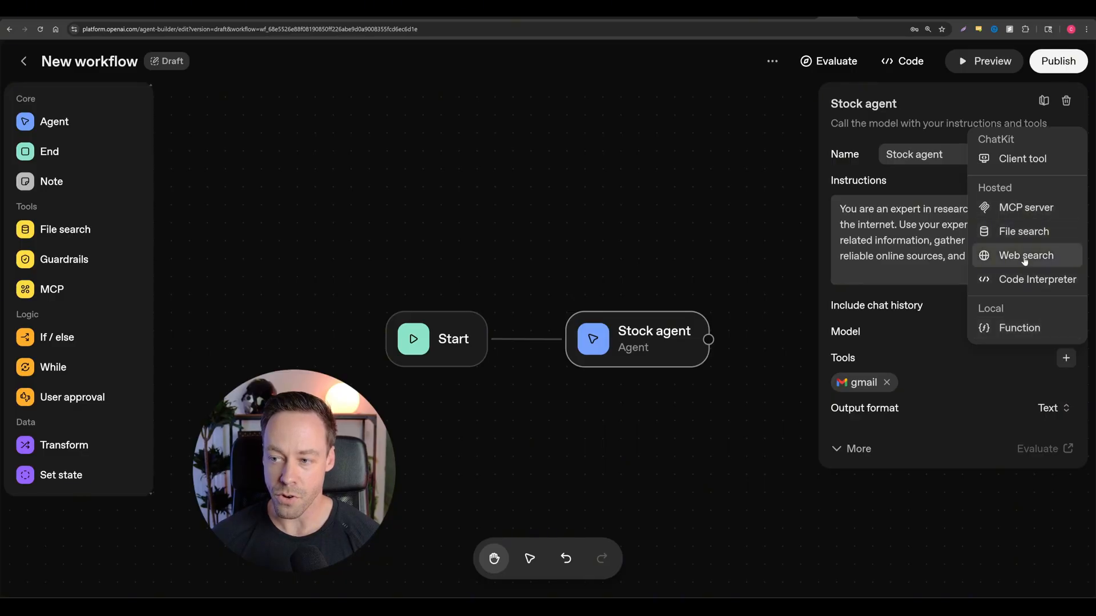
pyautogui.click(1025, 255)
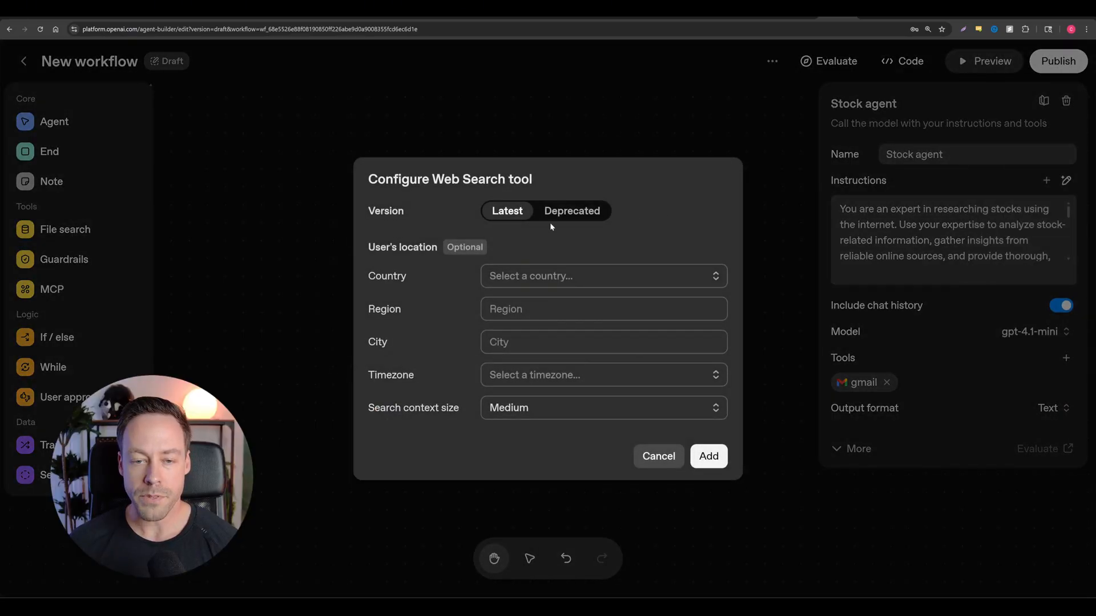
pyautogui.moveTo(524, 243)
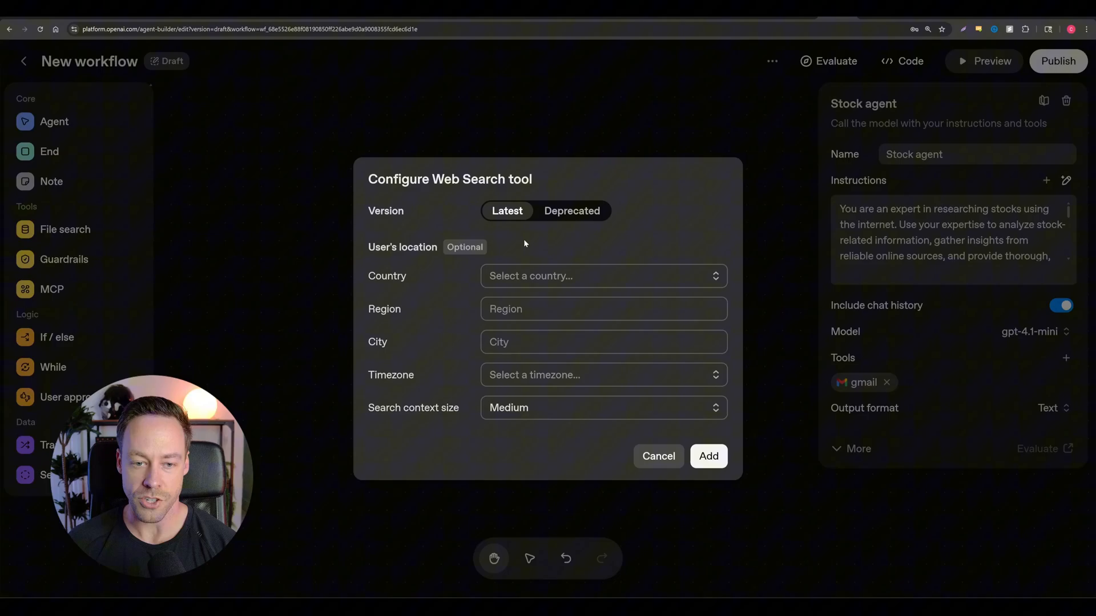
pyautogui.moveTo(541, 289)
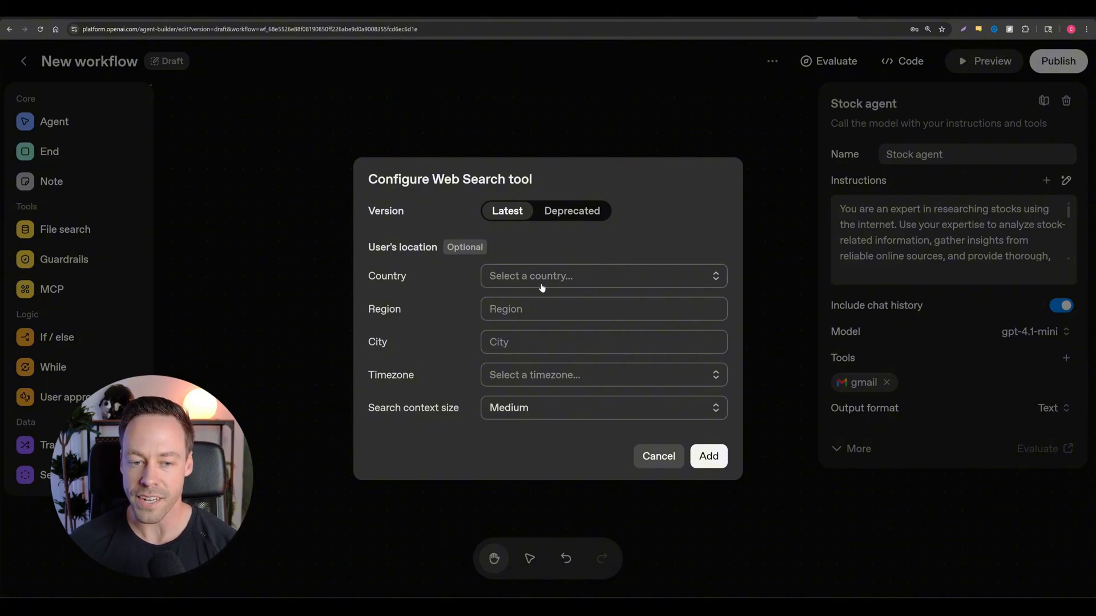
pyautogui.moveTo(393, 402)
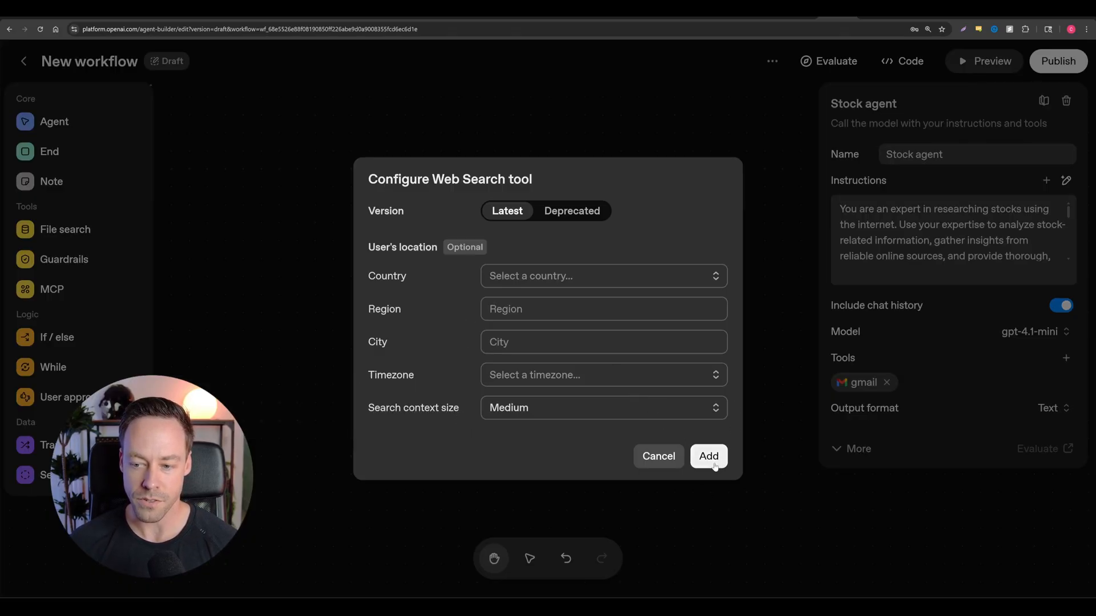
pyautogui.click(708, 456)
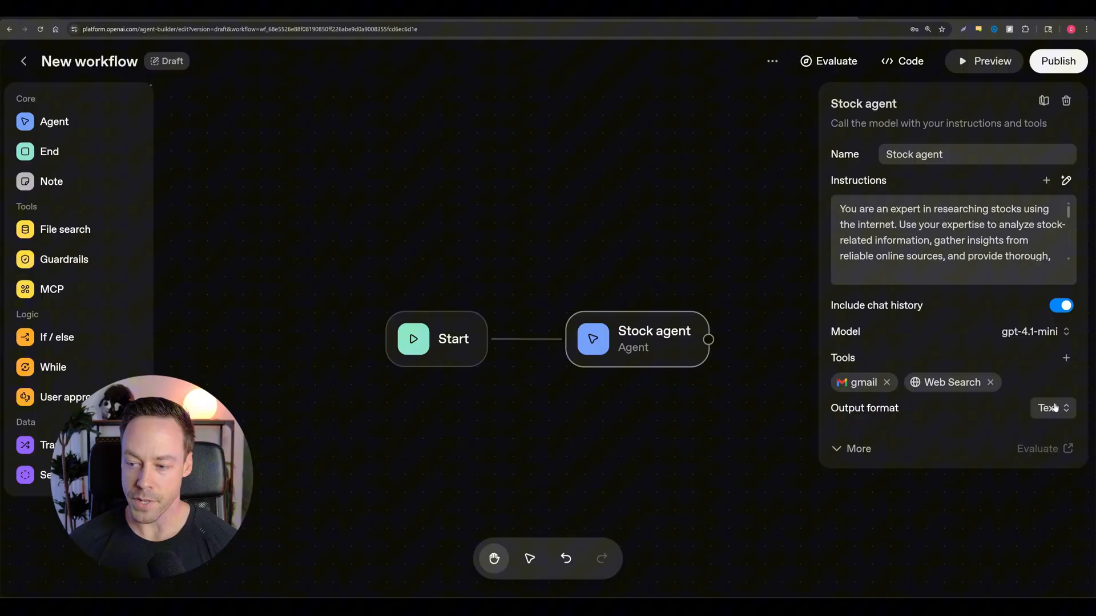
# Expand and collapse the Stock agent's extra model parameters, leaving them at defaults.
pyautogui.click(1051, 408)
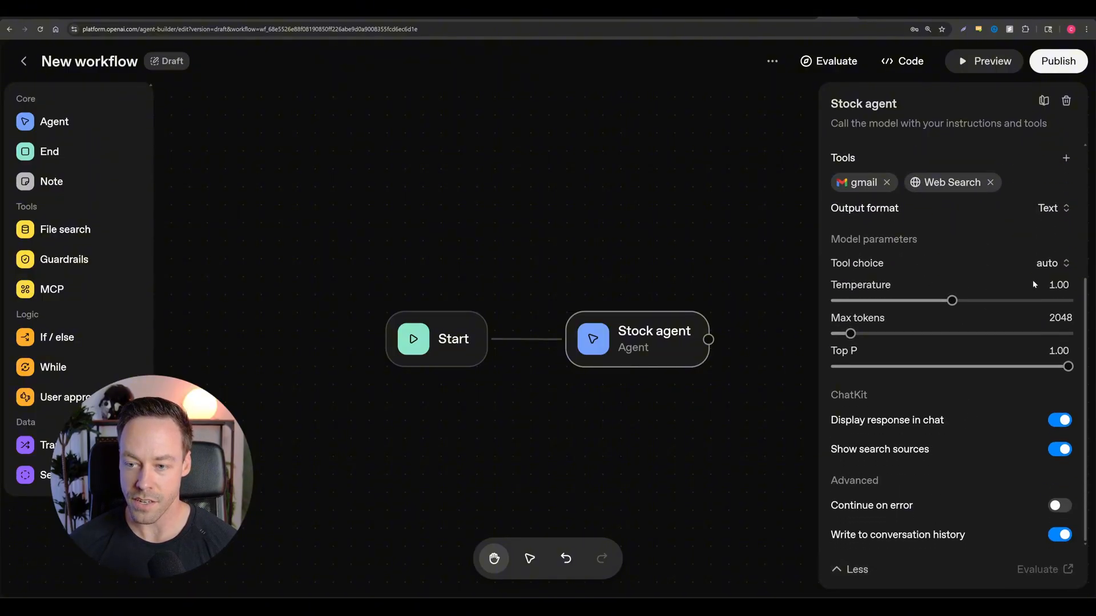
pyautogui.moveTo(871, 505)
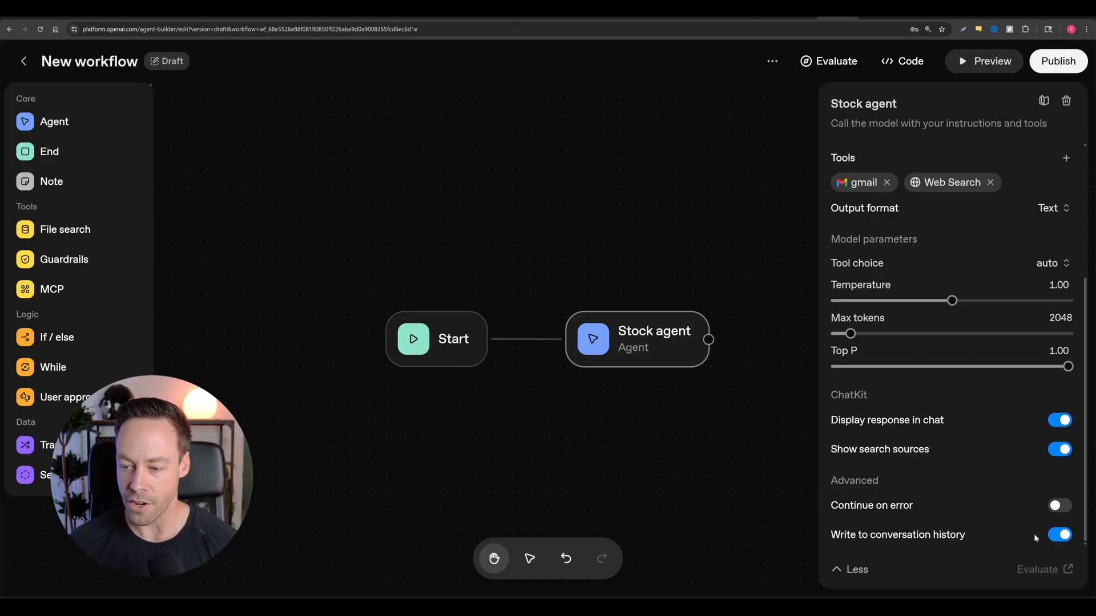
pyautogui.click(850, 569)
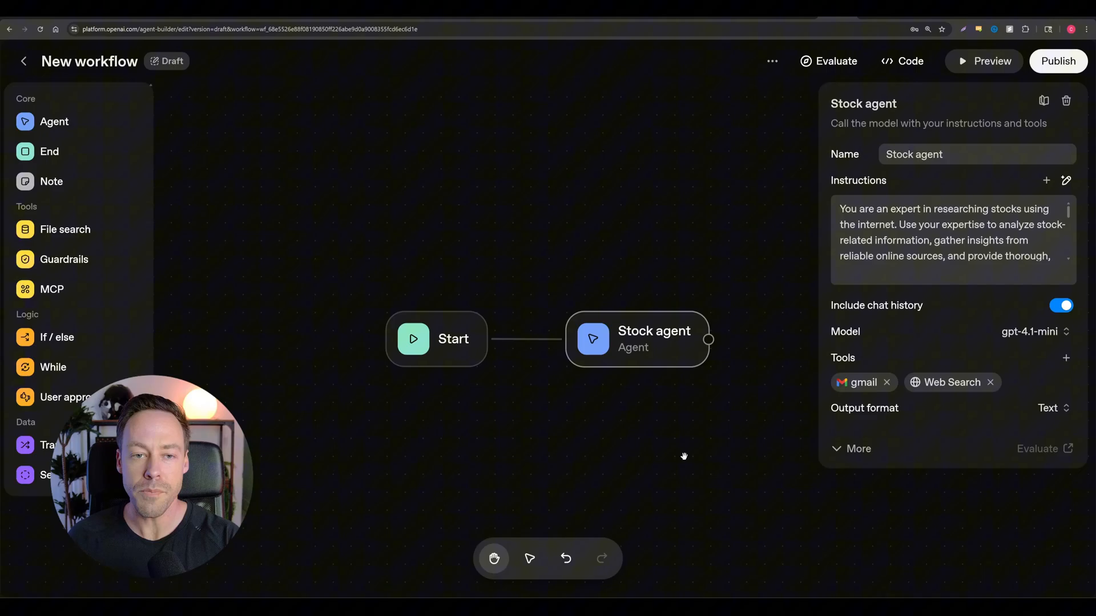
pyautogui.moveTo(729, 206)
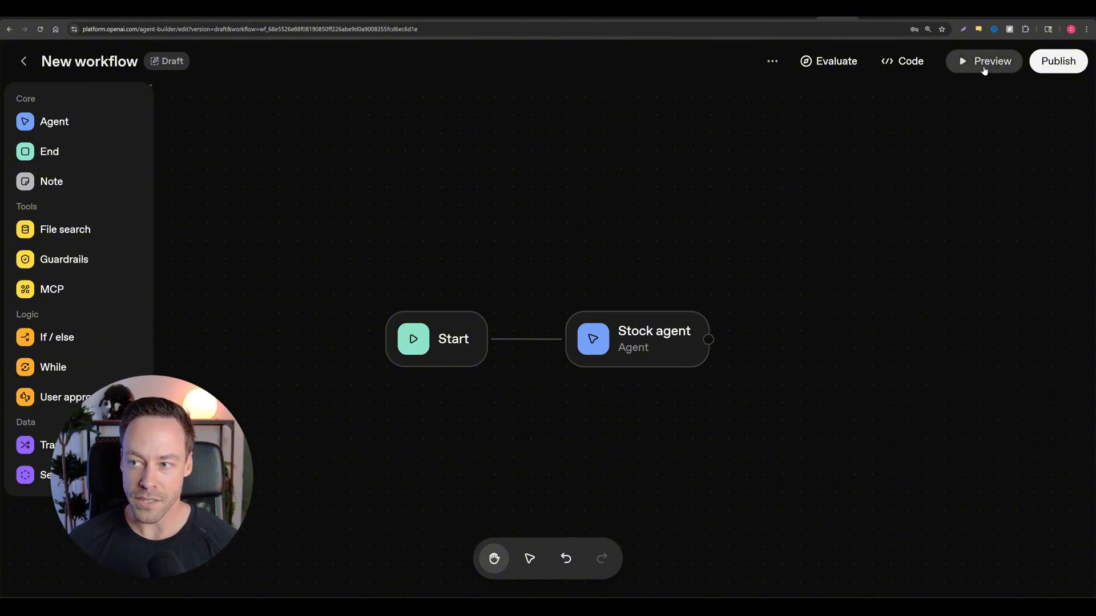
pyautogui.click(983, 61)
pyautogui.write('can you do some research on apples stock and then email it to chase')
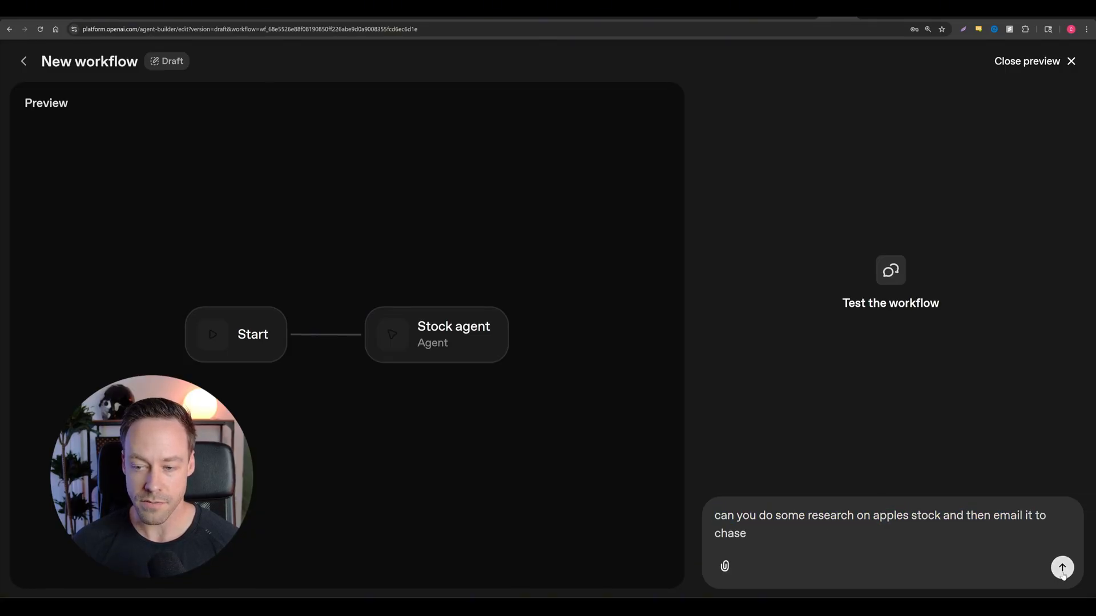
pyautogui.click(1062, 567)
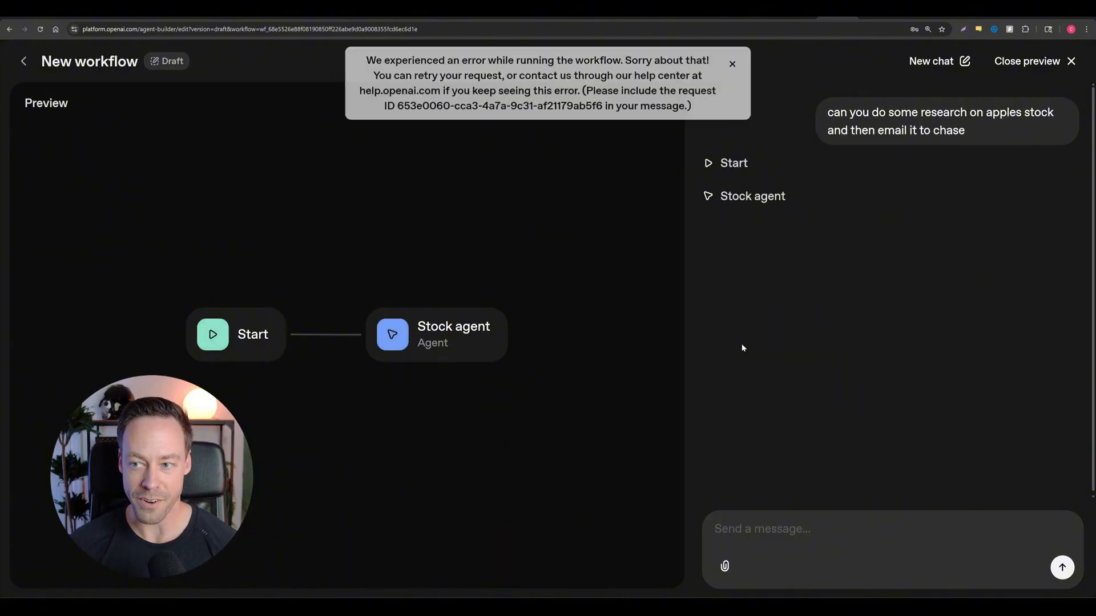
pyautogui.click(732, 64)
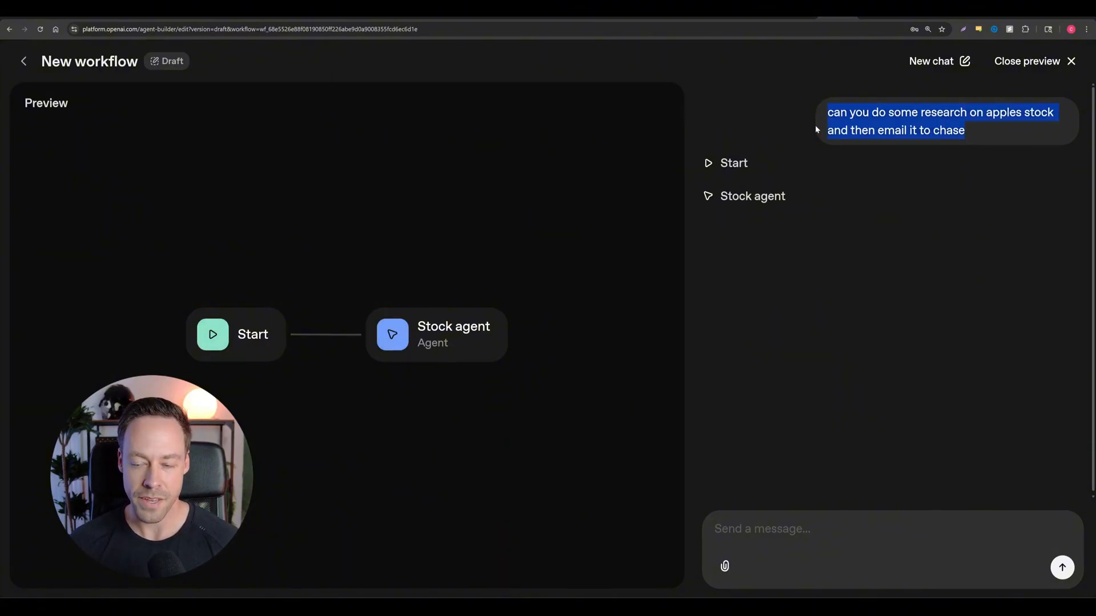
pyautogui.click(1062, 567)
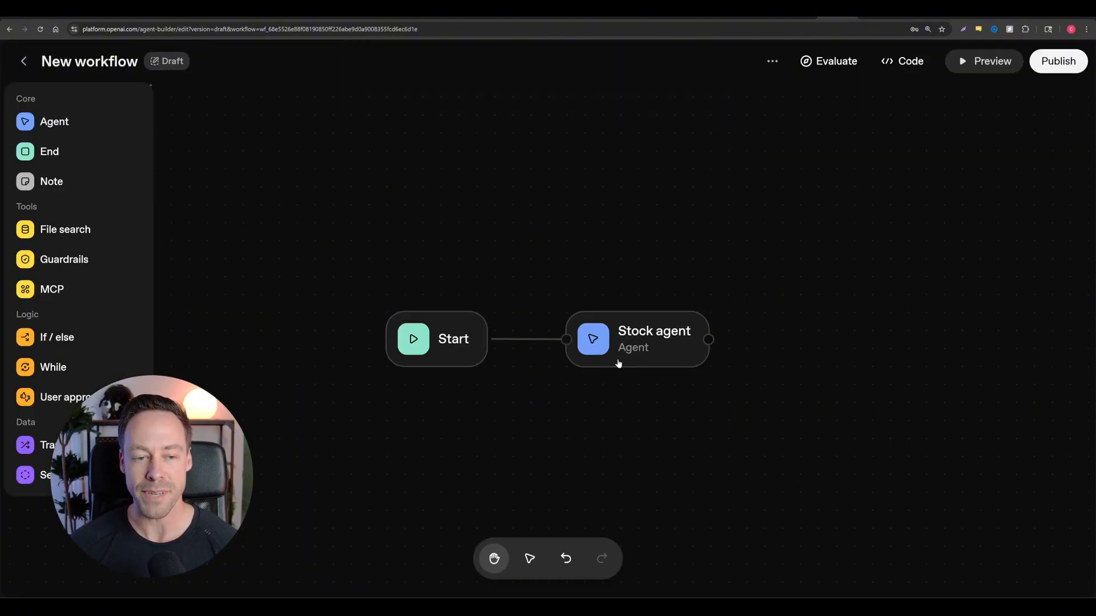
# Remove the gmail tool from the Stock agent and start a preview run.
pyautogui.click(636, 339)
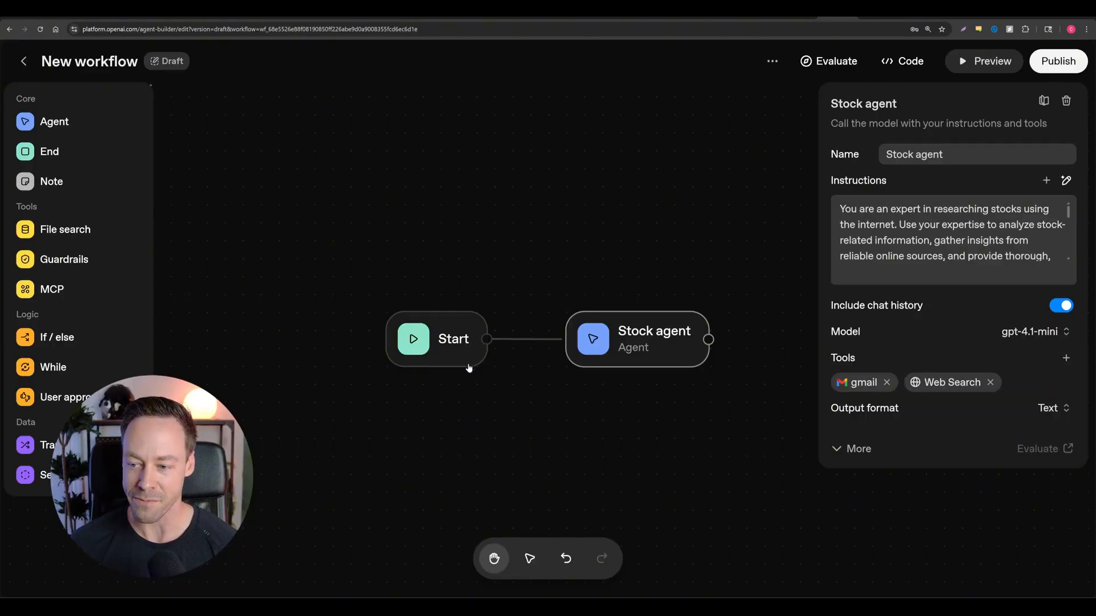
pyautogui.click(887, 383)
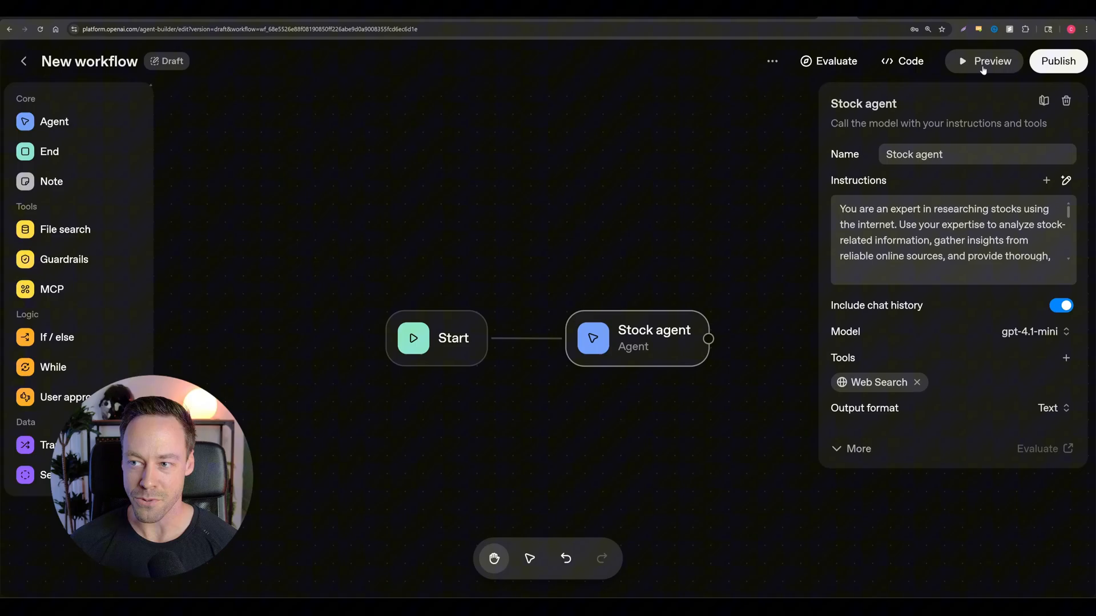
pyautogui.click(983, 61)
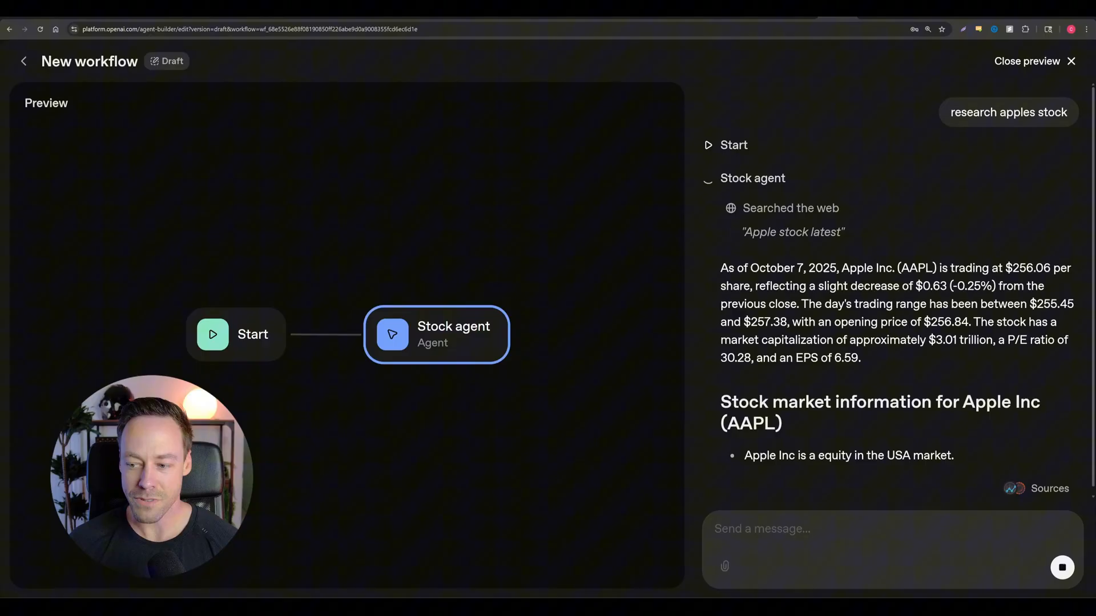
# Review the cited Apple stock research summary, then close the preview.
pyautogui.scroll(-3)
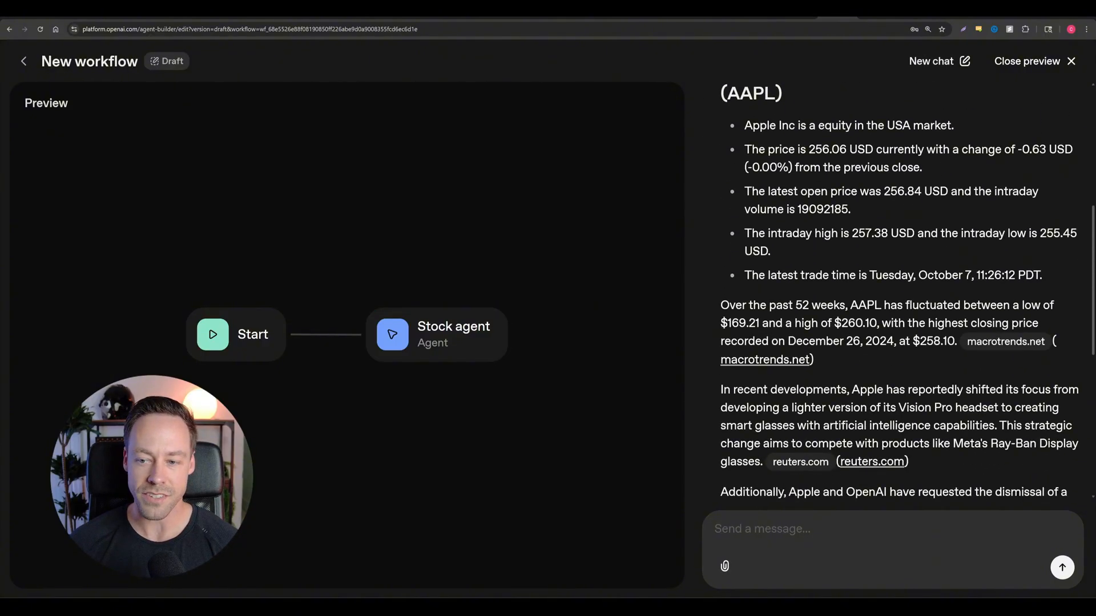
pyautogui.moveTo(831, 383)
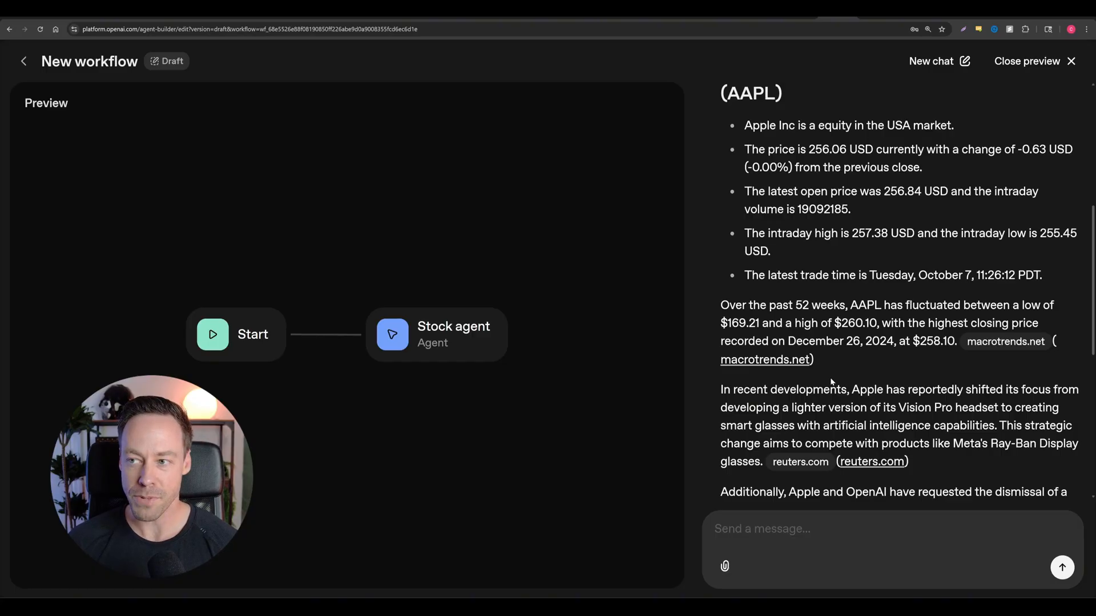
pyautogui.scroll(-3)
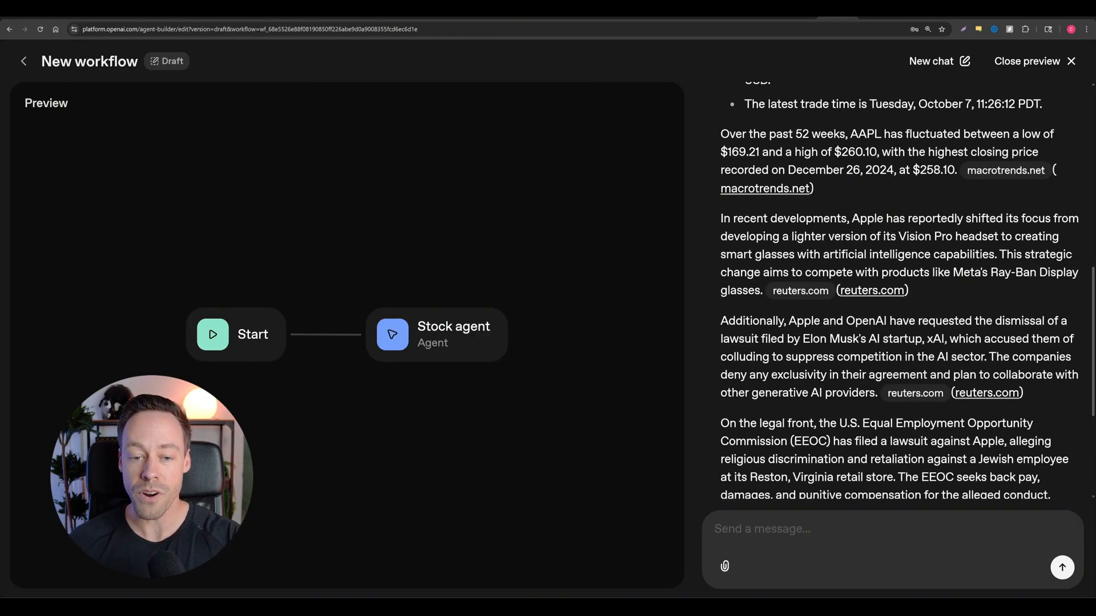
pyautogui.scroll(-3)
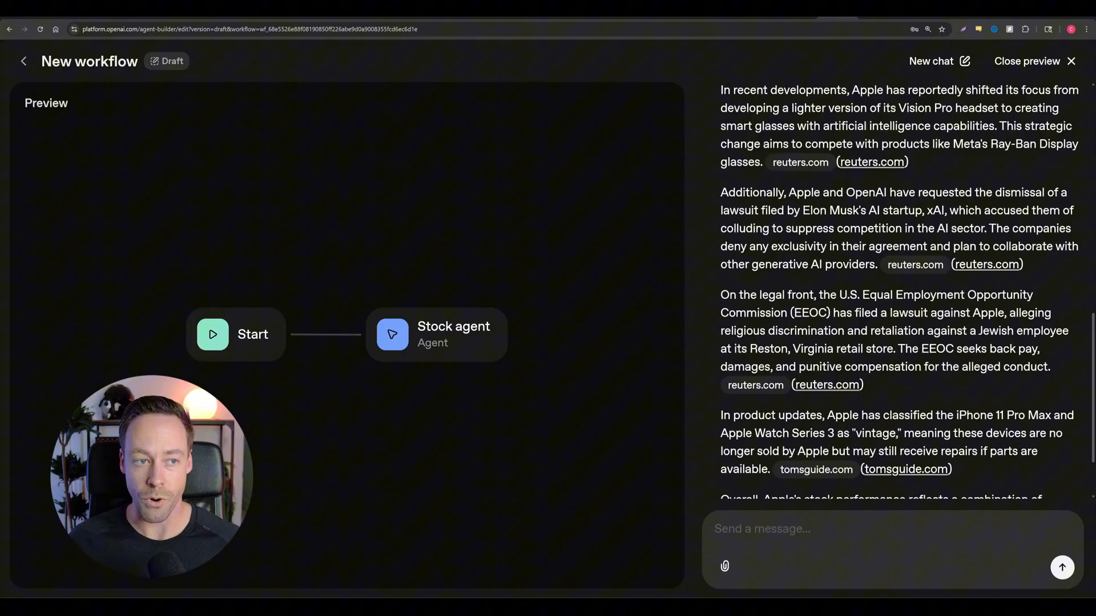
pyautogui.scroll(-3)
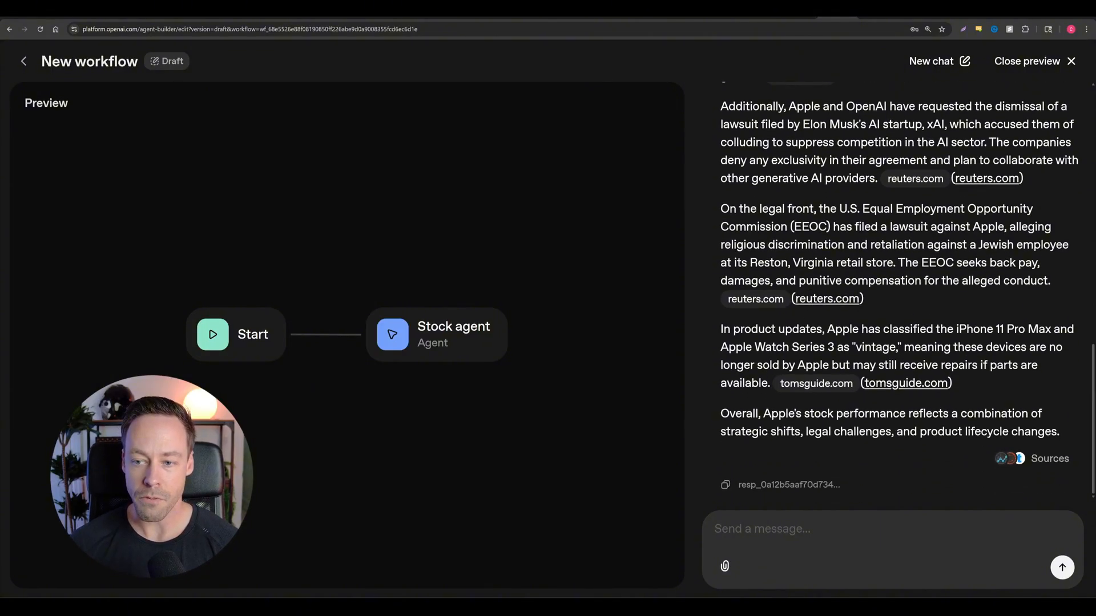
pyautogui.moveTo(904, 383)
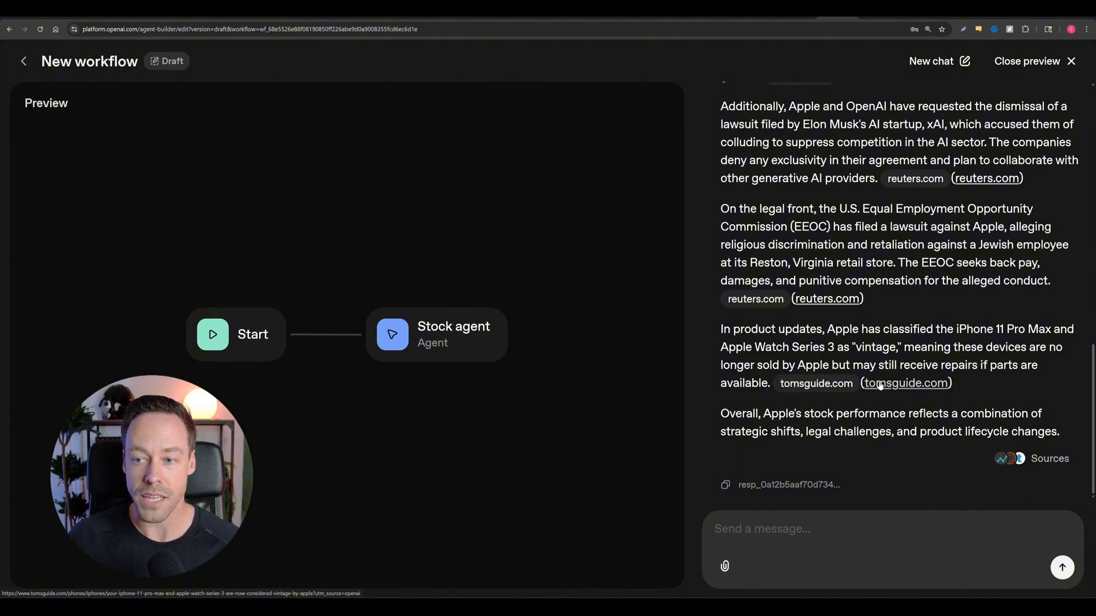
pyautogui.moveTo(805, 293)
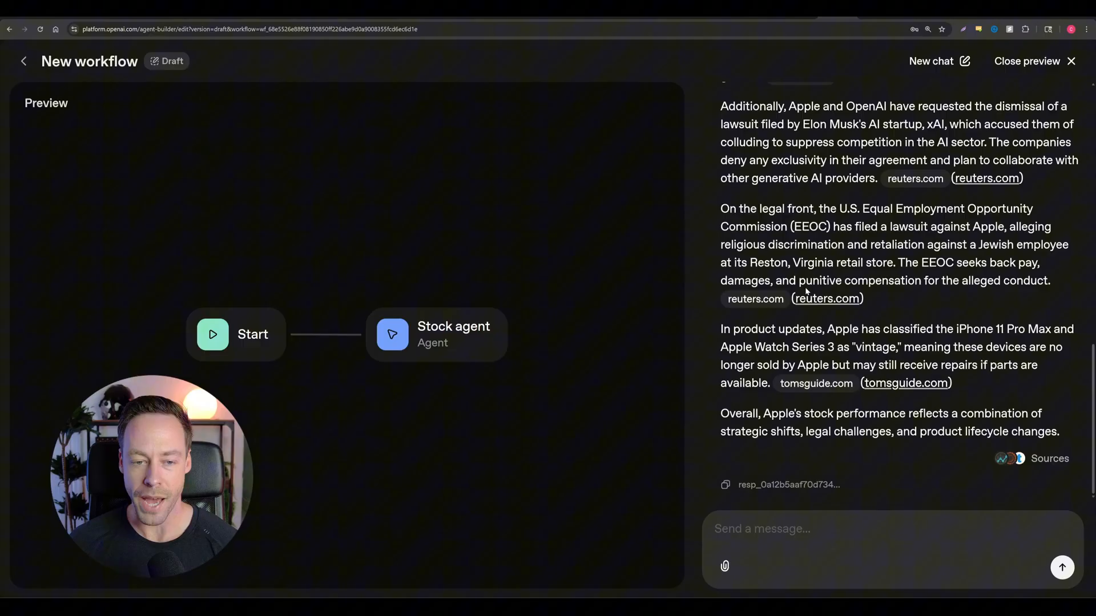
pyautogui.scroll(3)
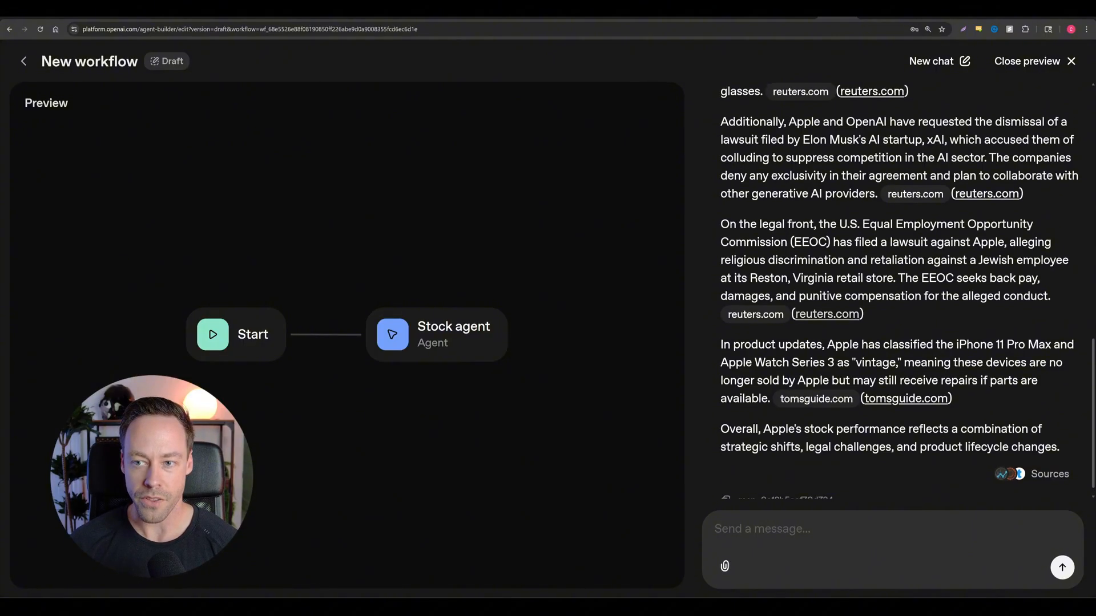
pyautogui.scroll(3)
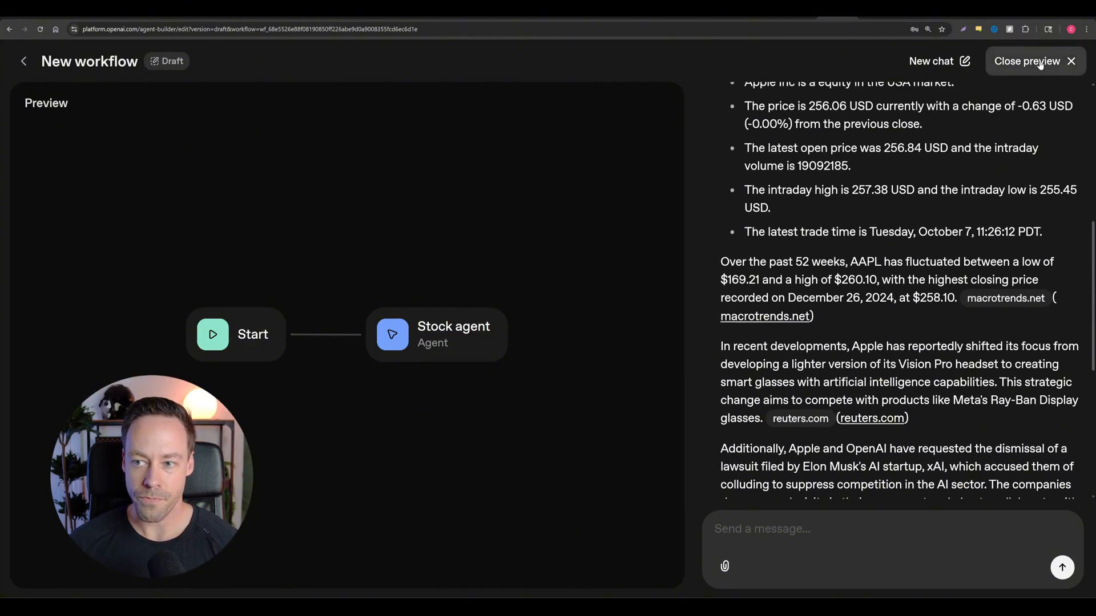
pyautogui.click(1026, 61)
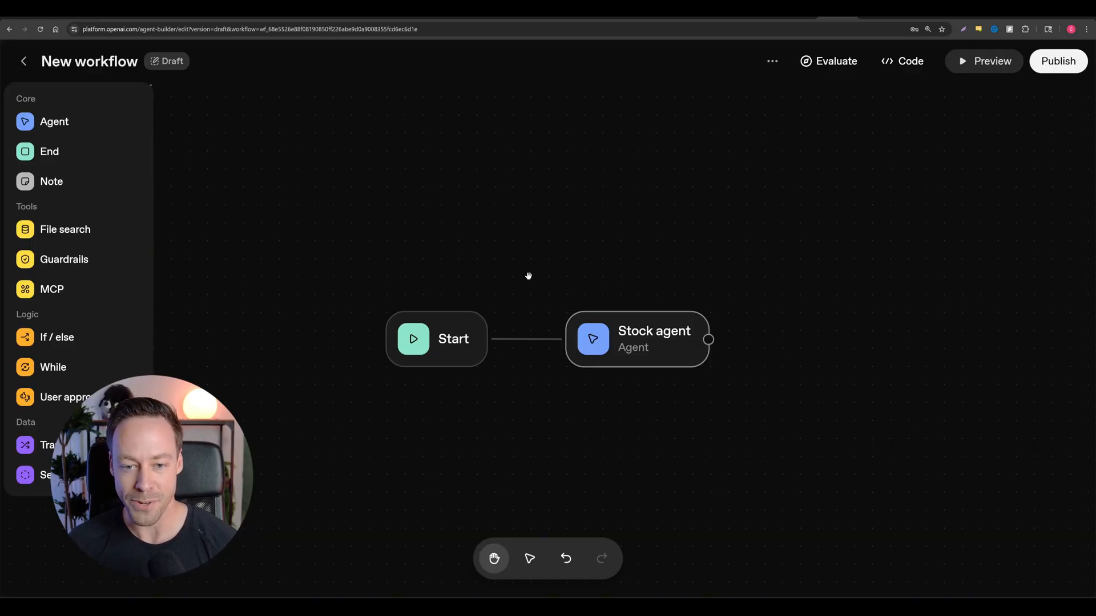
pyautogui.moveTo(336, 198)
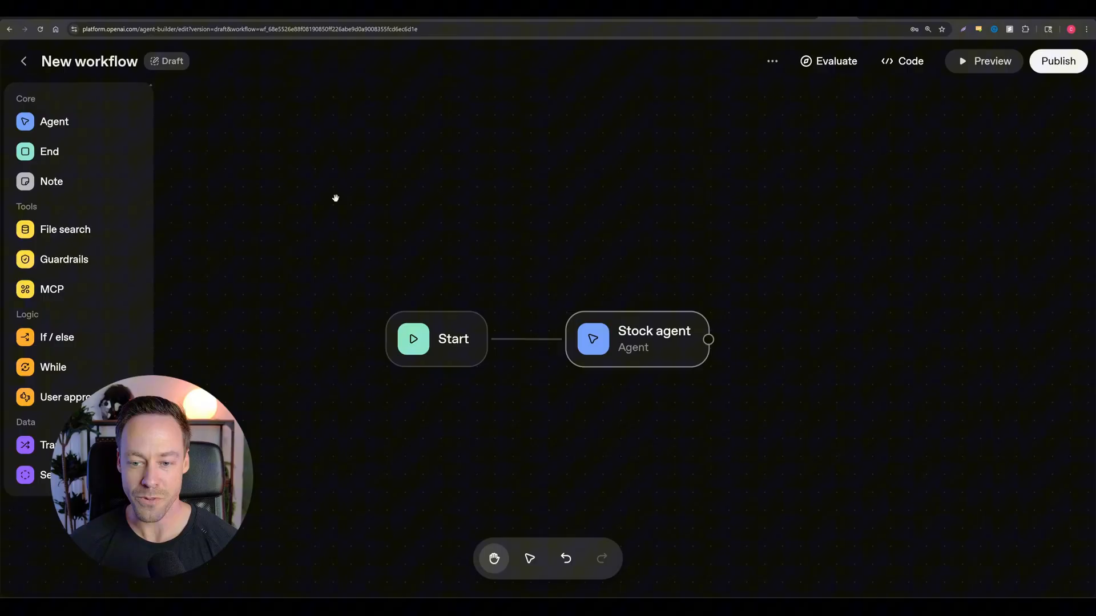
pyautogui.moveTo(369, 189)
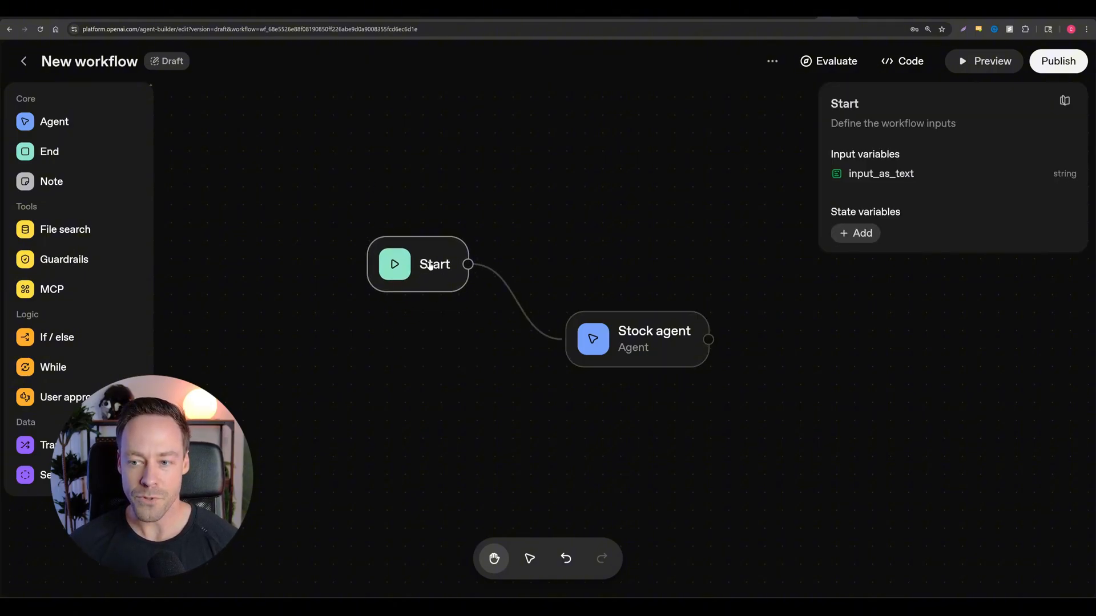
pyautogui.click(637, 339)
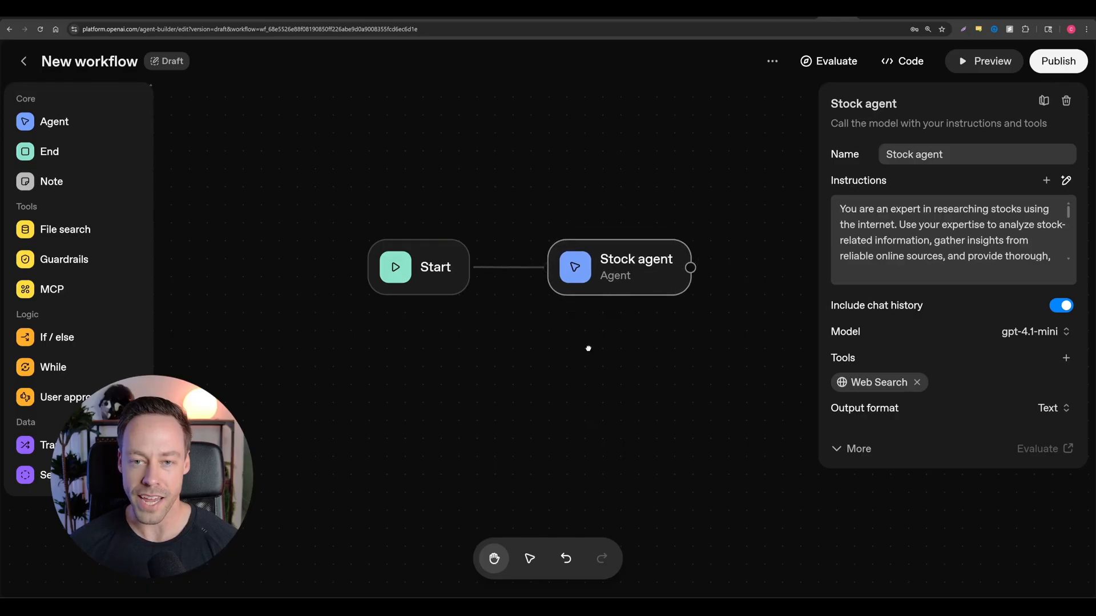
pyautogui.click(595, 338)
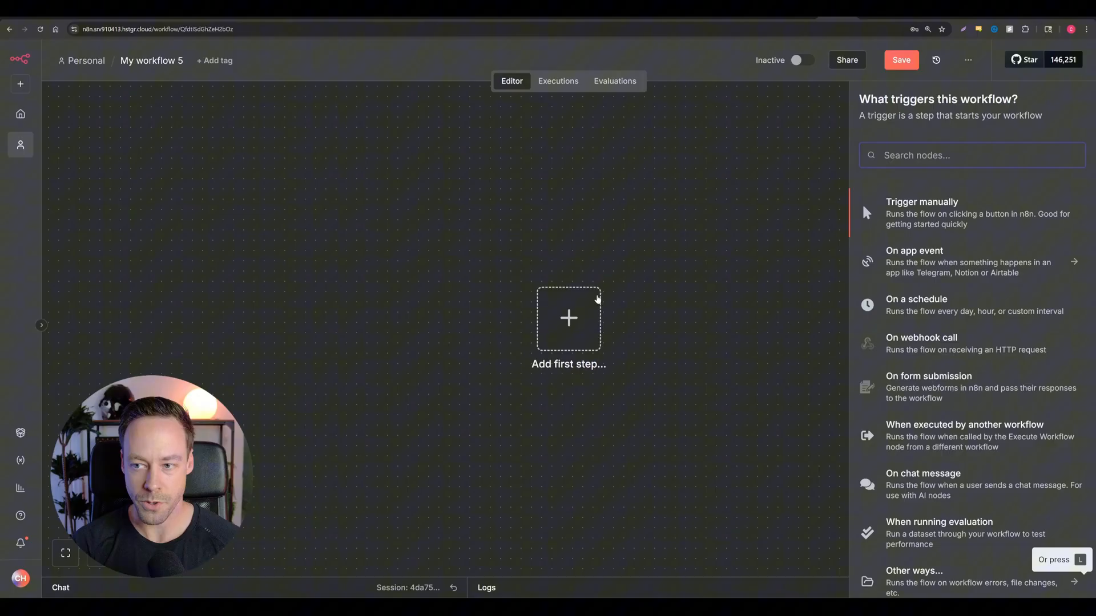
# Add an AI Agent node after the chat trigger.
pyautogui.write('ai agent')
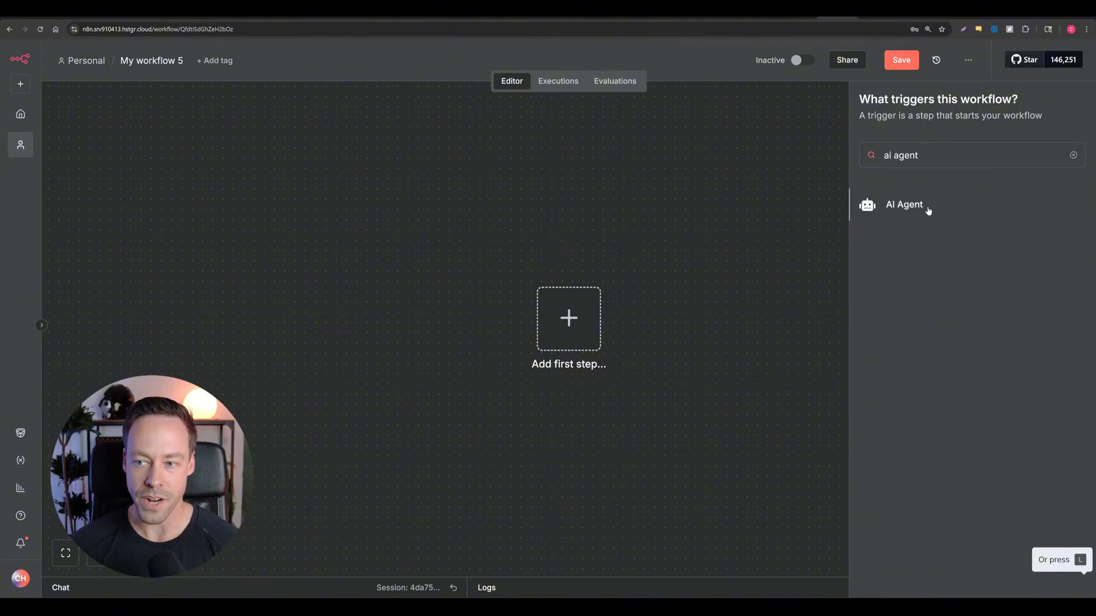
pyautogui.click(904, 205)
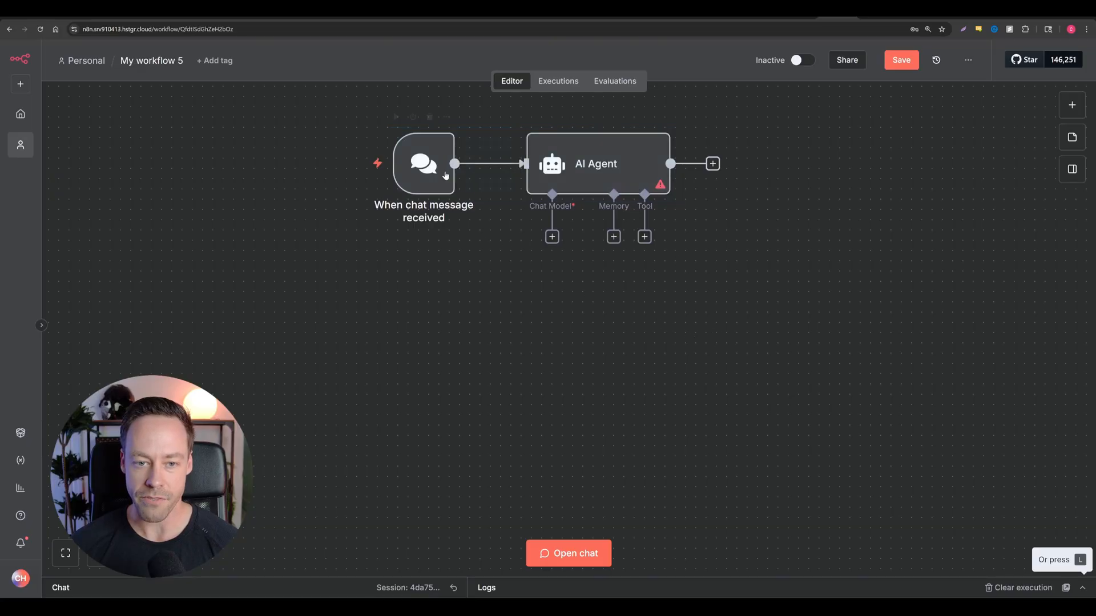
pyautogui.click(423, 164)
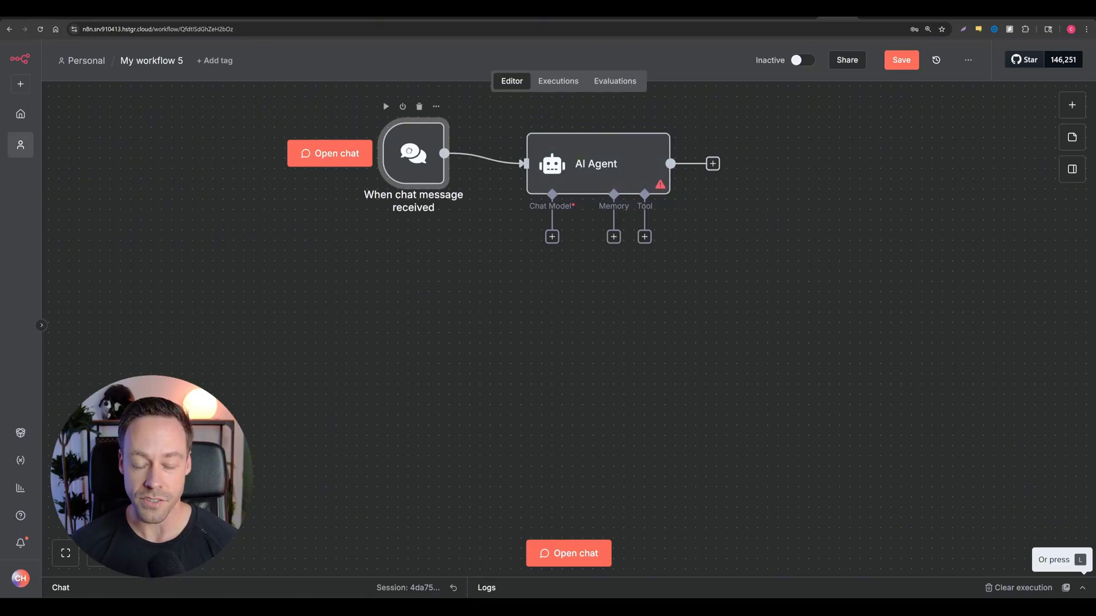
# Attach an OpenAI Chat Model (gpt-4.1-mini) and Simple Memory to the agent.
pyautogui.click(552, 236)
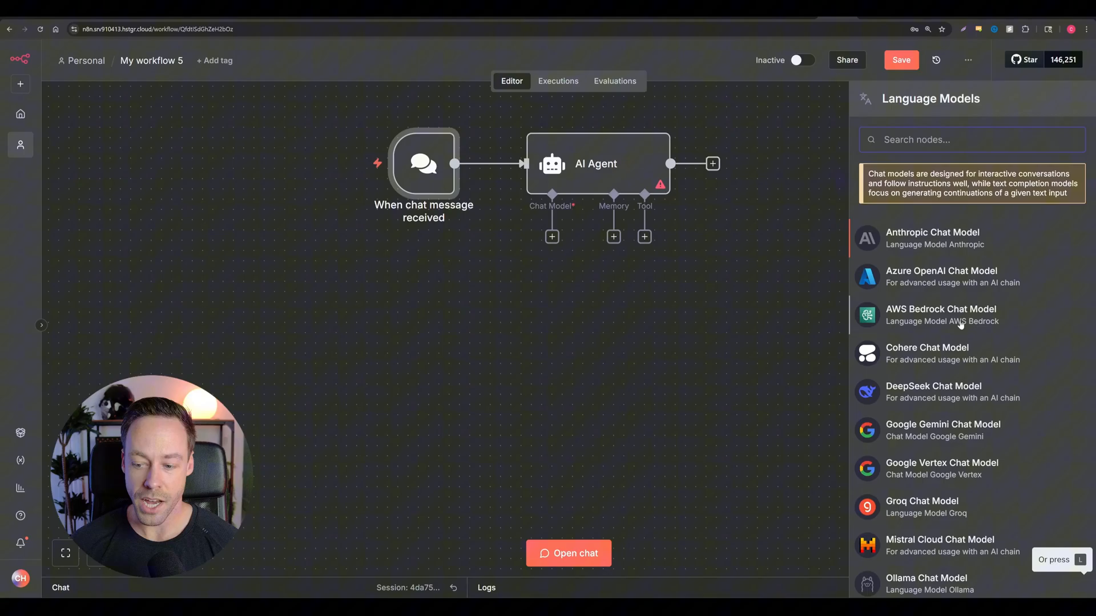
pyautogui.scroll(-3)
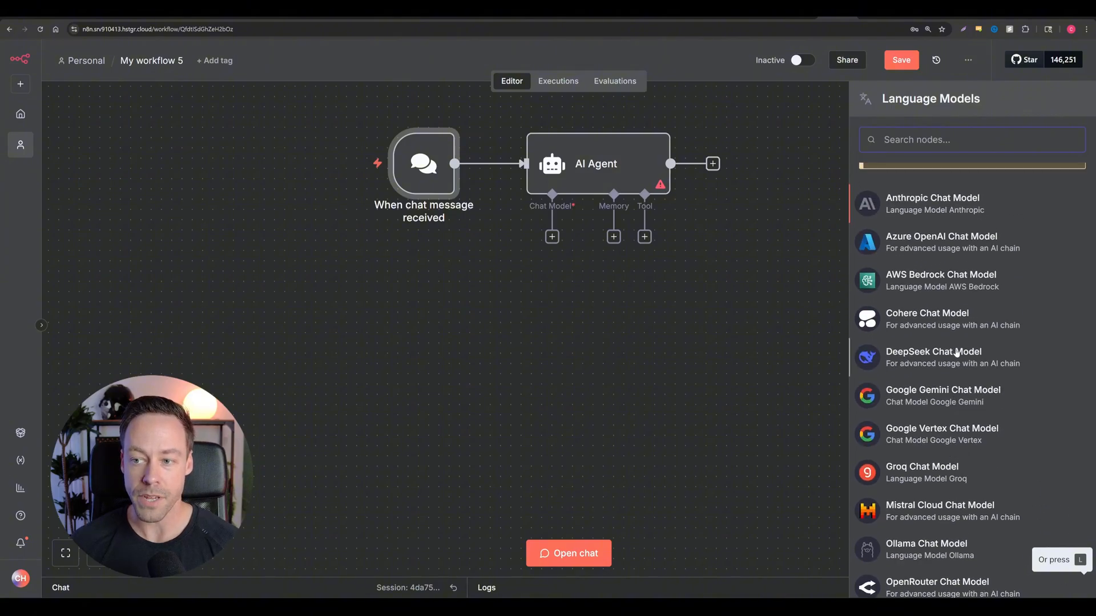
pyautogui.scroll(-3)
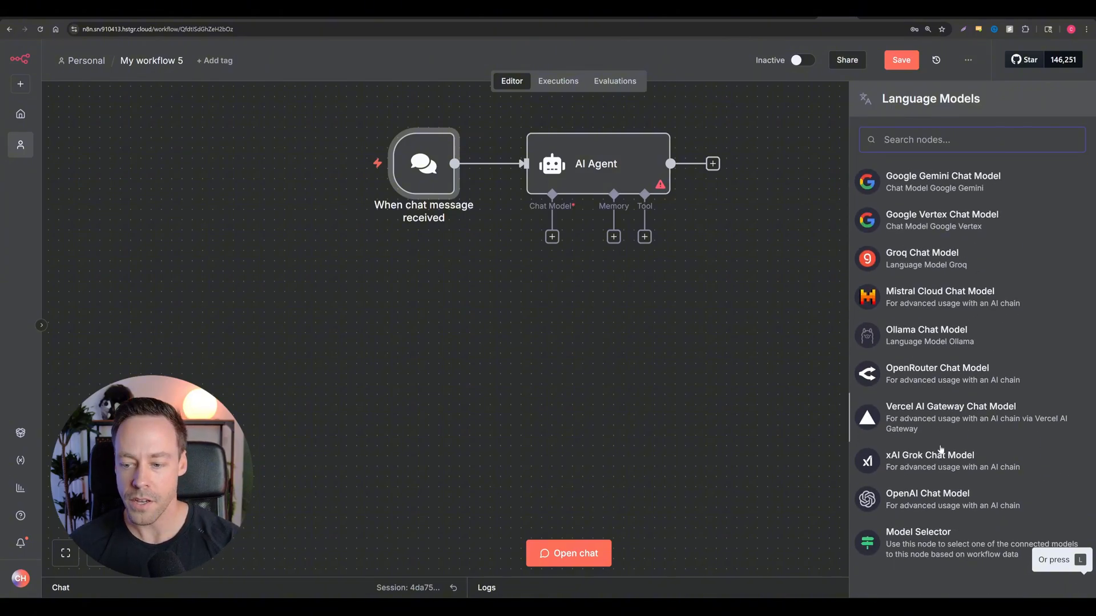
pyautogui.click(927, 499)
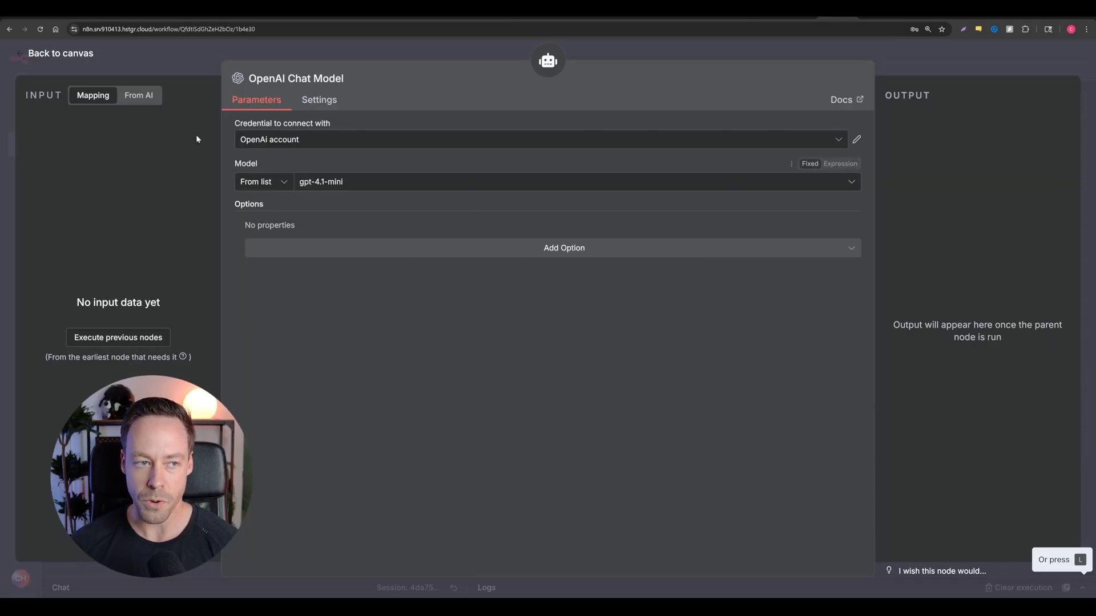
pyautogui.click(60, 54)
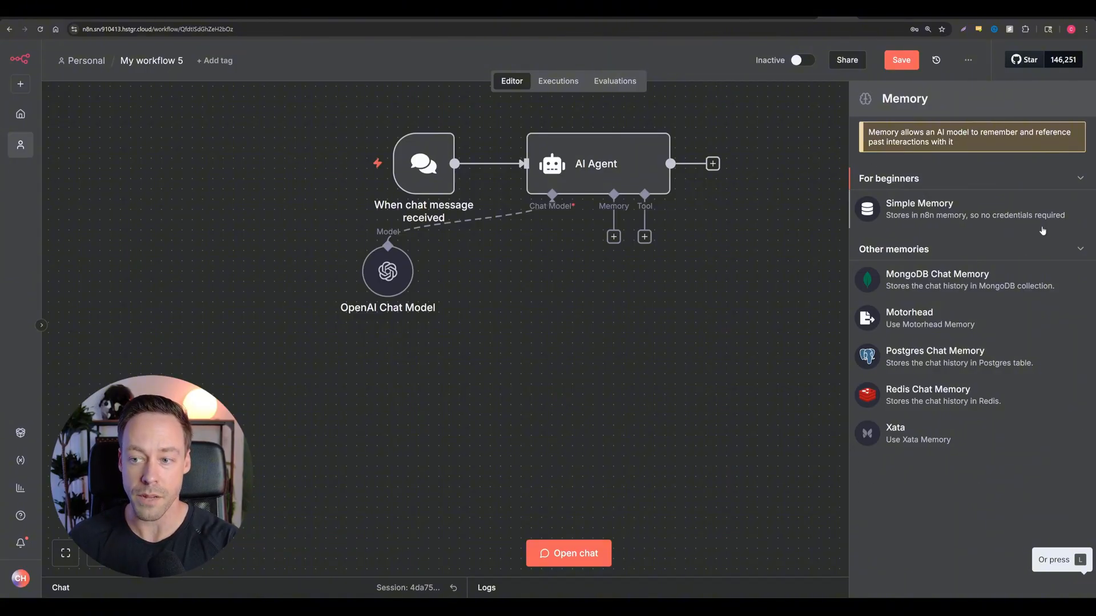
pyautogui.click(919, 208)
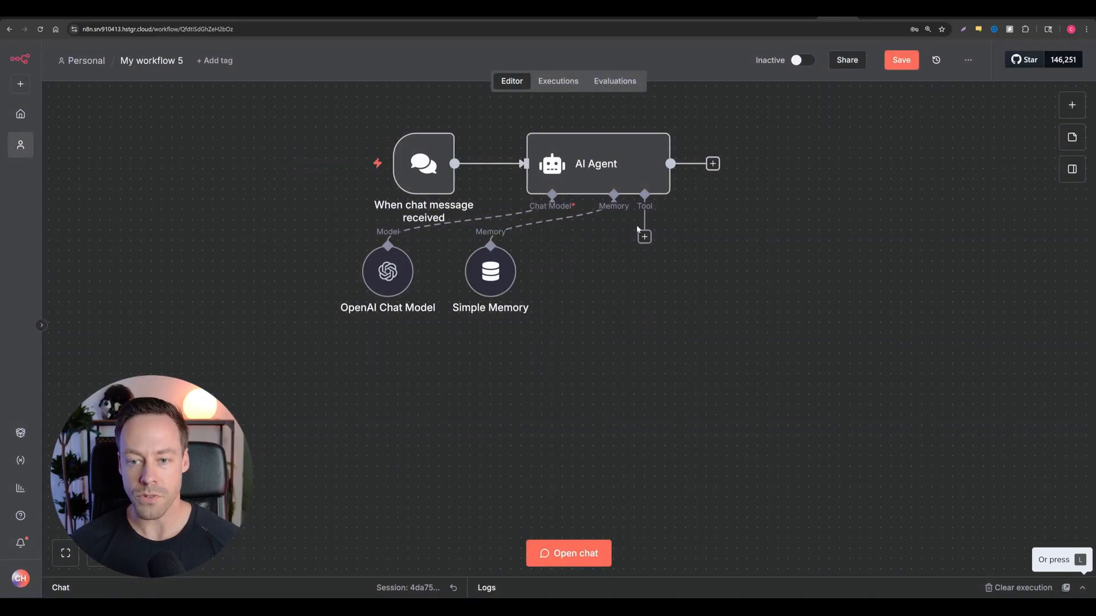
pyautogui.click(644, 237)
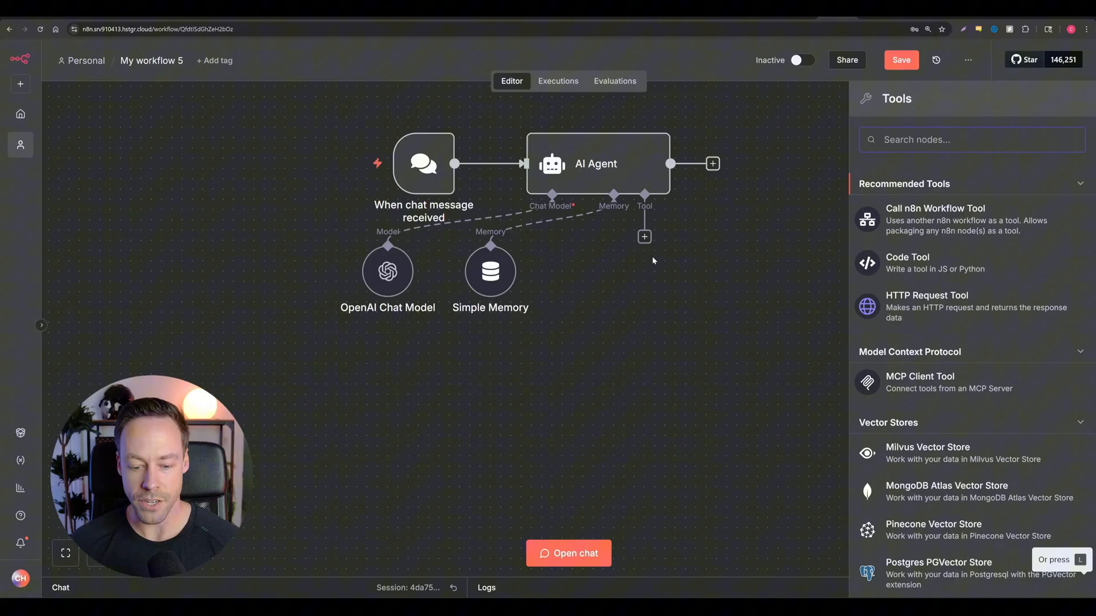
# Add a Perplexity Tool to the agent with the Perplexity account and Sonar model.
pyautogui.write('perpl')
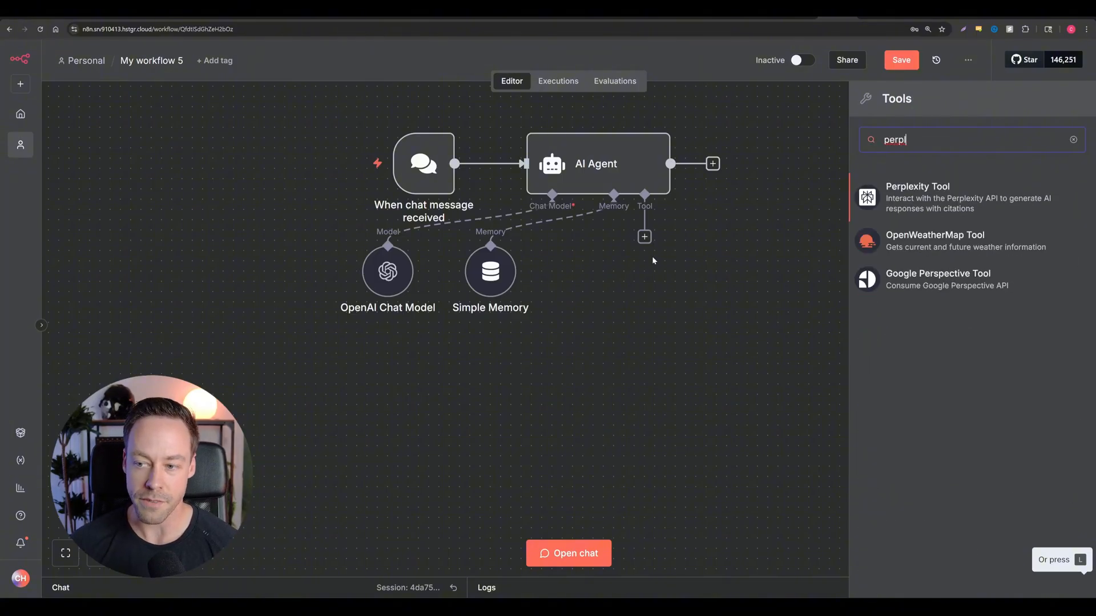
pyautogui.click(917, 197)
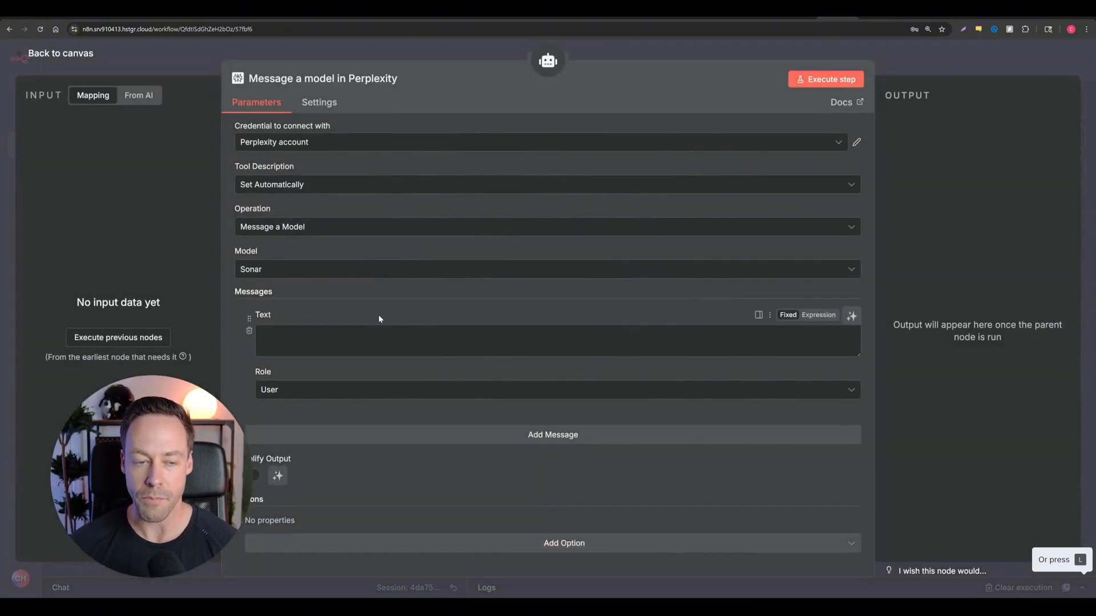
pyautogui.moveTo(370, 305)
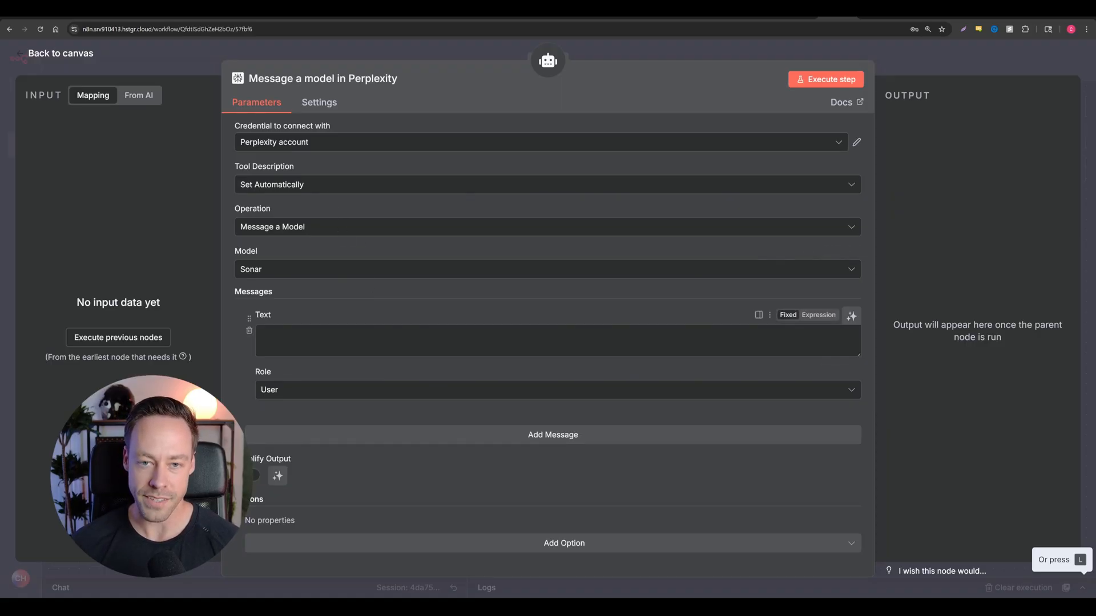
pyautogui.moveTo(552, 343)
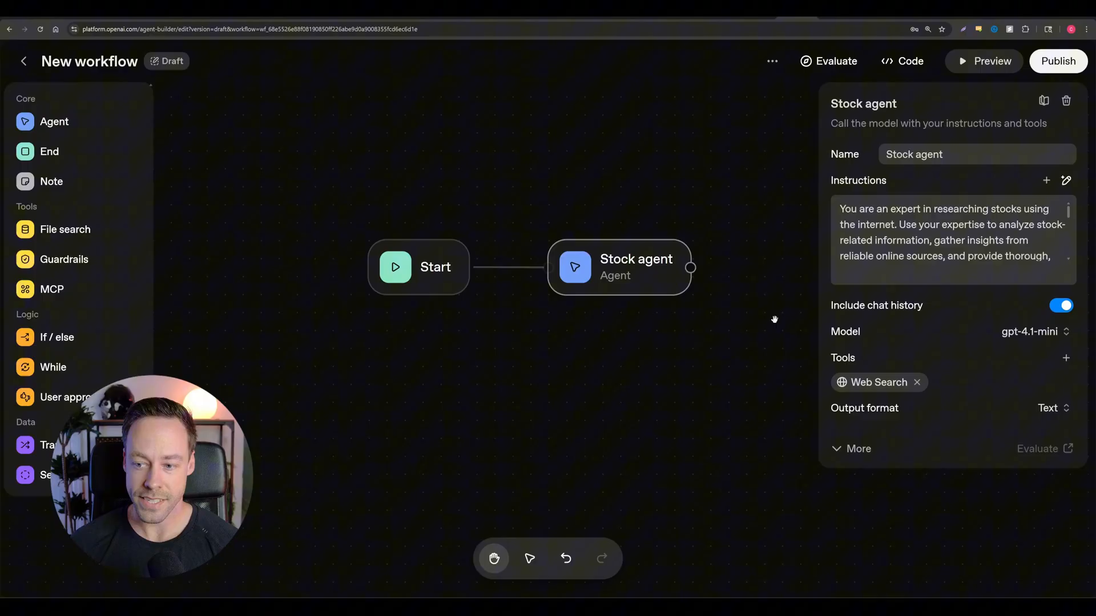
# Let the model define the Perplexity tool's Text and Simplify Output fields.
pyautogui.click(879, 382)
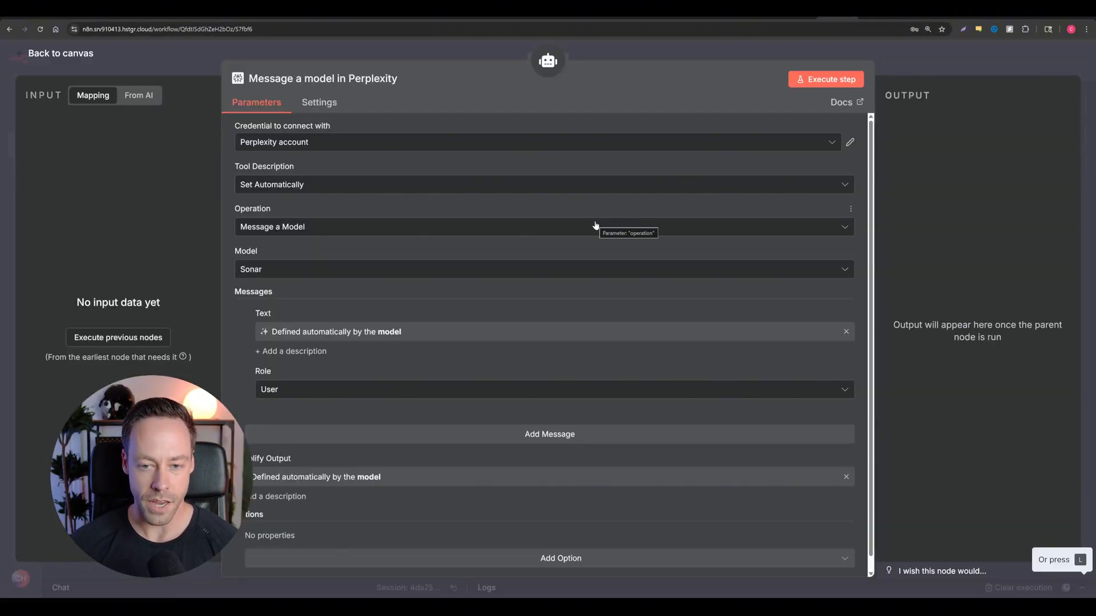
# Add a Gmail send-message tool with To, Subject and Message defined by the model.
pyautogui.click(60, 54)
pyautogui.write('g')
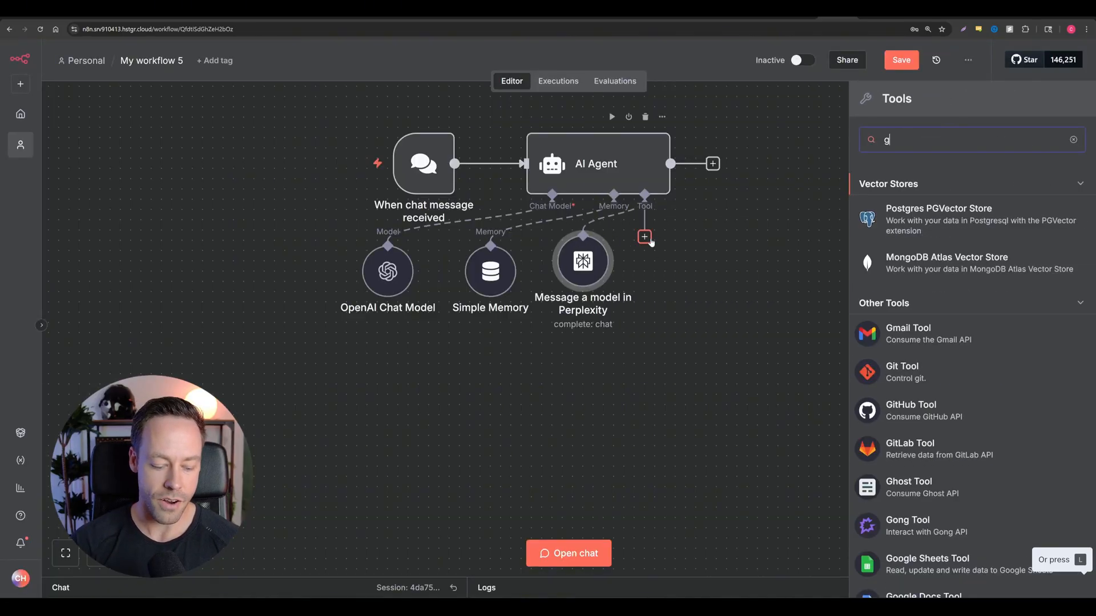
pyautogui.write('mail')
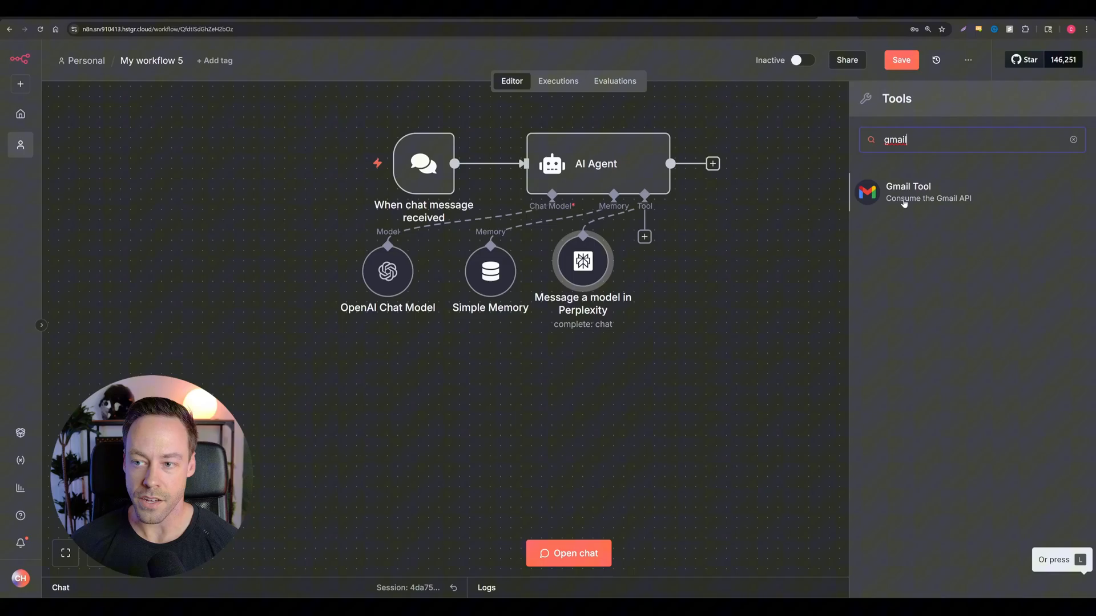
pyautogui.click(907, 192)
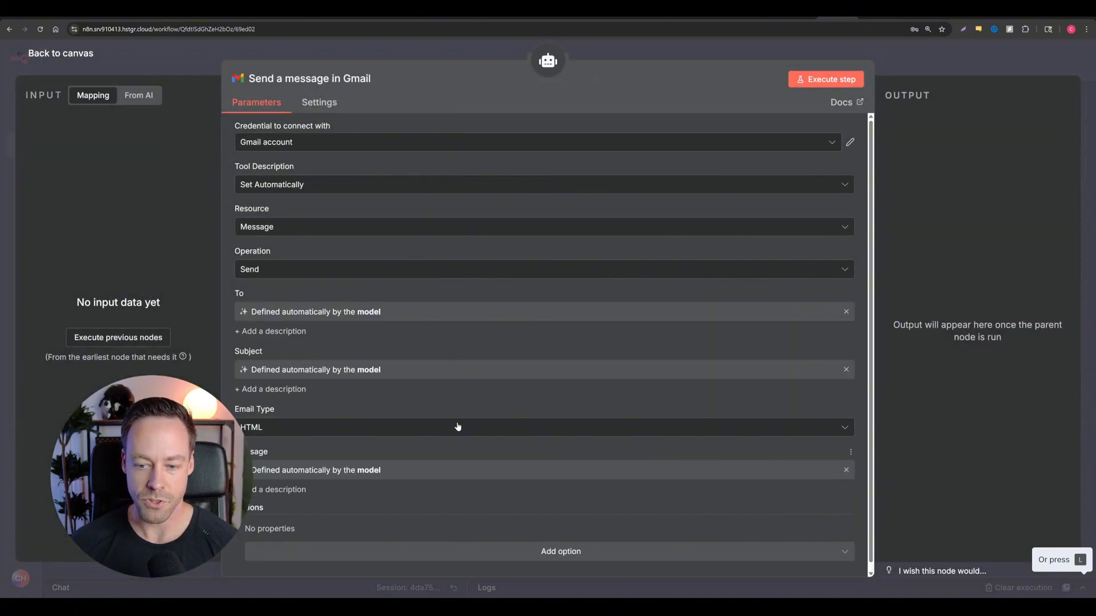
pyautogui.moveTo(409, 421)
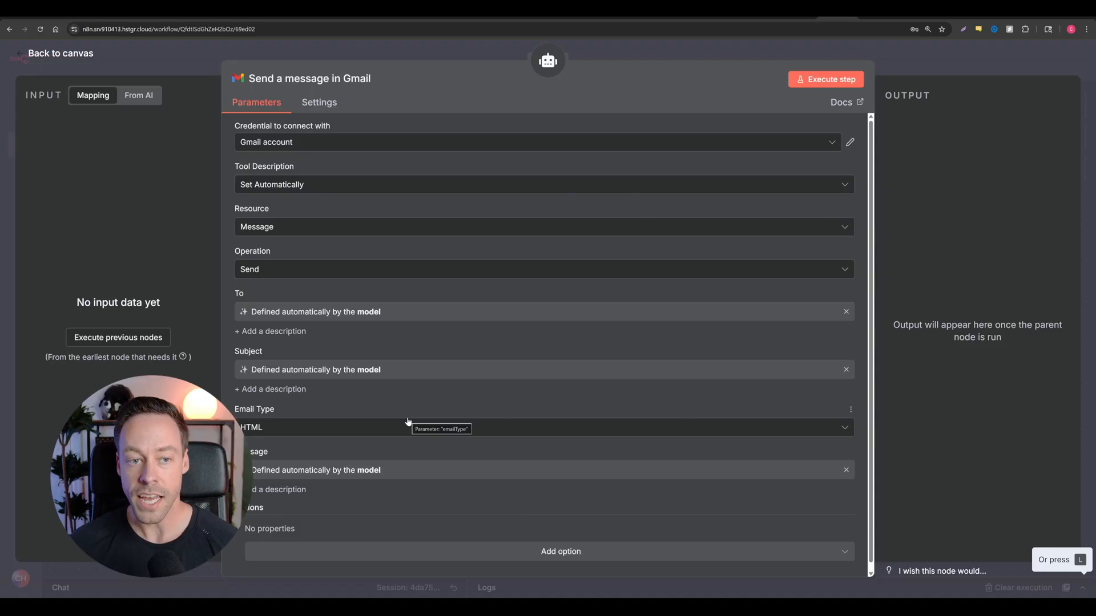
pyautogui.moveTo(384, 154)
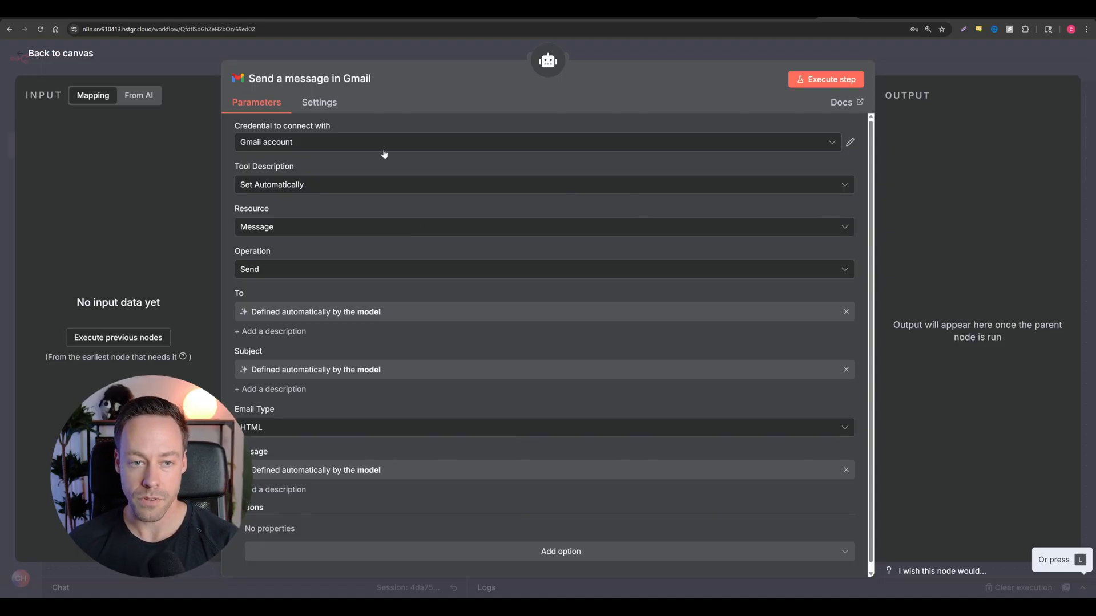
pyautogui.moveTo(287, 141)
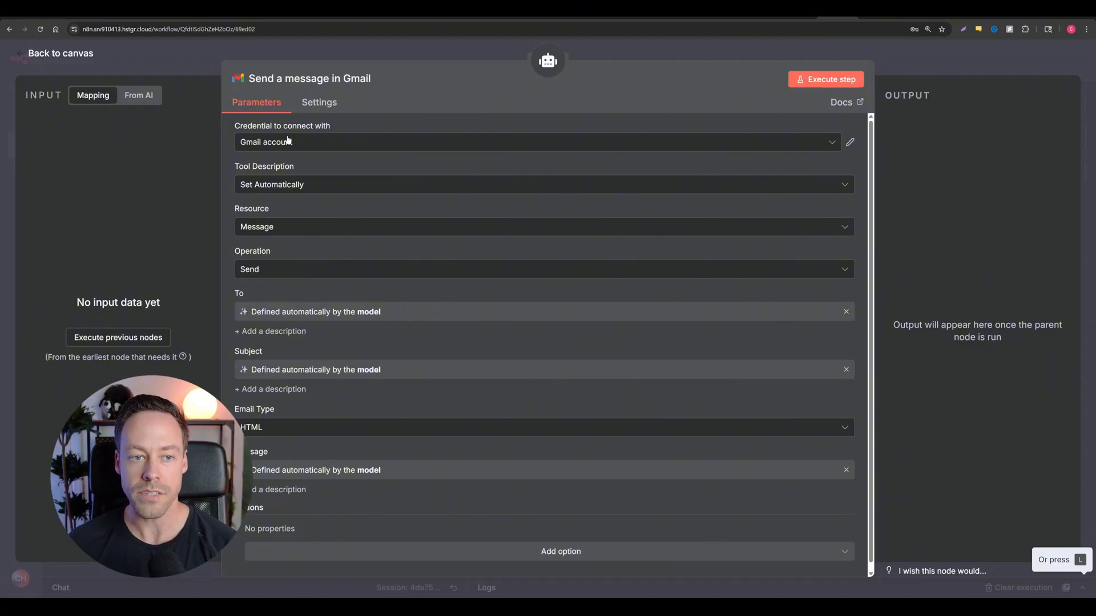
pyautogui.moveTo(41, 59)
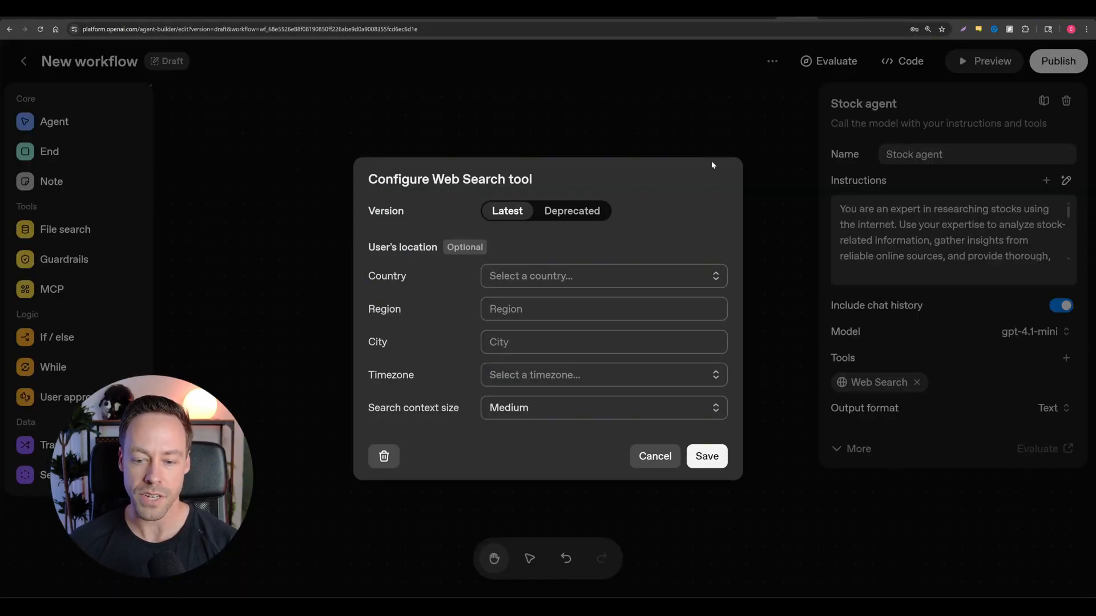
pyautogui.click(706, 456)
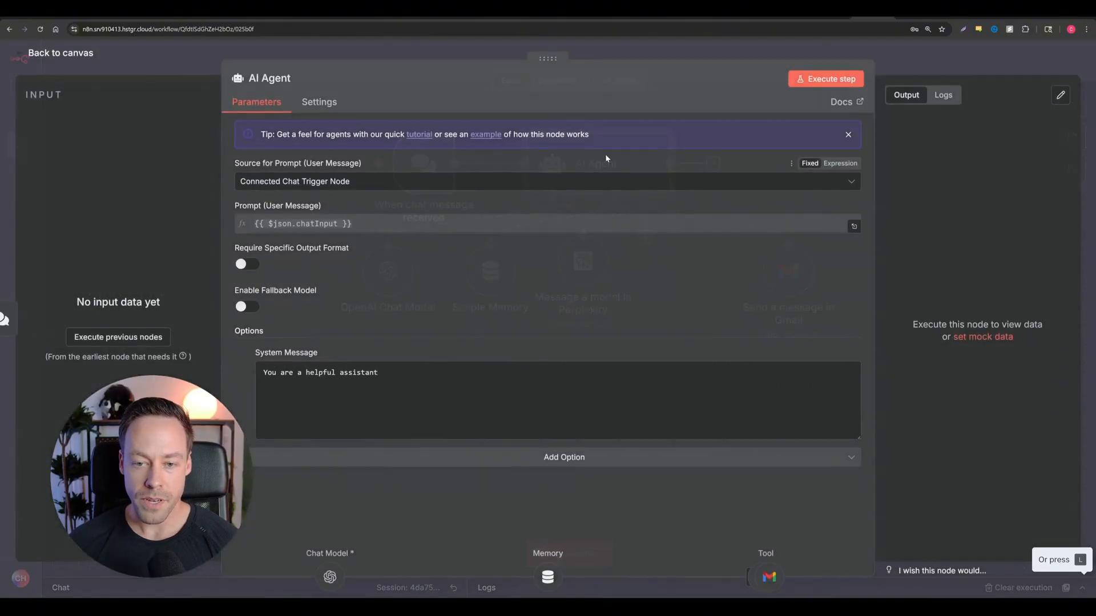
# Replace the system message with 'you have access to perplexity and gmail. you are an expert in stock research…'.
pyautogui.tripleClick(320, 372)
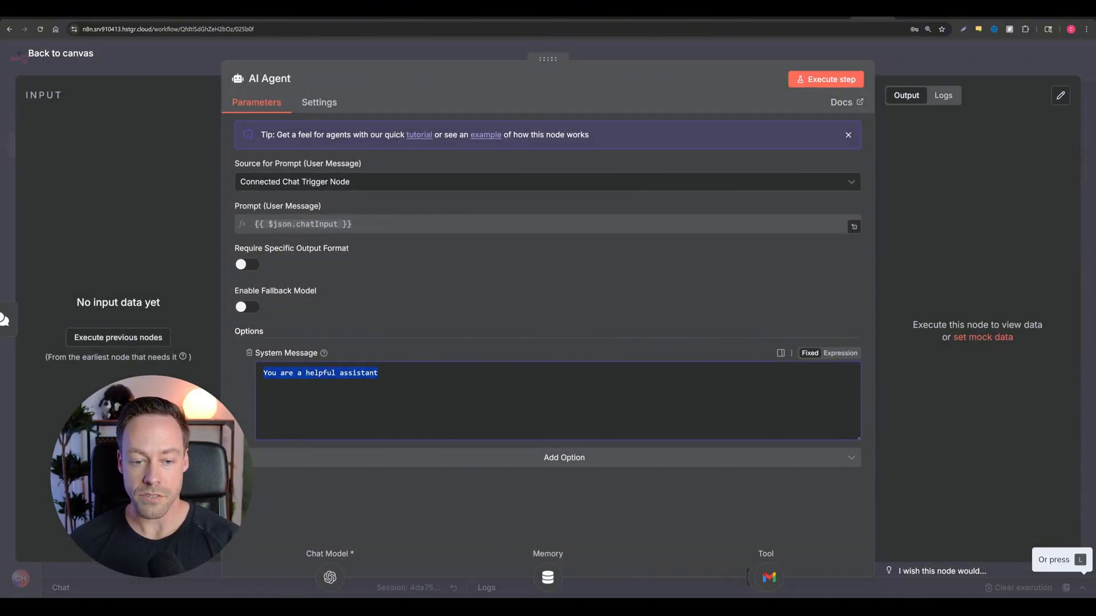
pyautogui.press('Delete')
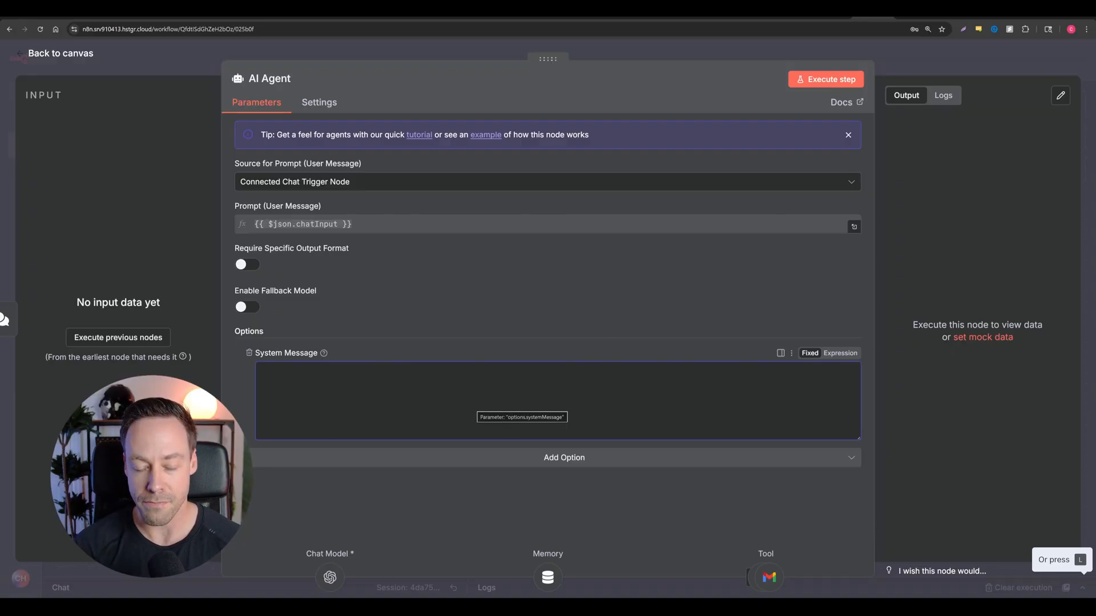
pyautogui.write('you')
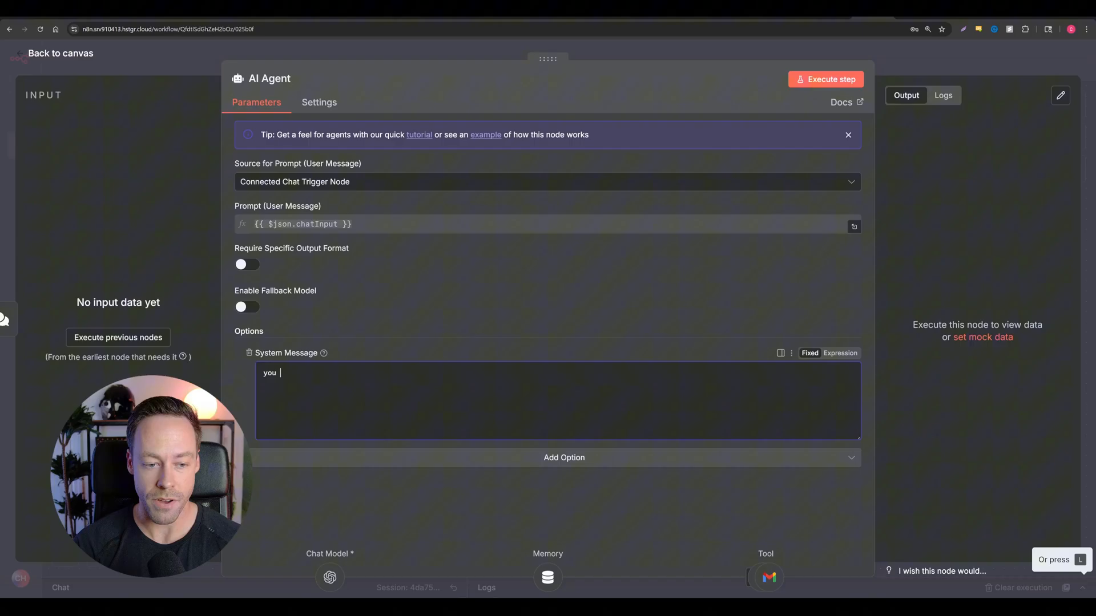
pyautogui.write('have acccess to perple')
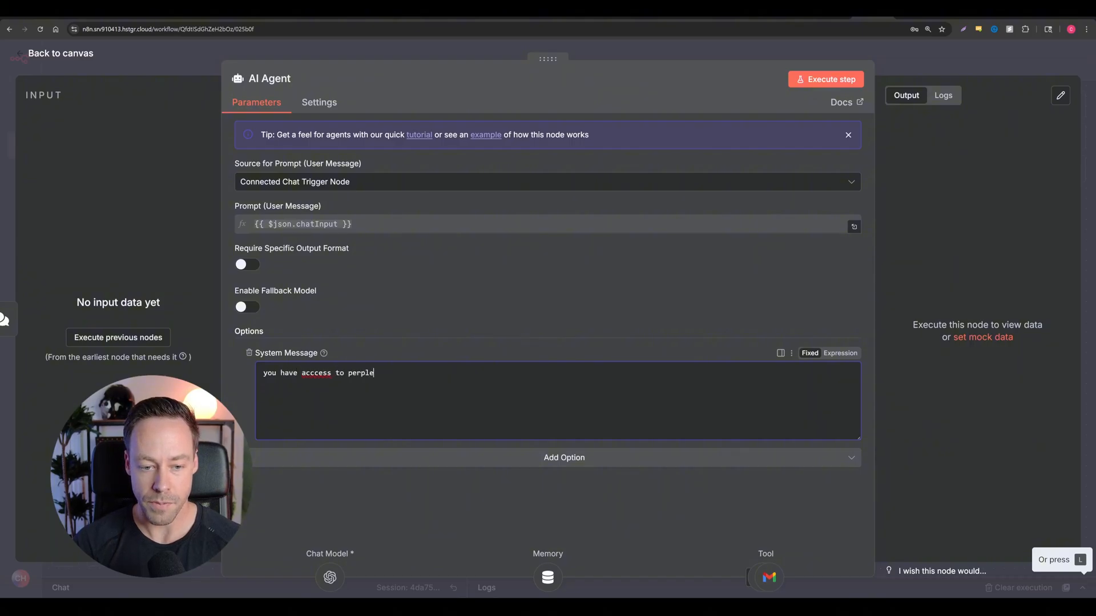
pyautogui.write('xity and gmail')
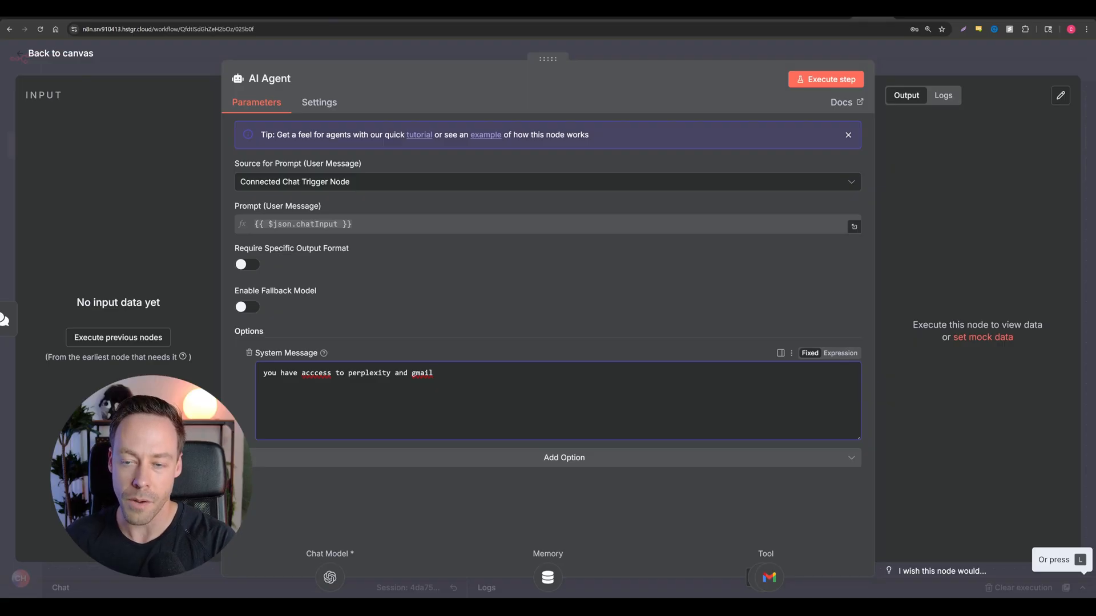
pyautogui.moveTo(488, 360)
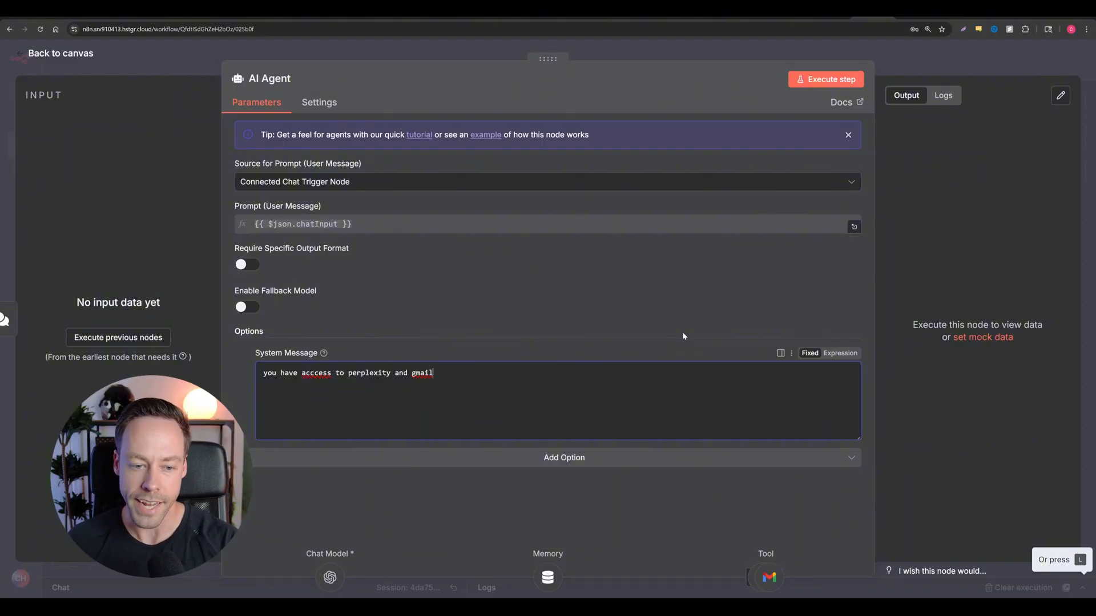
pyautogui.write('. you are an expert in stock research. conduct analysis with perplexity tool and then send the email via the gmail tool')
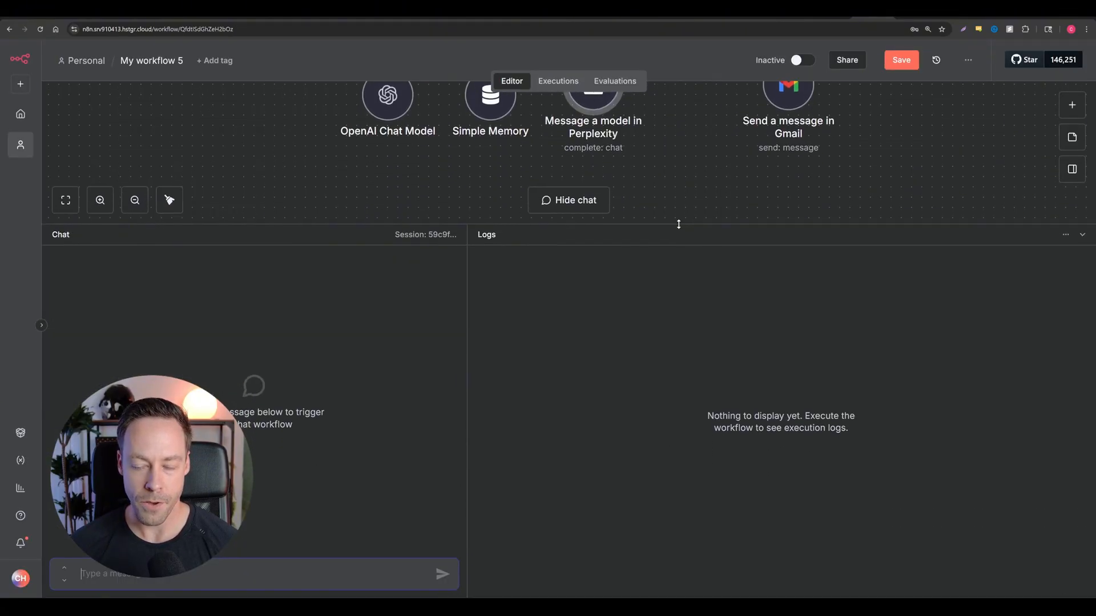
# Resend the Apple research chat request and inspect the call details in Logs.
pyautogui.click(442, 574)
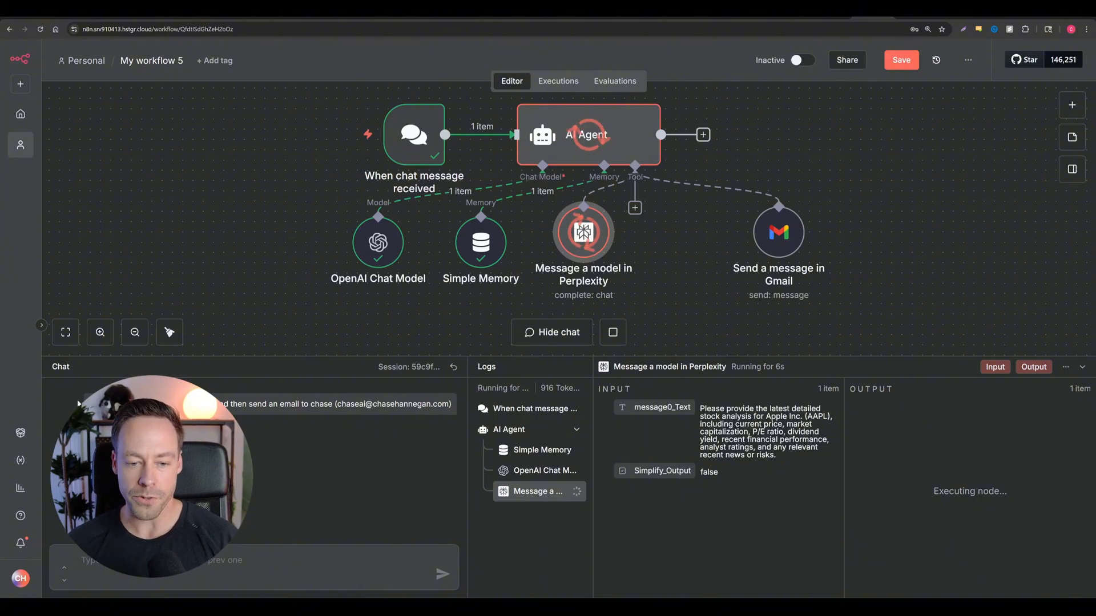
pyautogui.moveTo(428, 476)
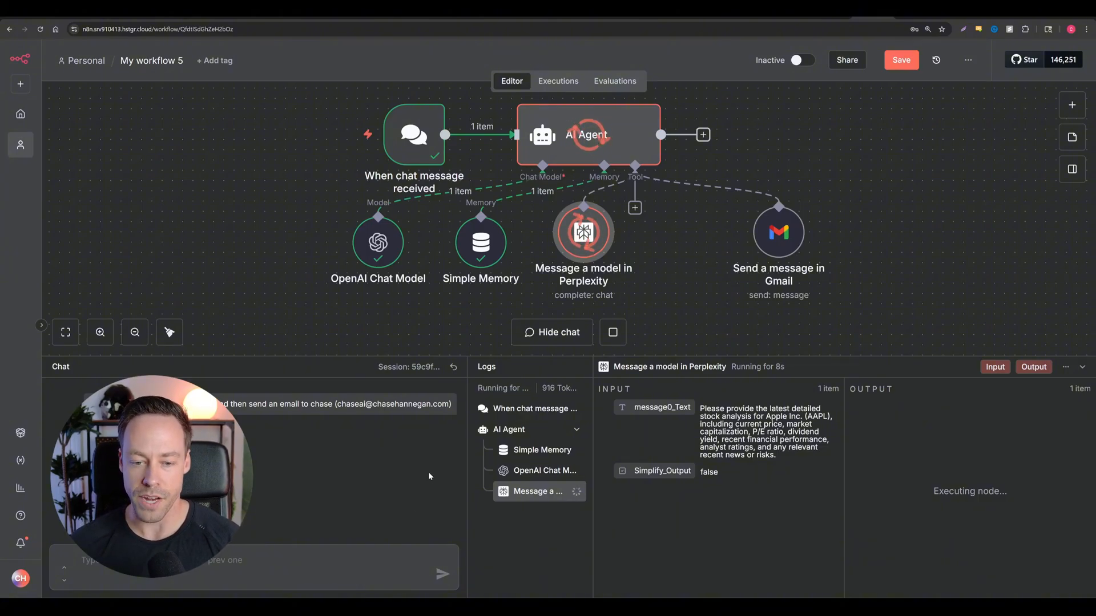
pyautogui.click(544, 470)
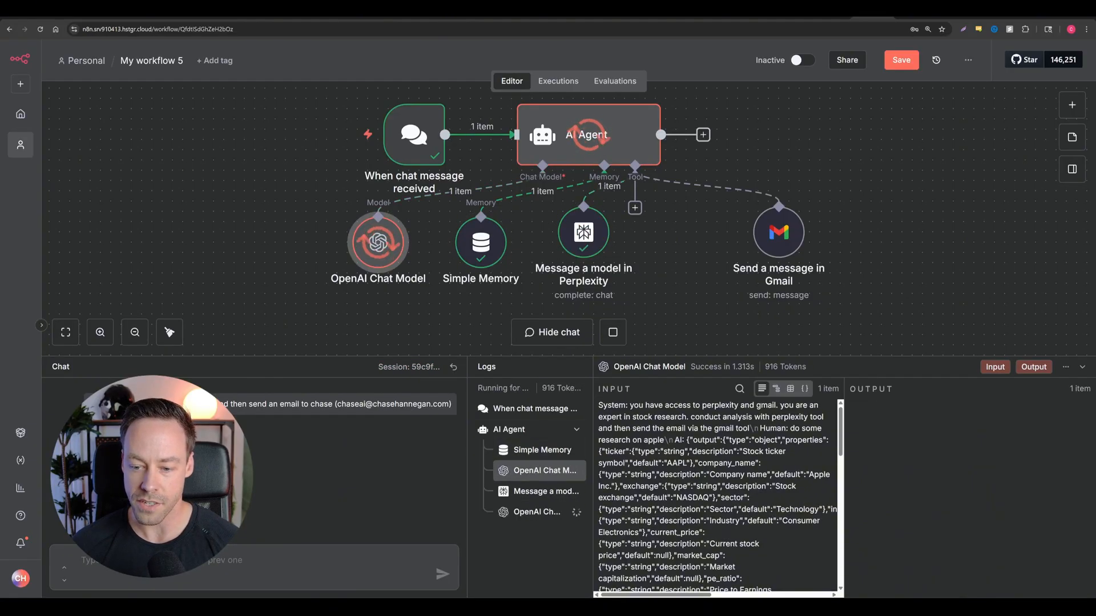
pyautogui.click(547, 491)
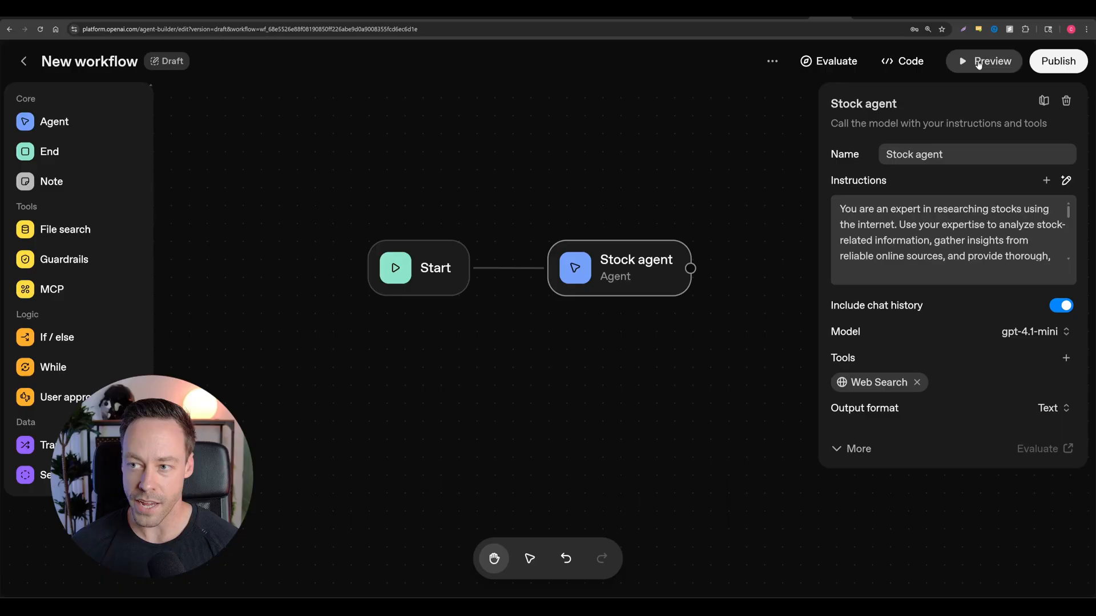
# Preview the Stock agent with 'research apple' and scroll through its Apple stock overview.
pyautogui.click(983, 61)
pyautogui.write('research apple')
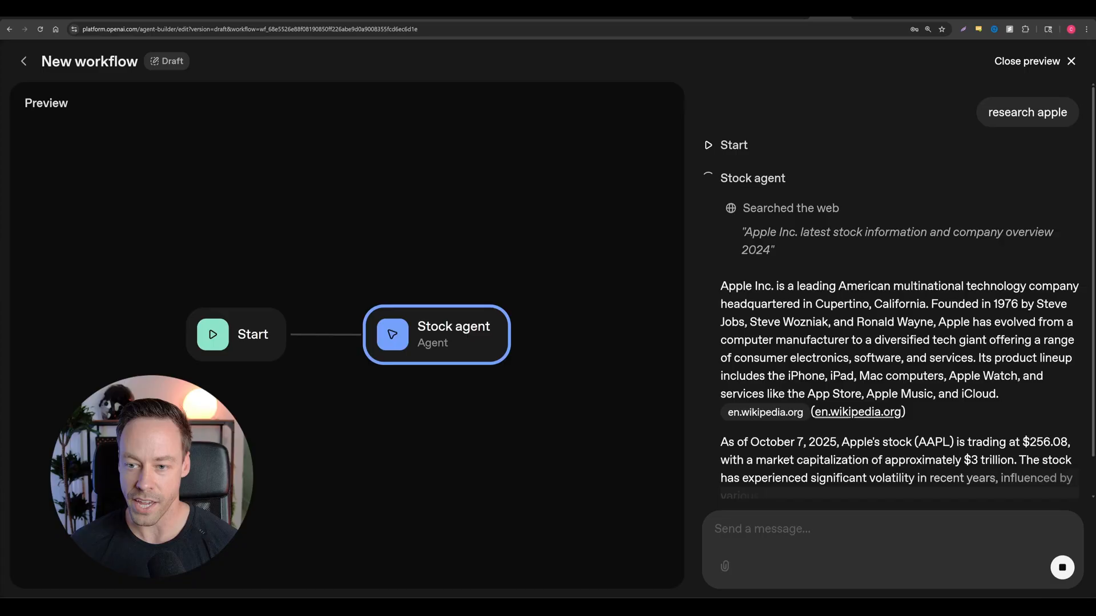
pyautogui.scroll(-3)
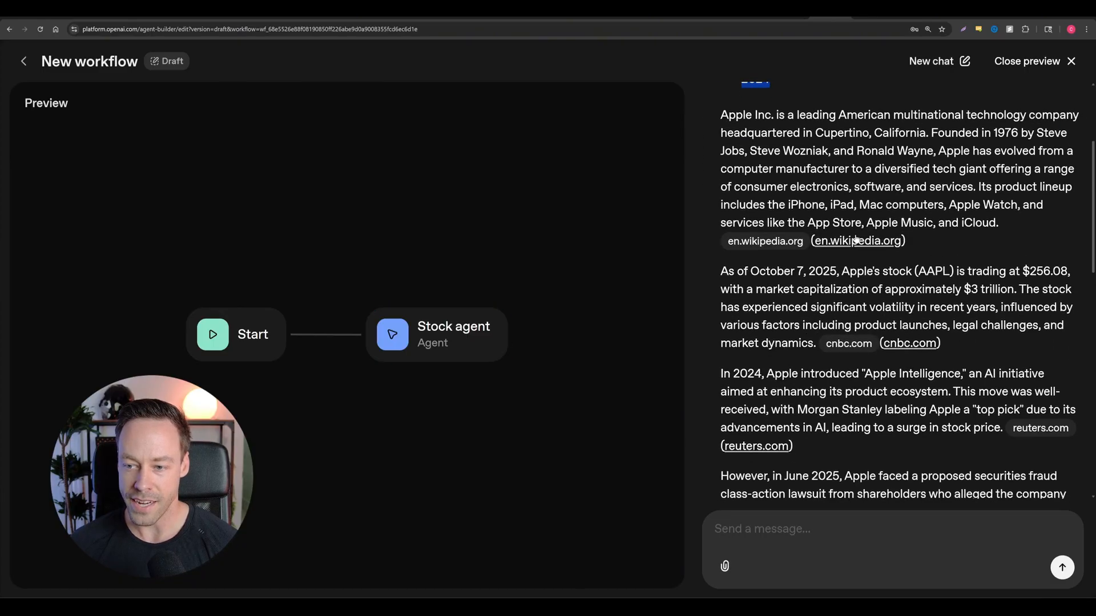
pyautogui.scroll(-3)
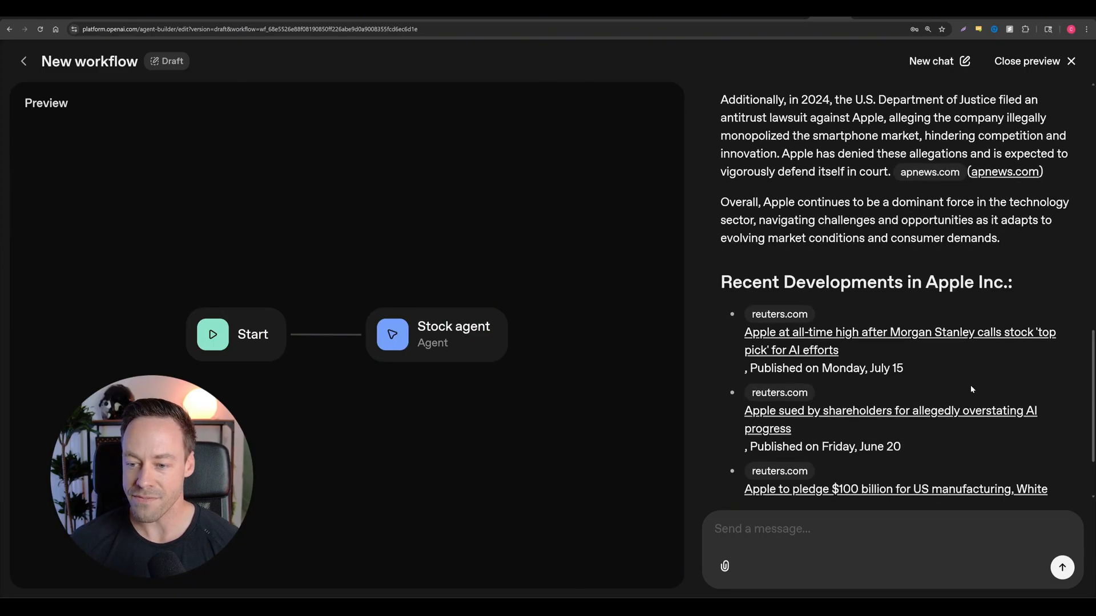
pyautogui.scroll(-3)
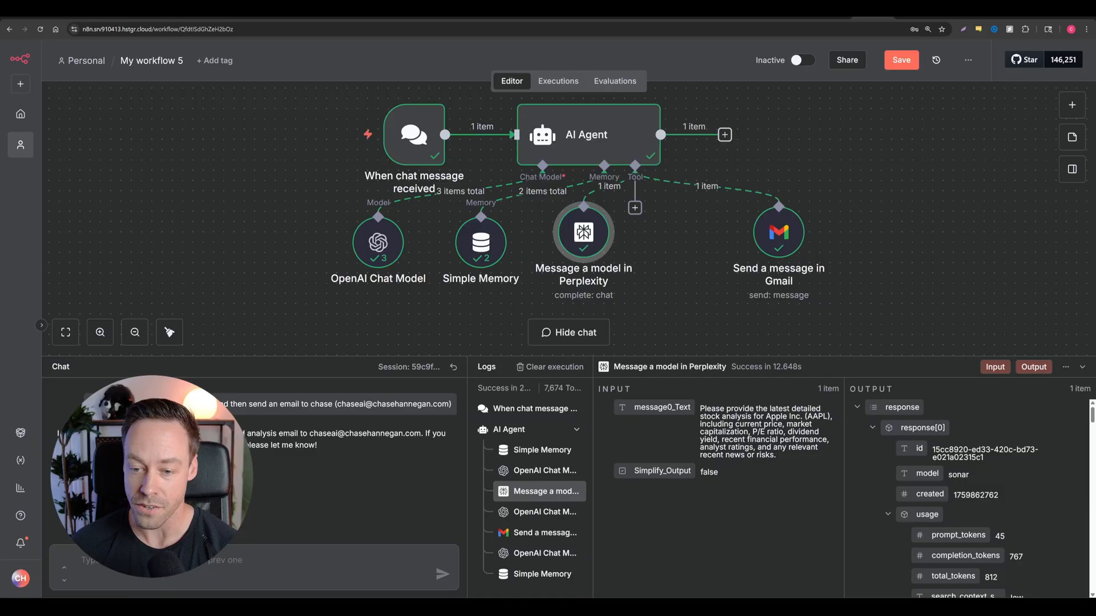
# Inspect a log entry from the finished run after the Perplexity and Gmail steps succeed.
pyautogui.click(544, 471)
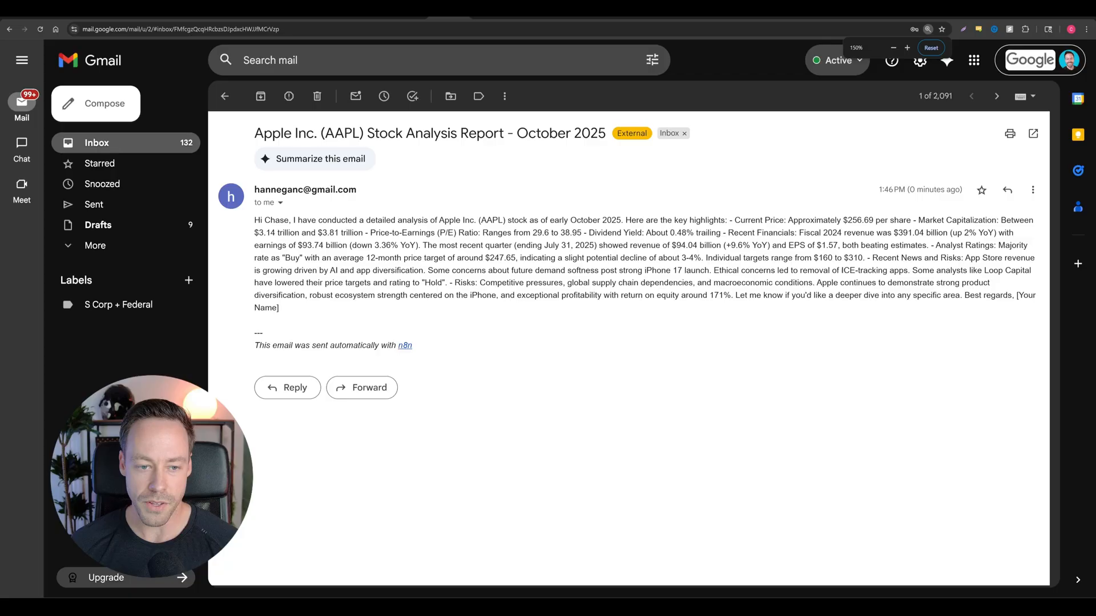
# Reset the browser zoom while viewing the Apple (AAPL) Stock Analysis Report email.
pyautogui.click(931, 47)
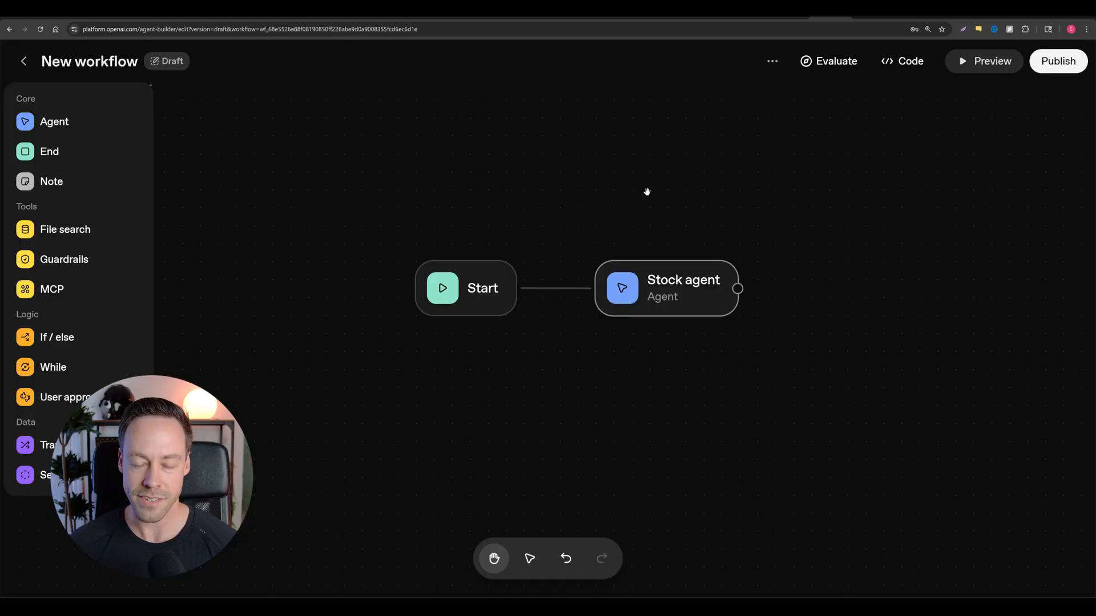
pyautogui.moveTo(645, 191)
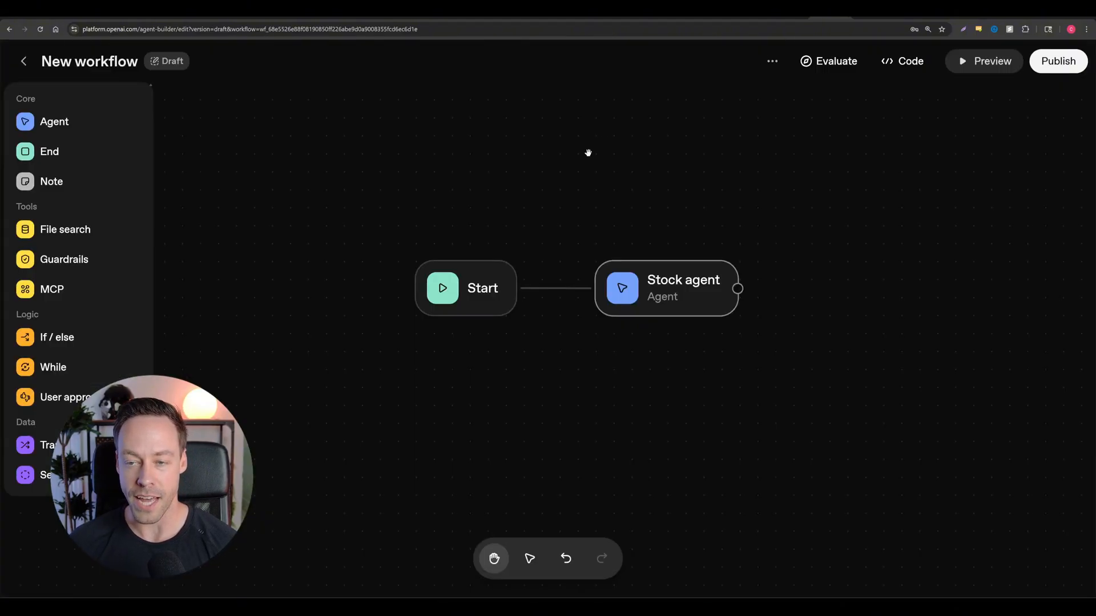
pyautogui.moveTo(552, 295)
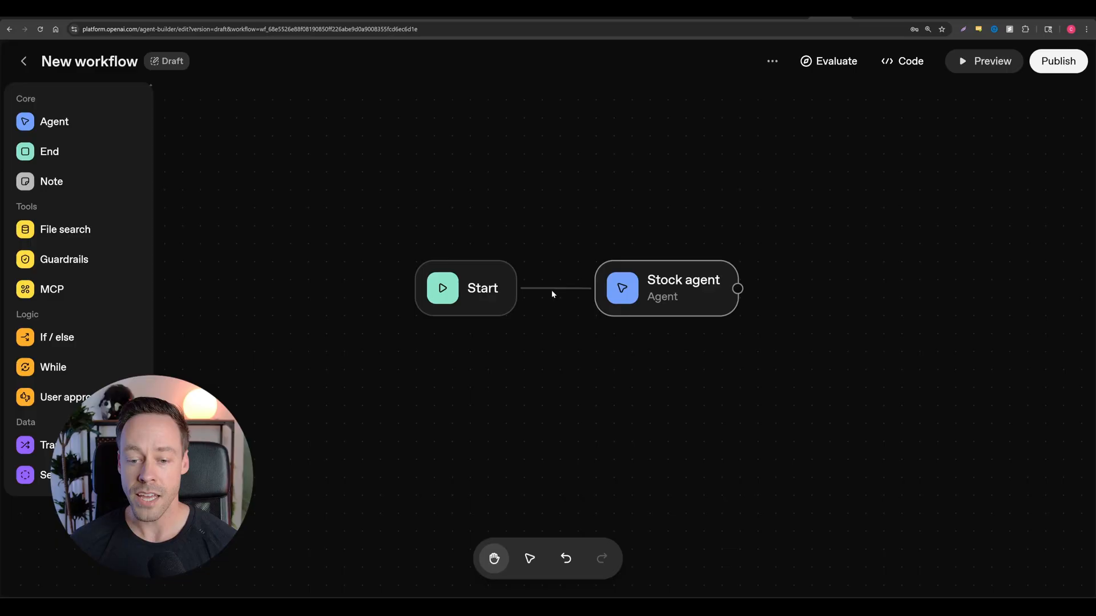
pyautogui.moveTo(719, 242)
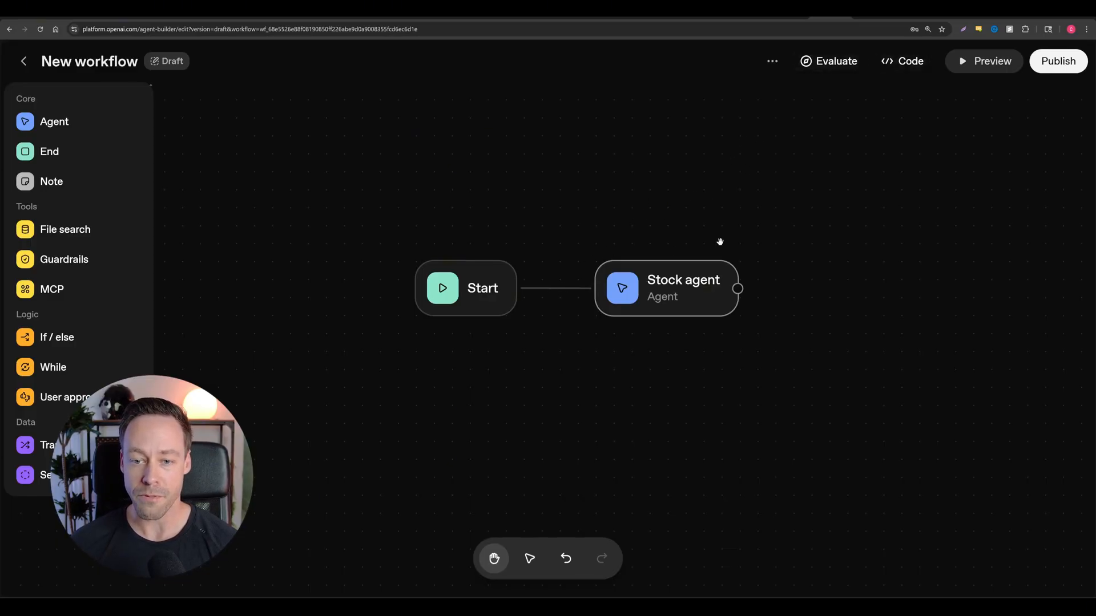
pyautogui.moveTo(700, 403)
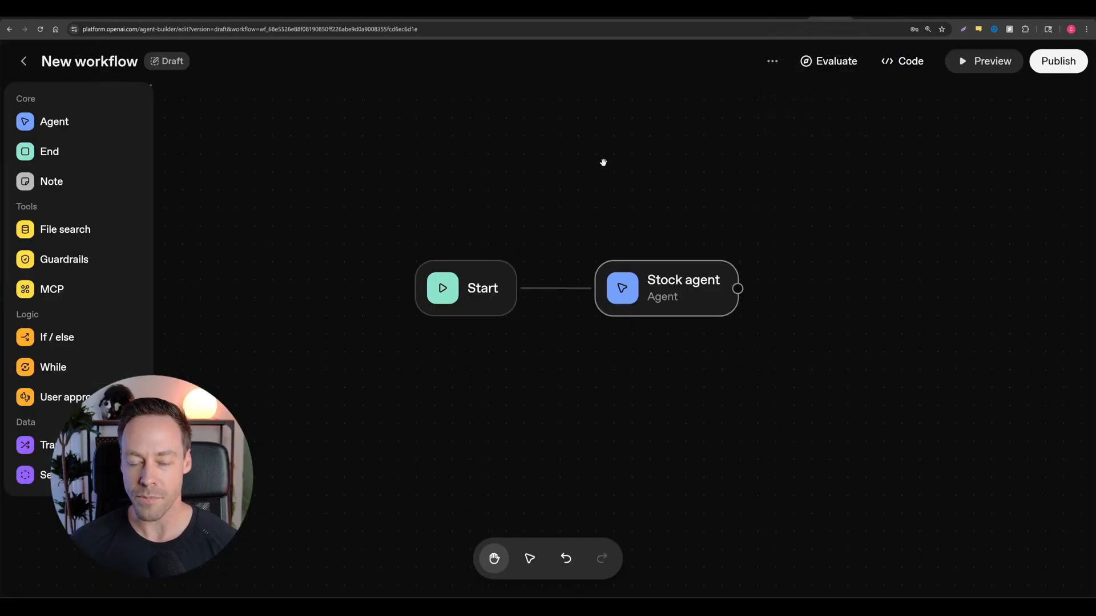
pyautogui.moveTo(710, 186)
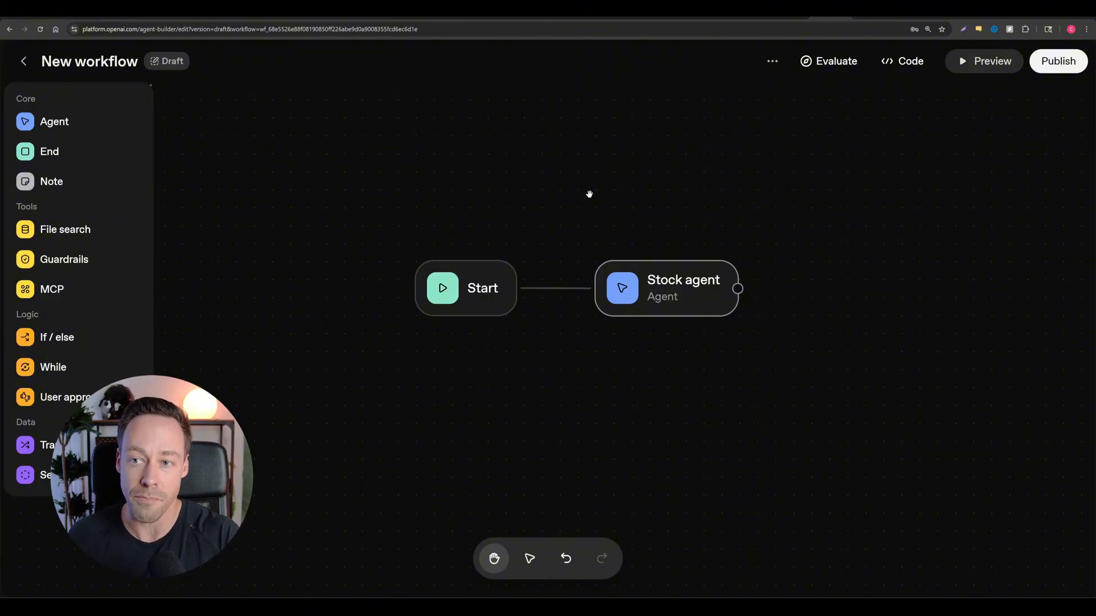
pyautogui.moveTo(601, 171)
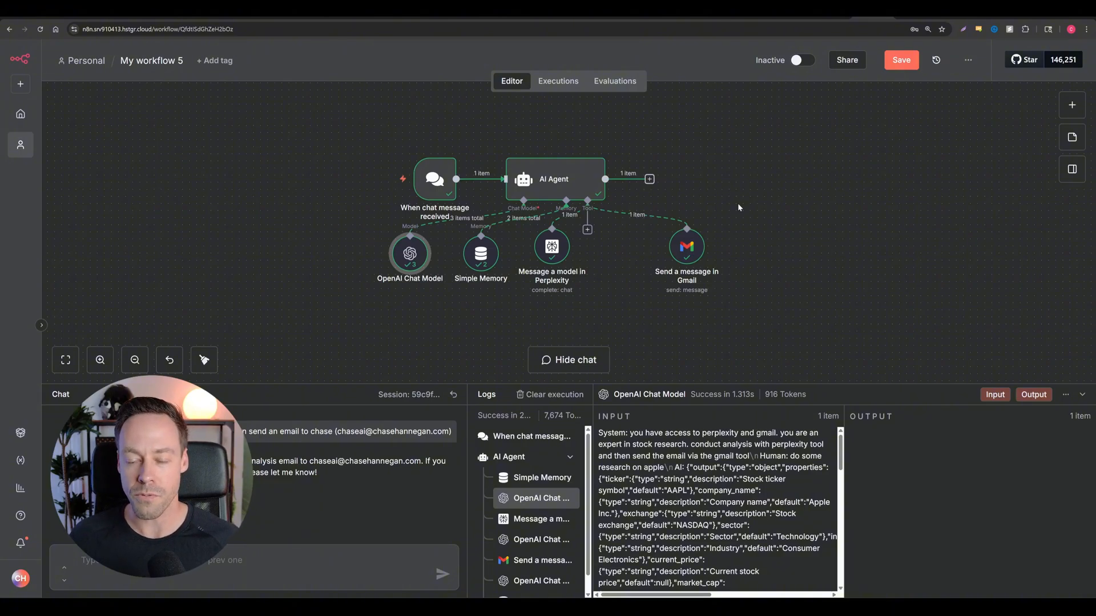
pyautogui.moveTo(788, 150)
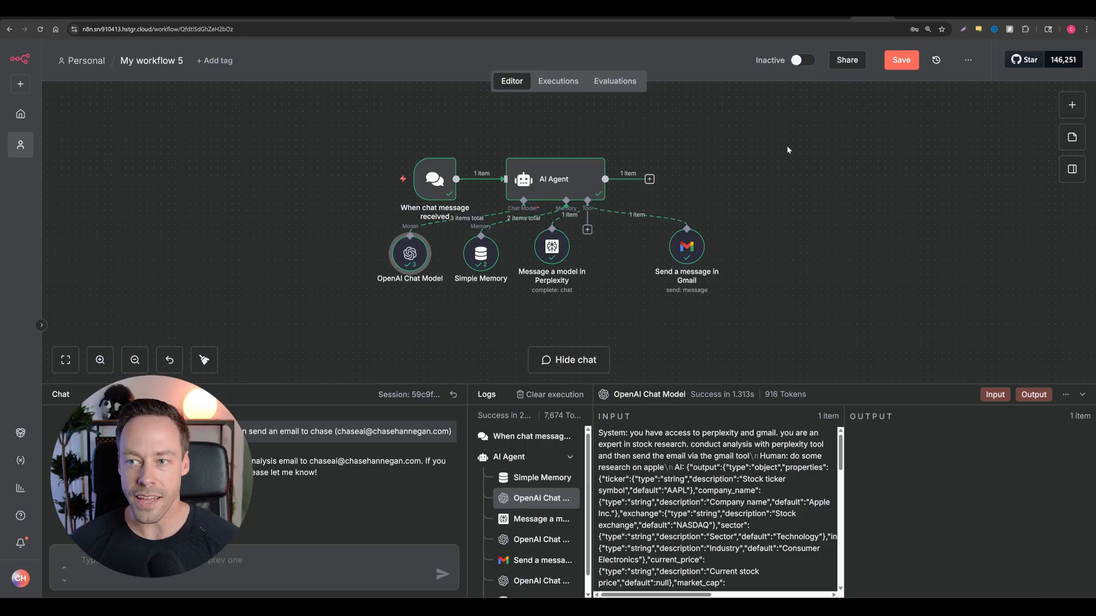
pyautogui.moveTo(758, 200)
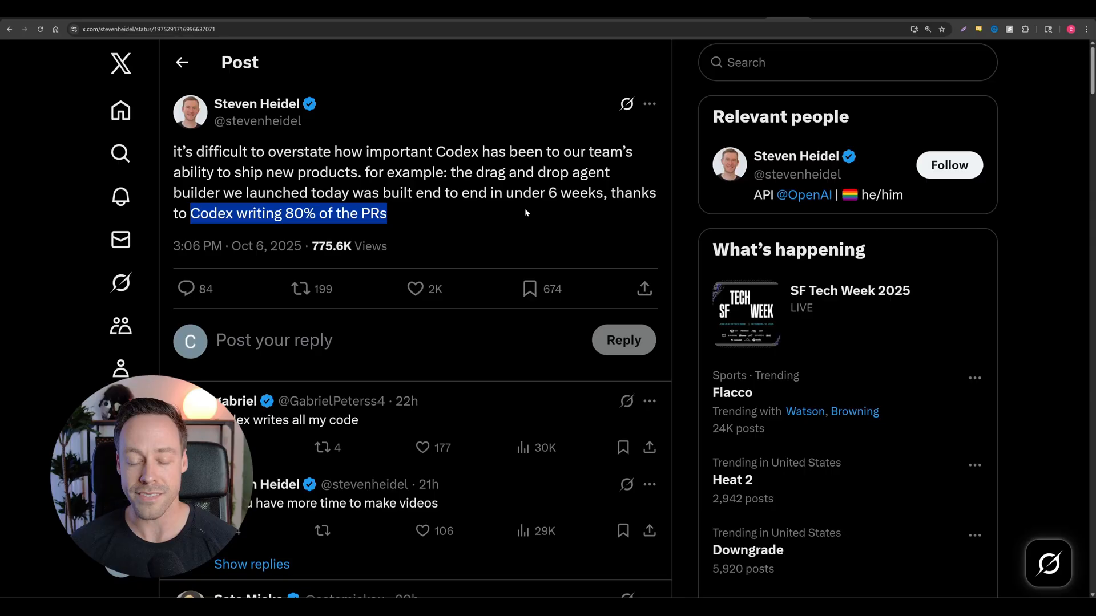
pyautogui.moveTo(489, 252)
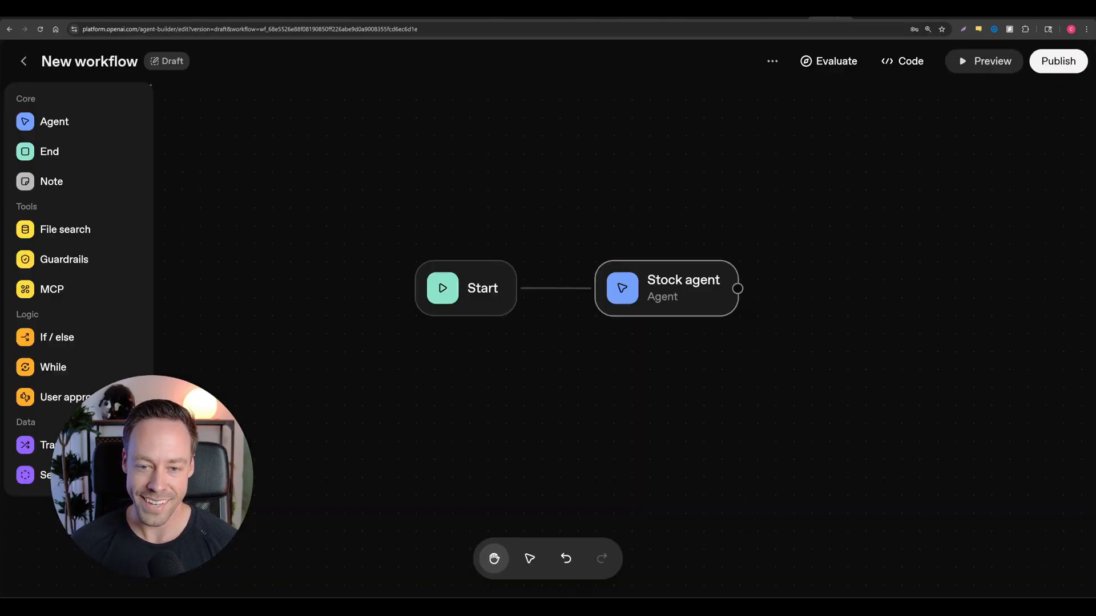
pyautogui.moveTo(693, 127)
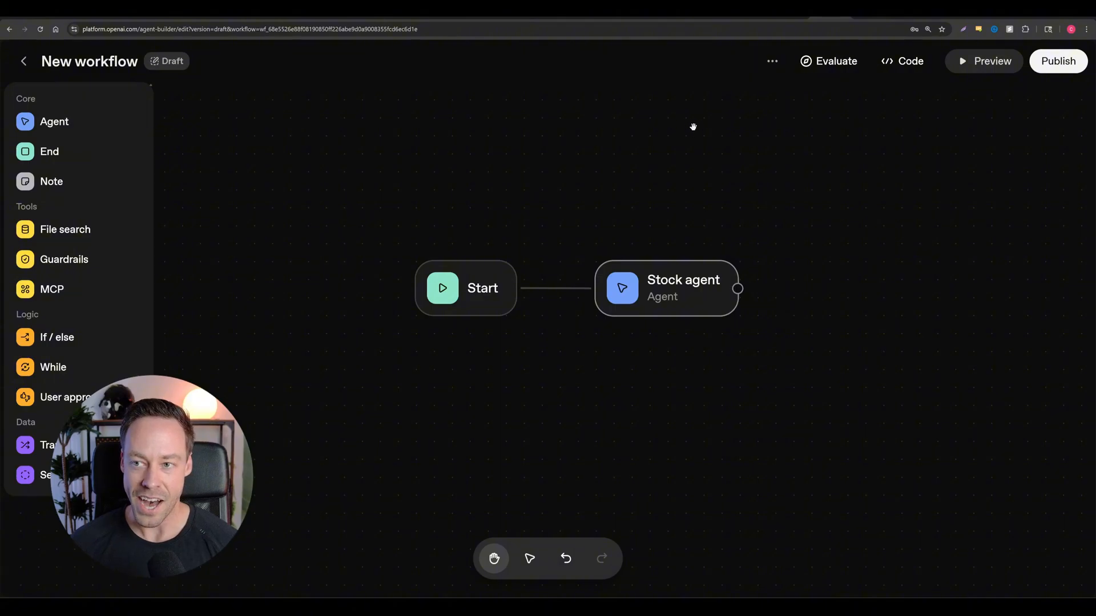
pyautogui.moveTo(539, 173)
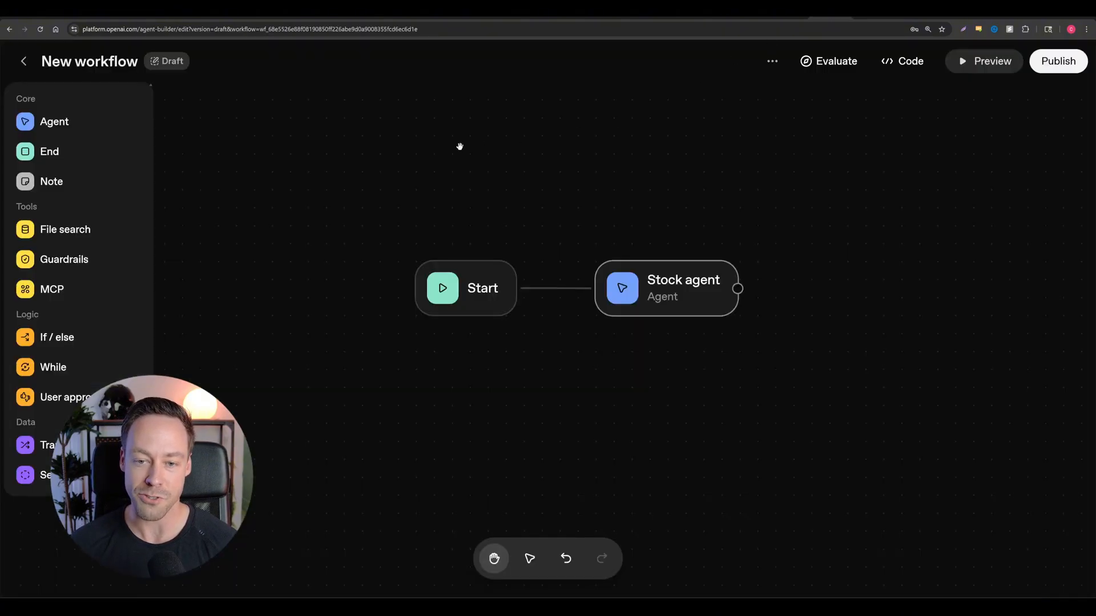
pyautogui.moveTo(812, 381)
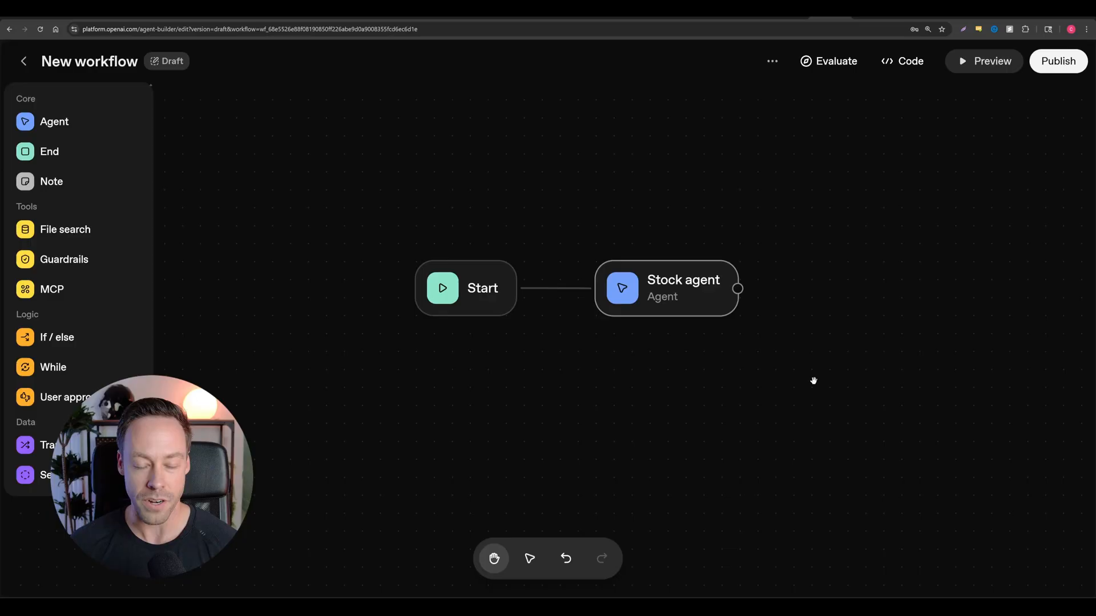